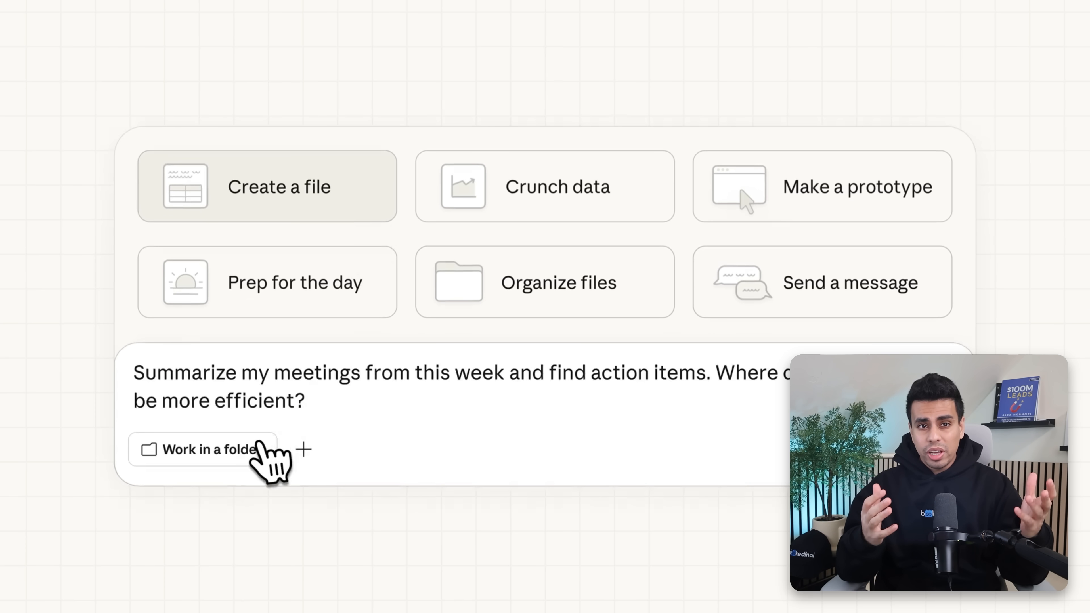
Step: Reveal the sidebar and switch from chat into Cowork mode with its new-task screen
{"action": "left_click", "coordinate": [194, 449]}
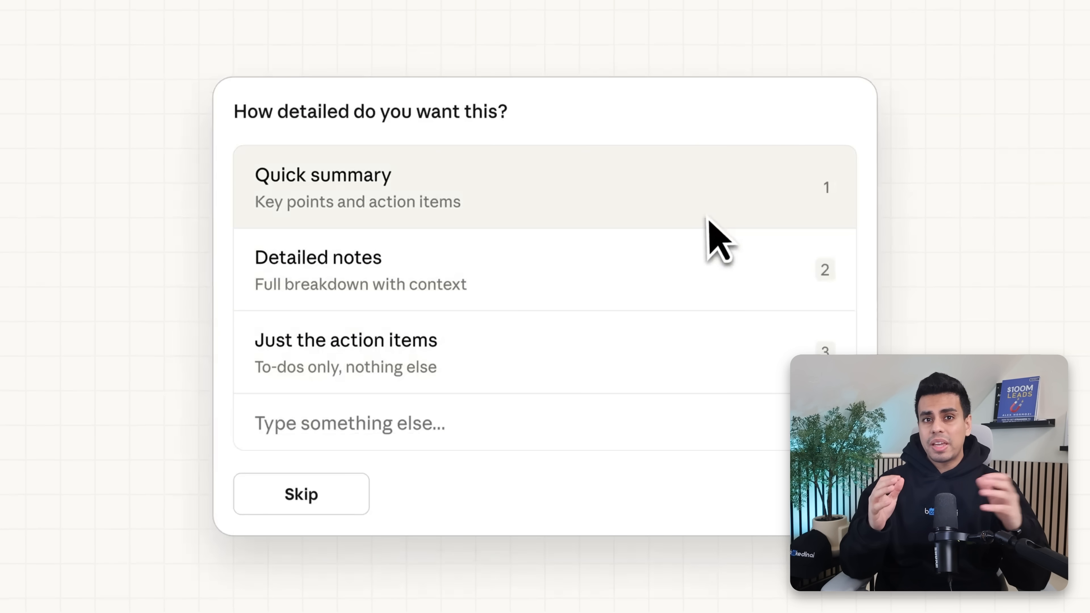
{"action": "mouse_move", "coordinate": [707, 280]}
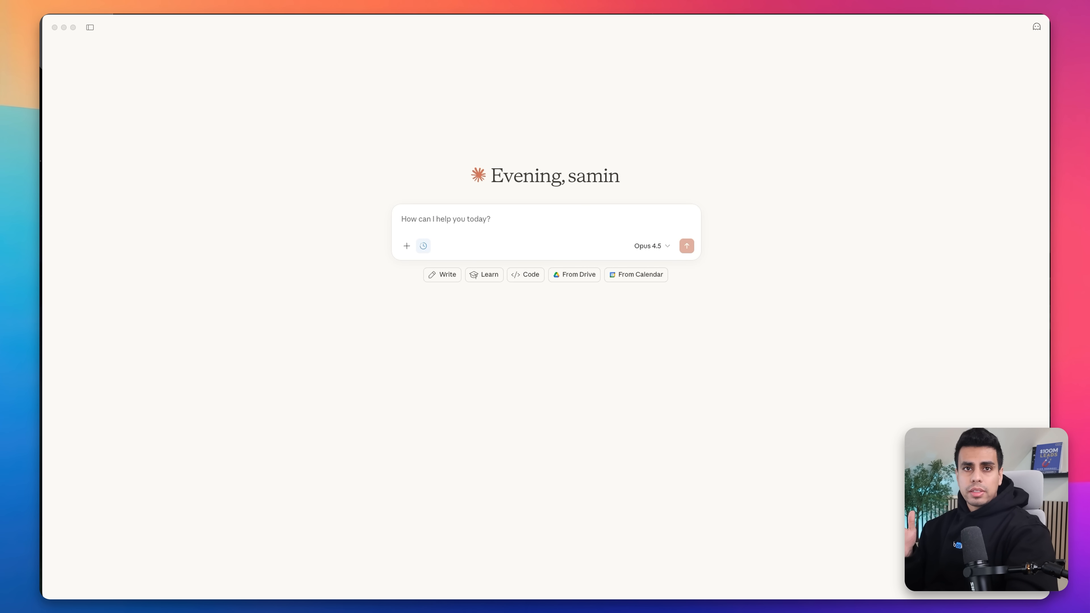
{"action": "mouse_move", "coordinate": [1051, 219]}
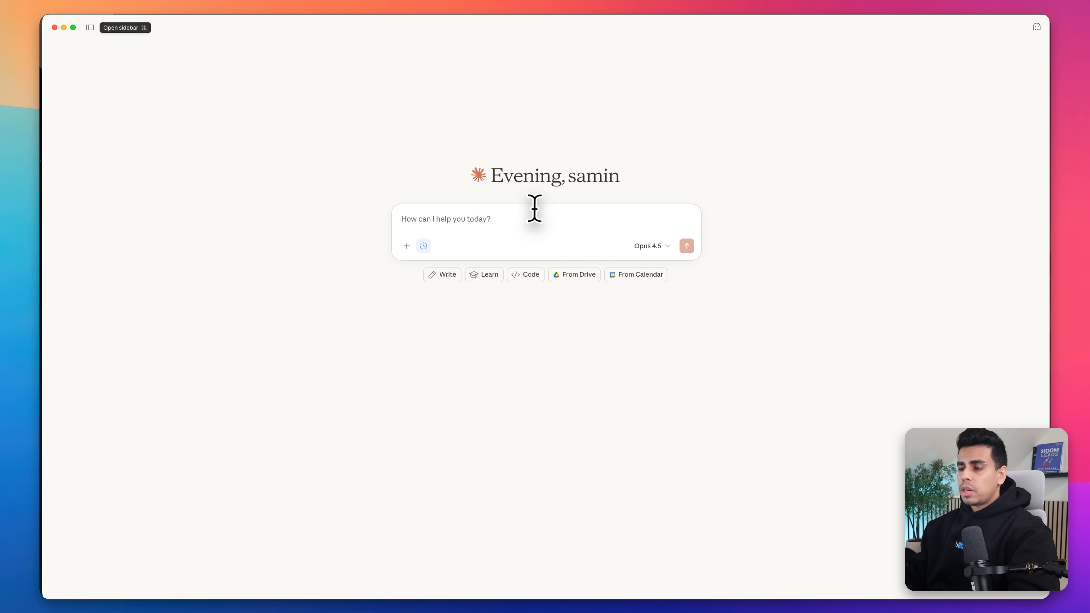
{"action": "left_click", "coordinate": [90, 28]}
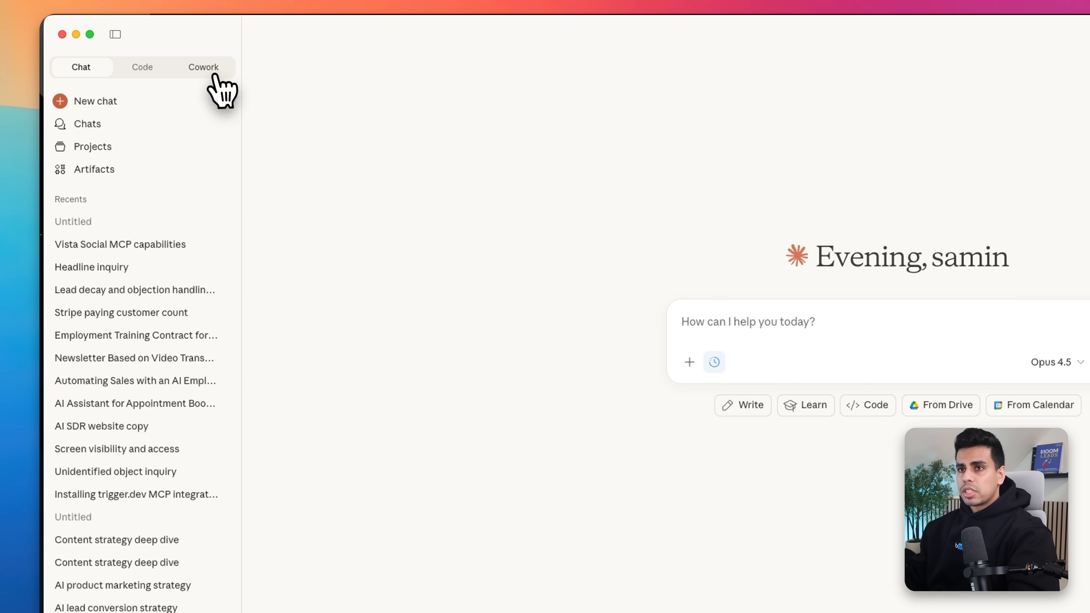
{"action": "left_click", "coordinate": [203, 67]}
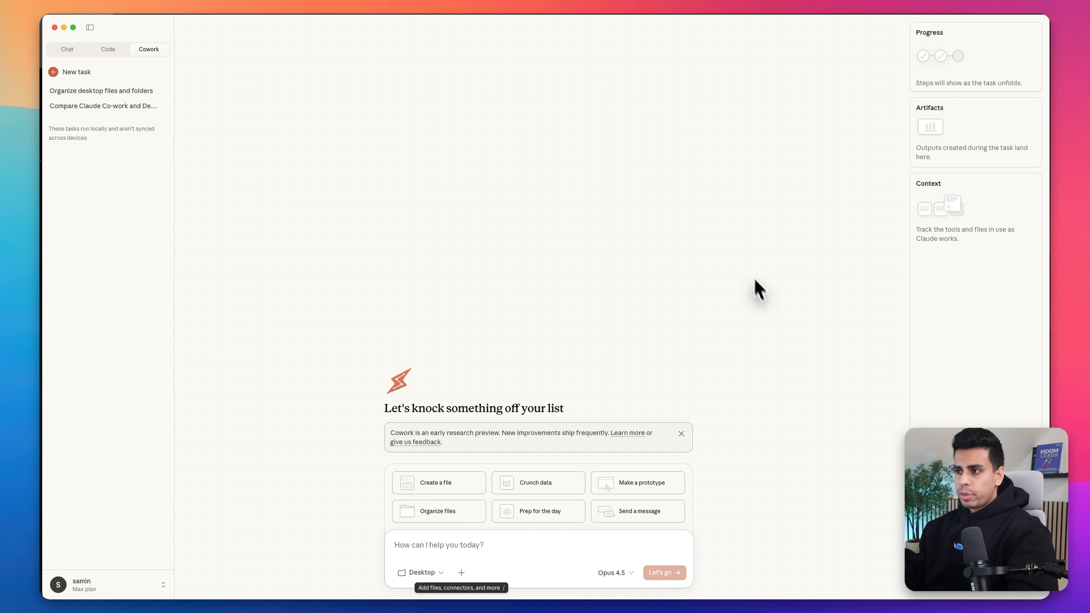
{"action": "mouse_move", "coordinate": [664, 235]}
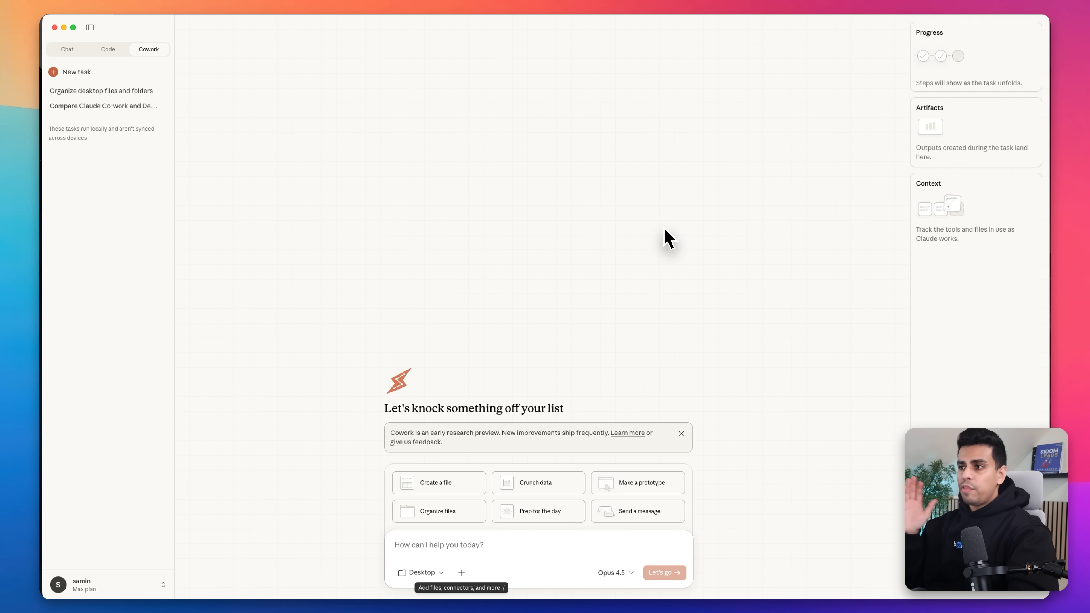
{"action": "mouse_move", "coordinate": [663, 232]}
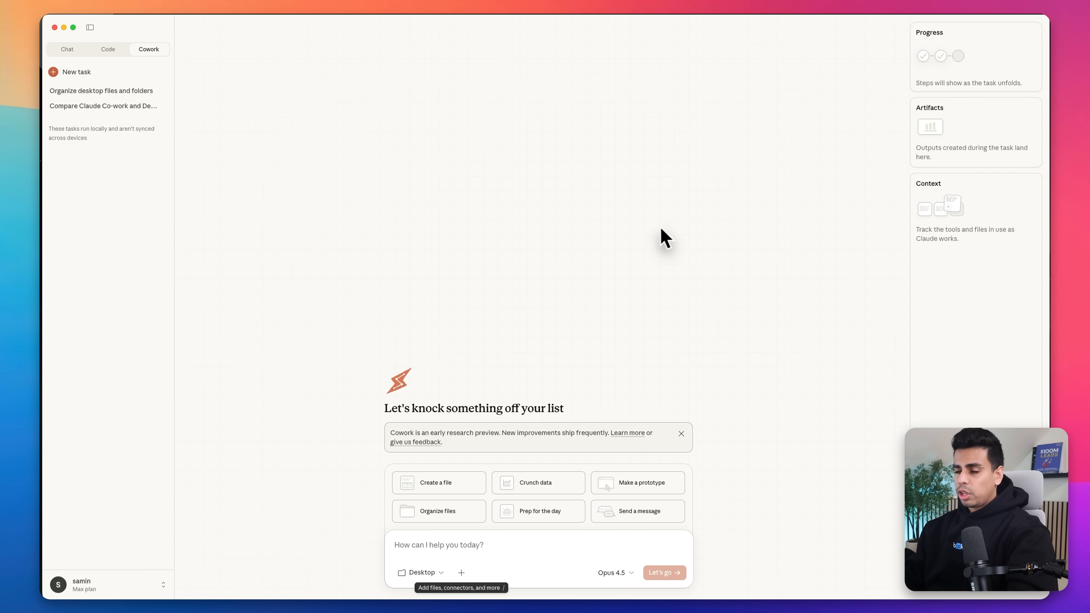
{"action": "mouse_move", "coordinate": [589, 283]}
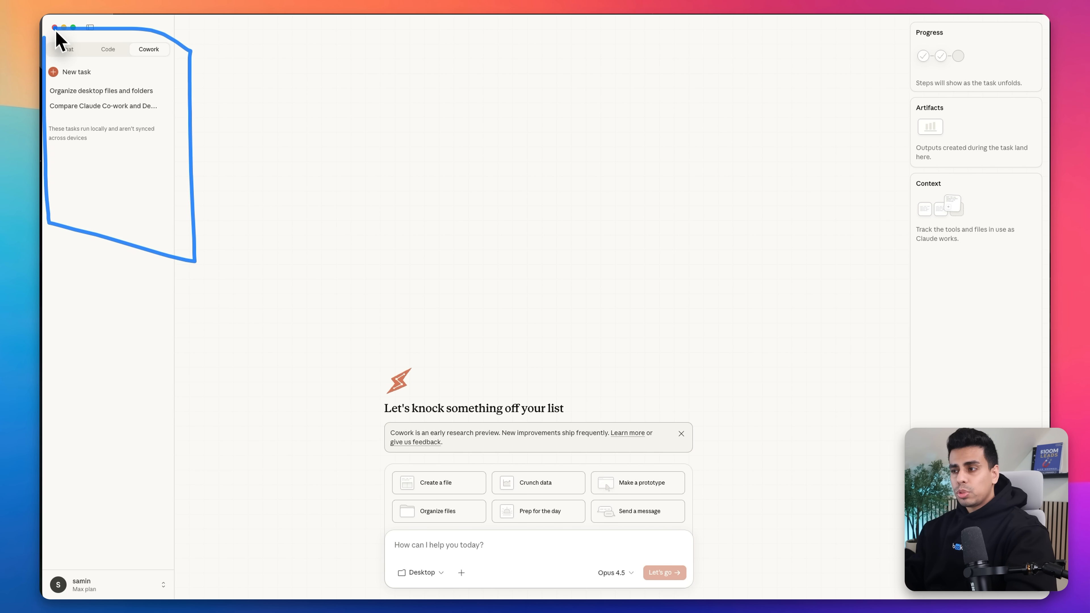
{"action": "mouse_move", "coordinate": [80, 111]}
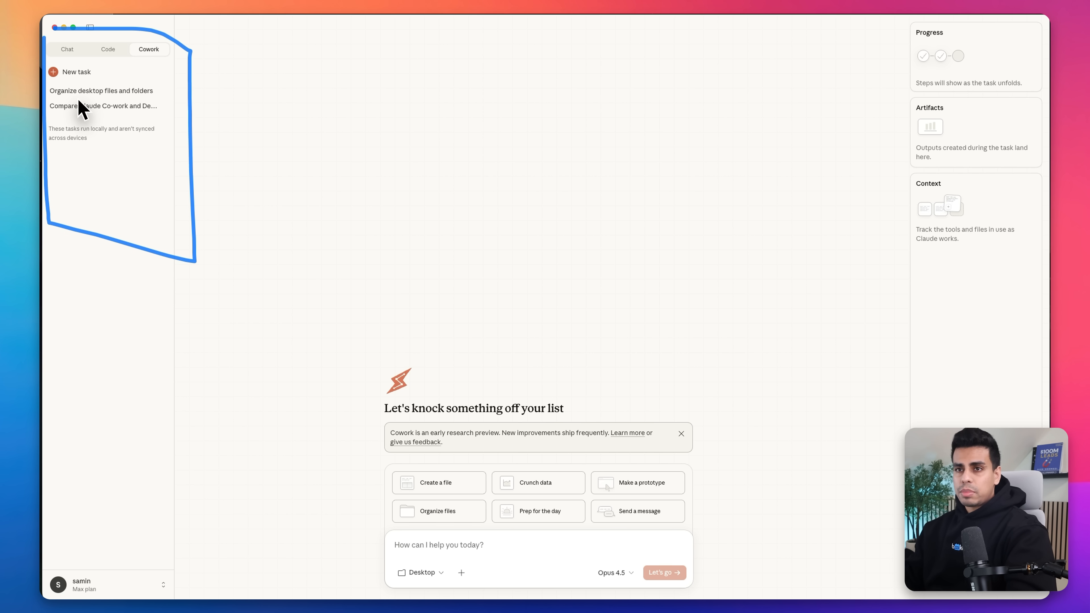
{"action": "mouse_move", "coordinate": [100, 134]}
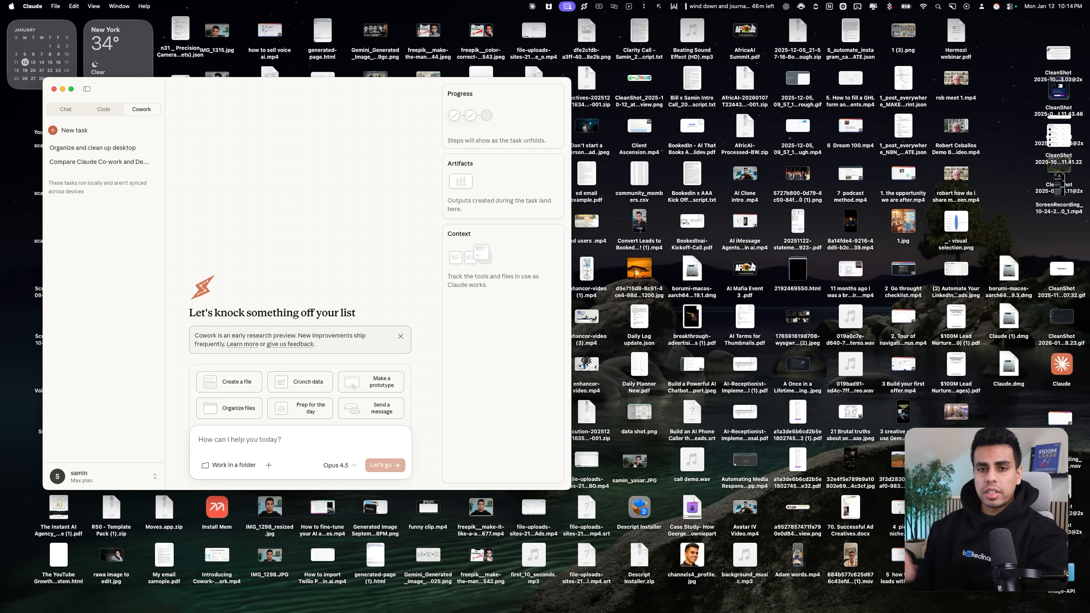
{"action": "mouse_move", "coordinate": [340, 440]}
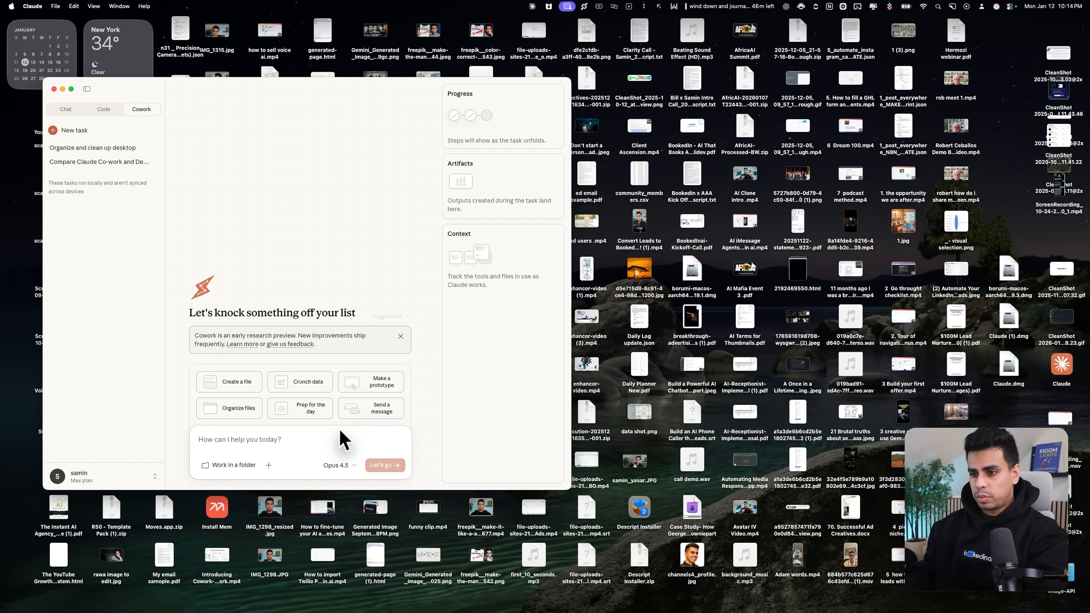
{"action": "mouse_move", "coordinate": [331, 451]}
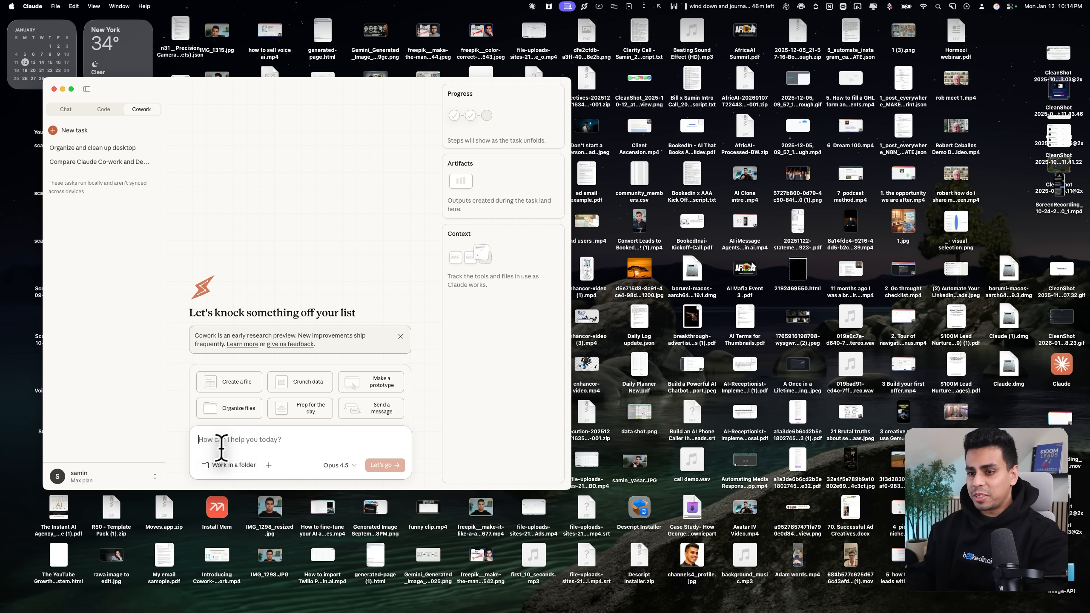
{"action": "mouse_move", "coordinate": [244, 442]}
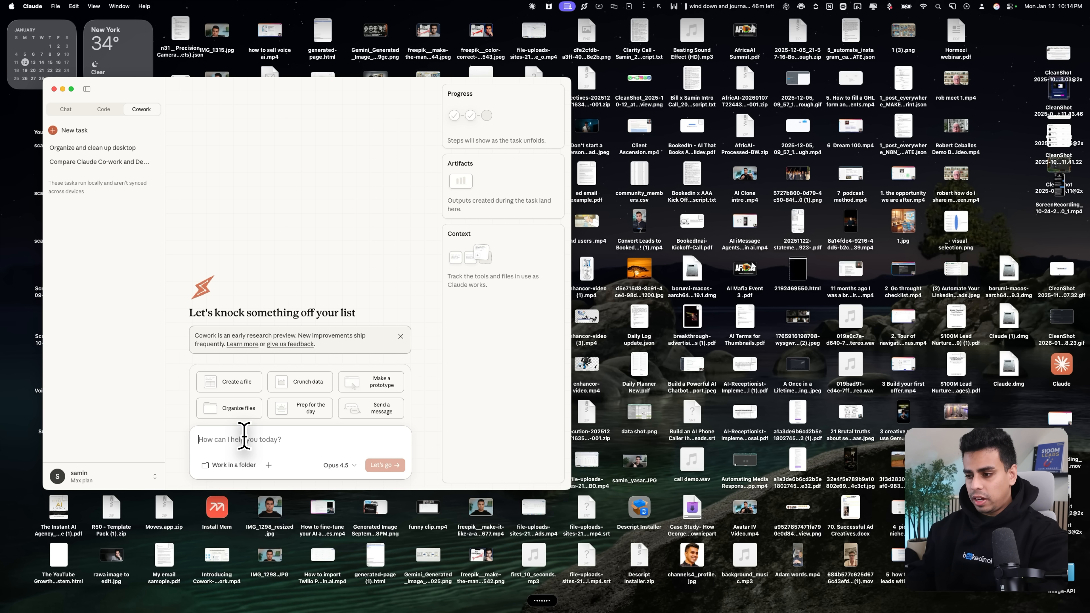
{"action": "mouse_move", "coordinate": [237, 451]}
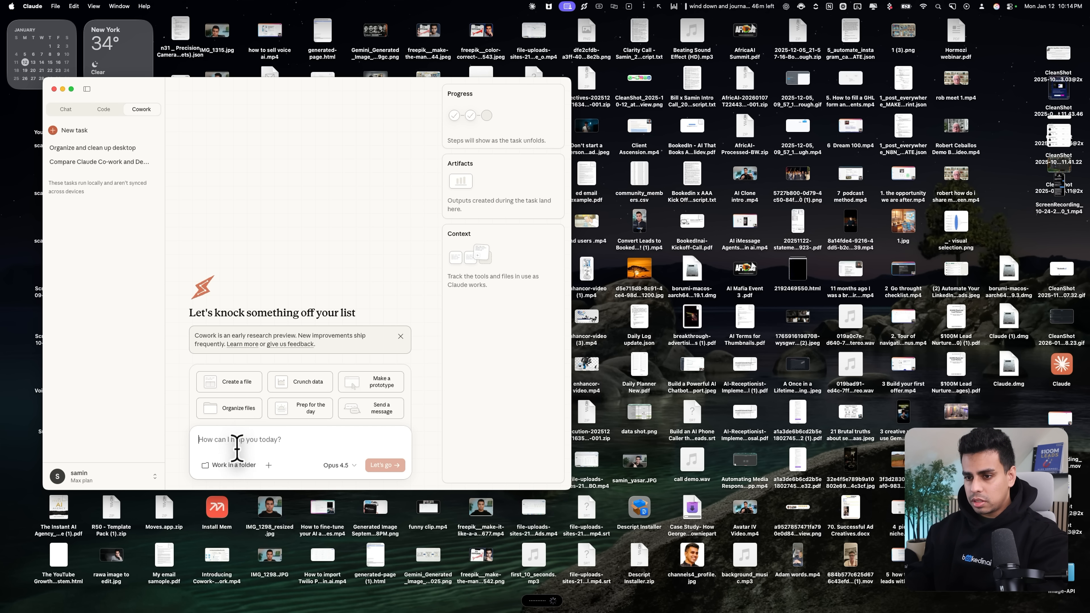
Step: Ask 'Hey, can you organize my desktop please?' working in the Desktop folder with file changes allowed, and start it
{"action": "type", "text": "Hey, can you organize my desktop please?"}
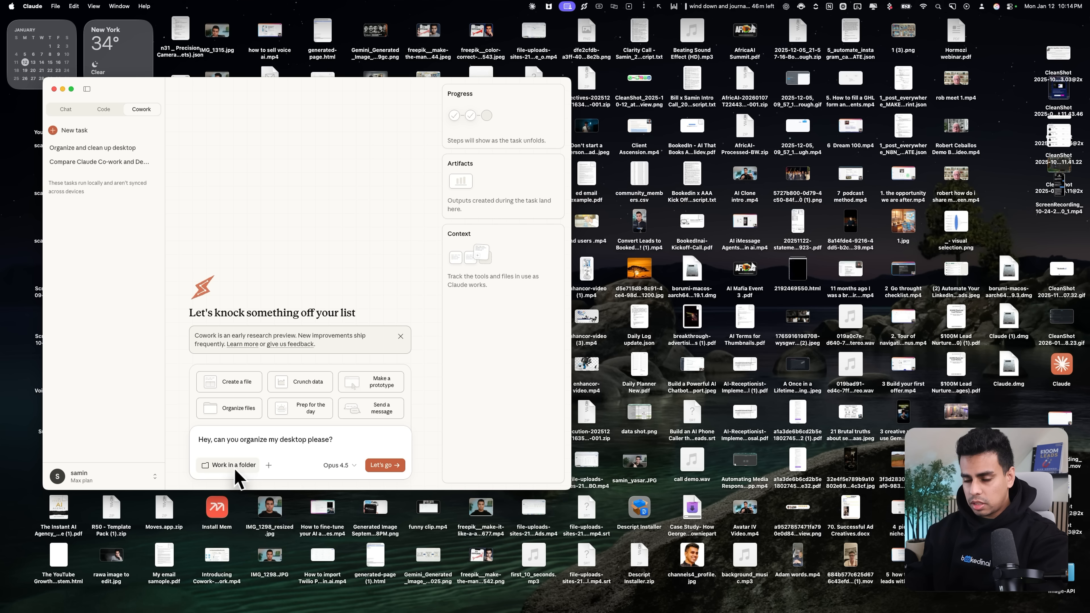
{"action": "left_click", "coordinate": [228, 465]}
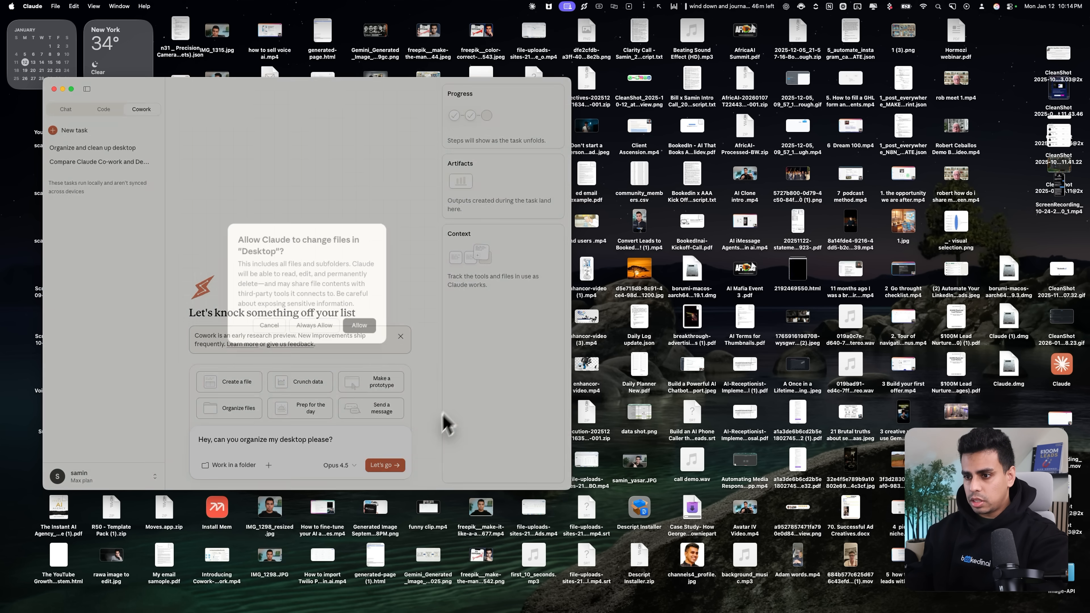
{"action": "left_click", "coordinate": [359, 326]}
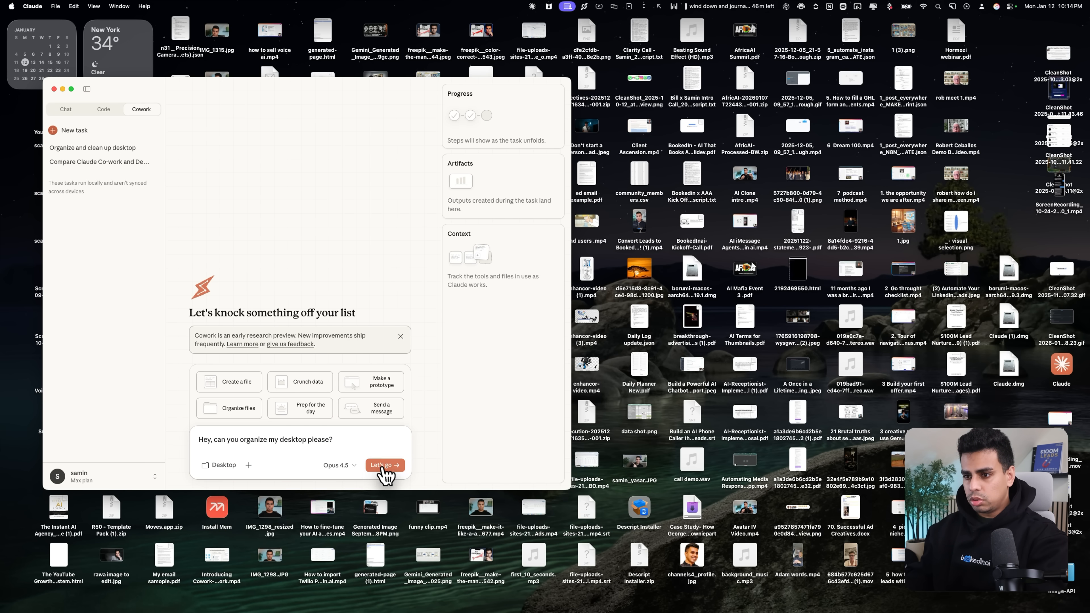
{"action": "left_click", "coordinate": [385, 465]}
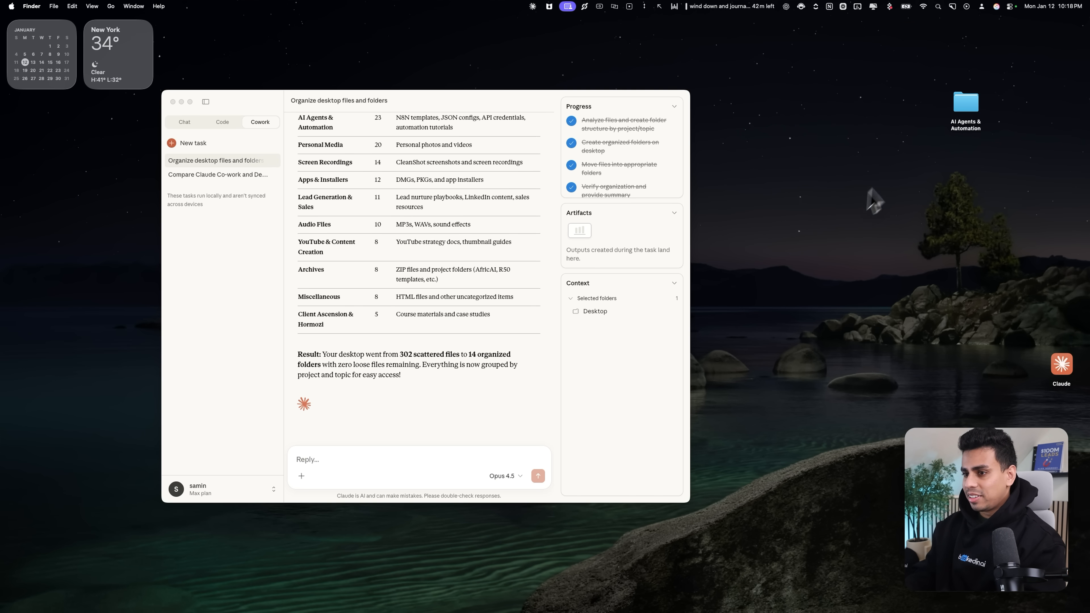
Step: Check the AI Agents & Automation folder in Finder and review the 14-folder summary table
{"action": "double_click", "coordinate": [965, 102]}
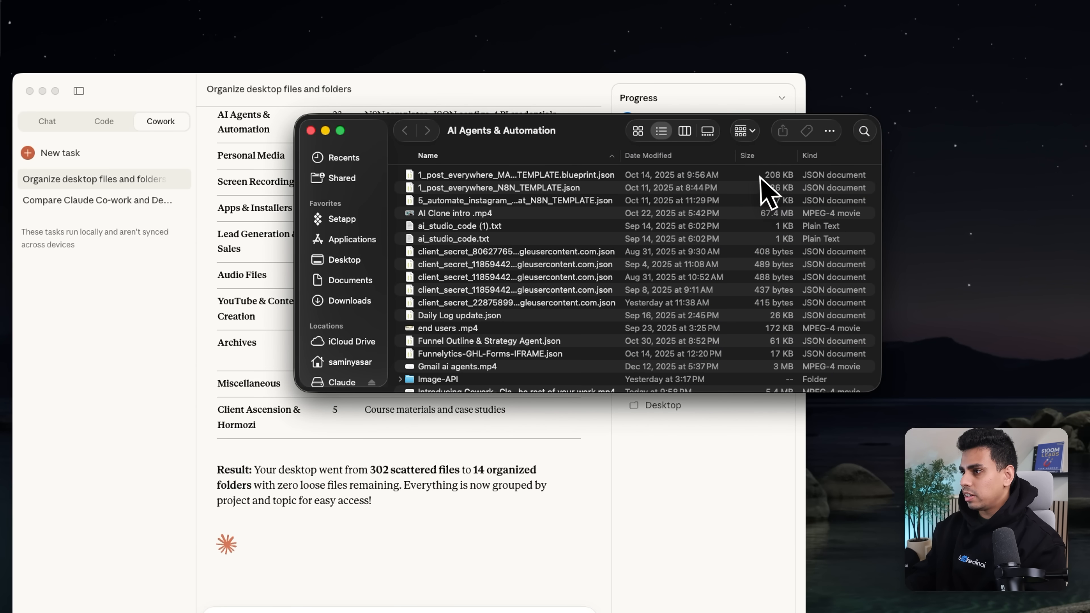
{"action": "scroll", "scroll_direction": "down", "scroll_amount": 3}
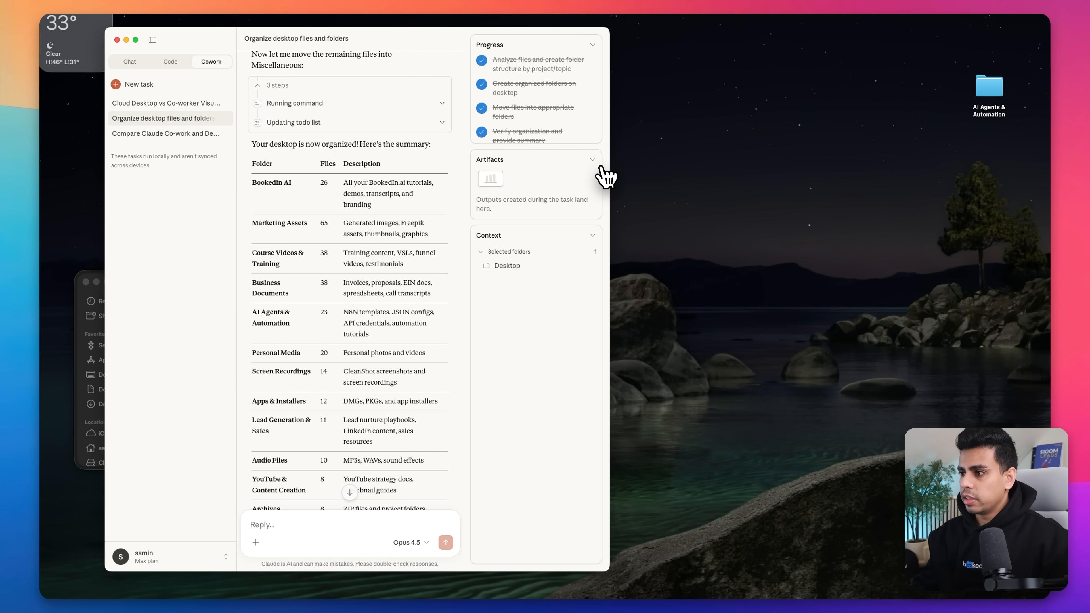
{"action": "mouse_move", "coordinate": [412, 543]}
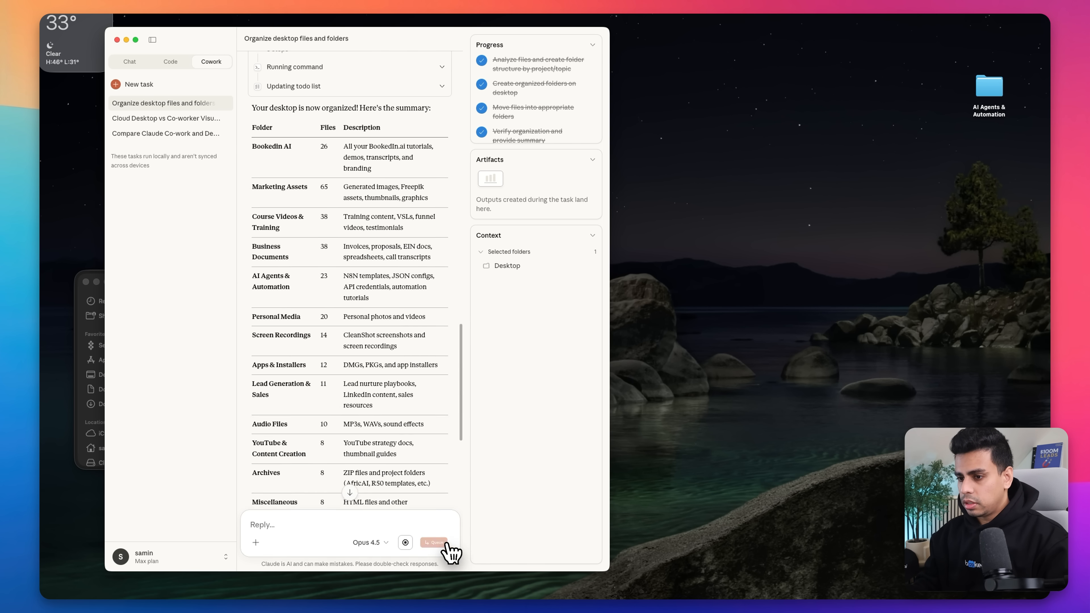
Step: Send the BookedIn.ai branded deck request, select the context folder, and answer Investor Presentation on Google Slides
{"action": "left_click", "coordinate": [433, 543]}
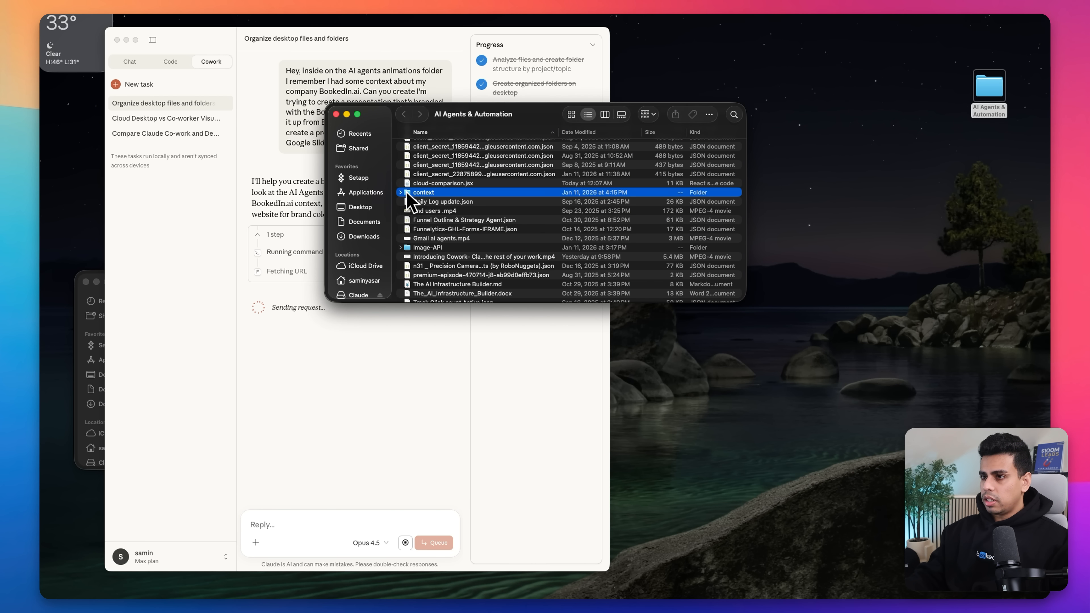
{"action": "left_click", "coordinate": [401, 192]}
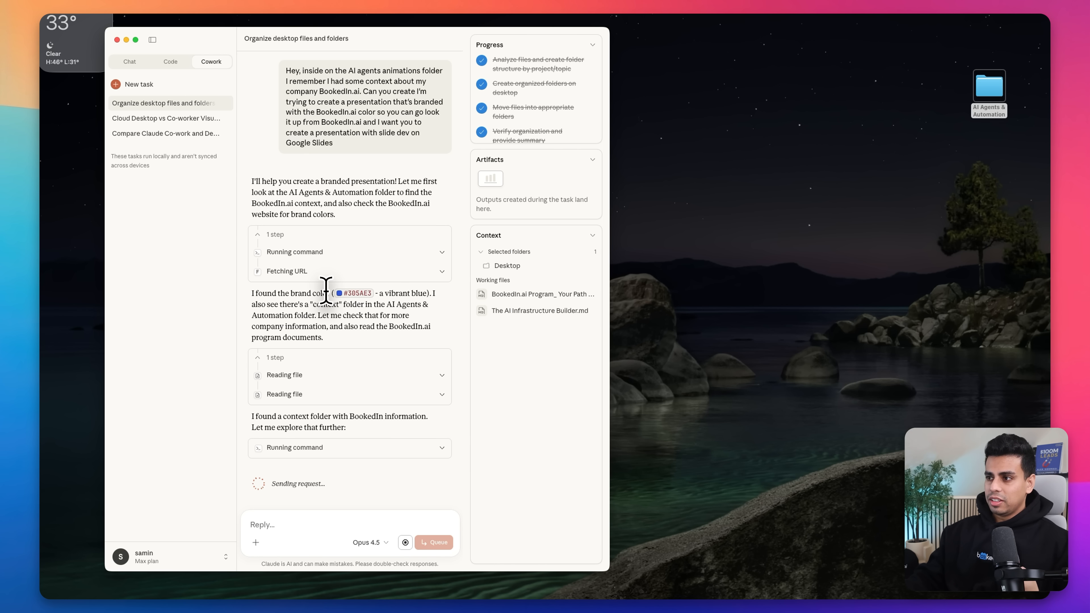
{"action": "scroll", "scroll_direction": "down", "scroll_amount": 3}
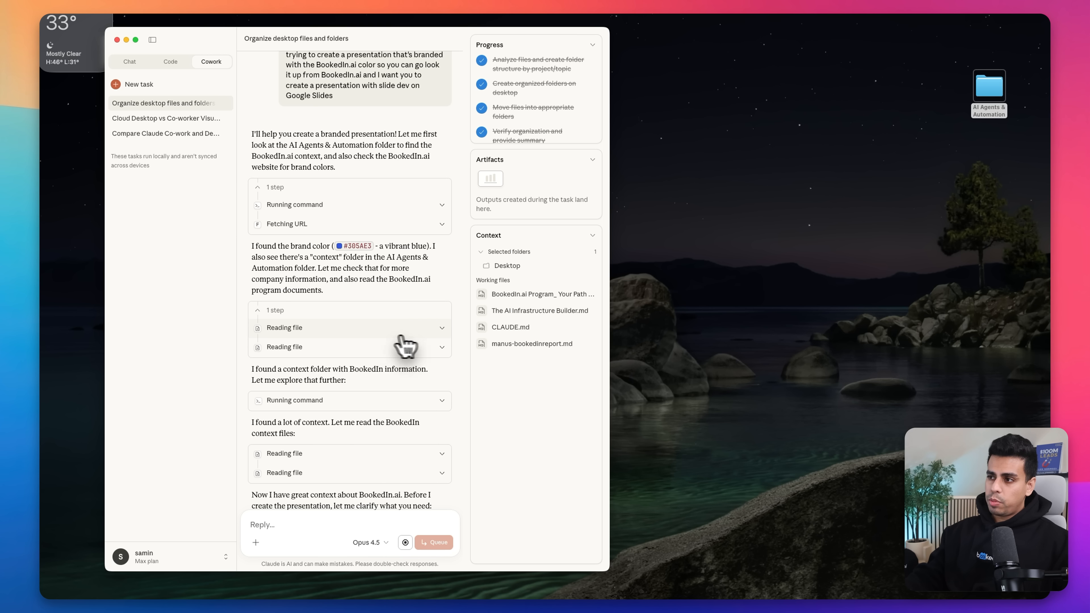
{"action": "mouse_move", "coordinate": [591, 344]}
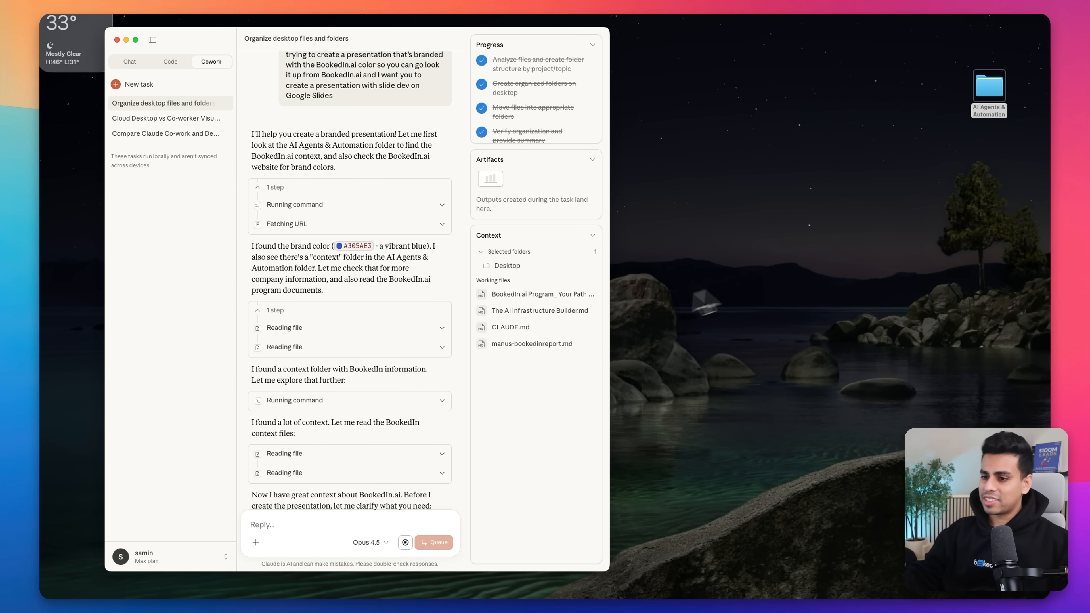
{"action": "scroll", "scroll_direction": "down", "scroll_amount": 3}
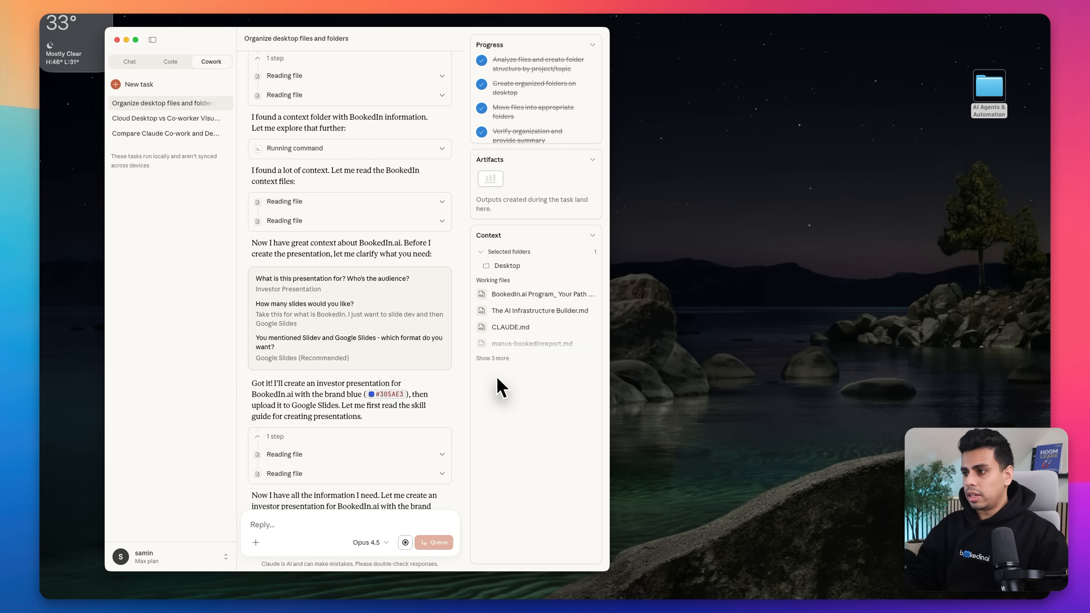
{"action": "mouse_move", "coordinate": [655, 317]}
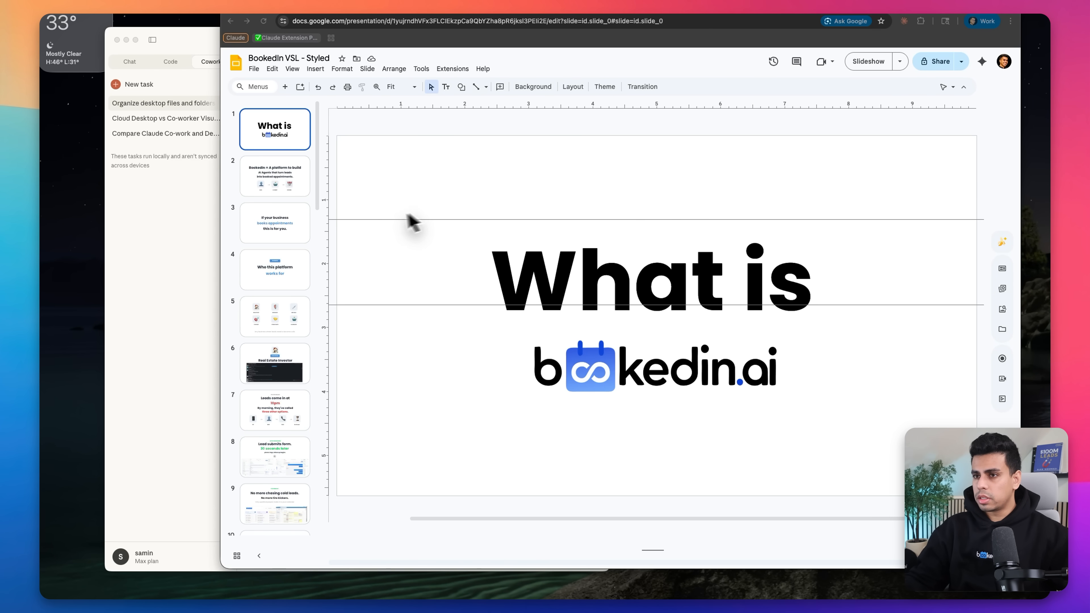
Step: On slide 3, ask Claude in Chrome to make the business headline slide look better
{"action": "left_click", "coordinate": [275, 176]}
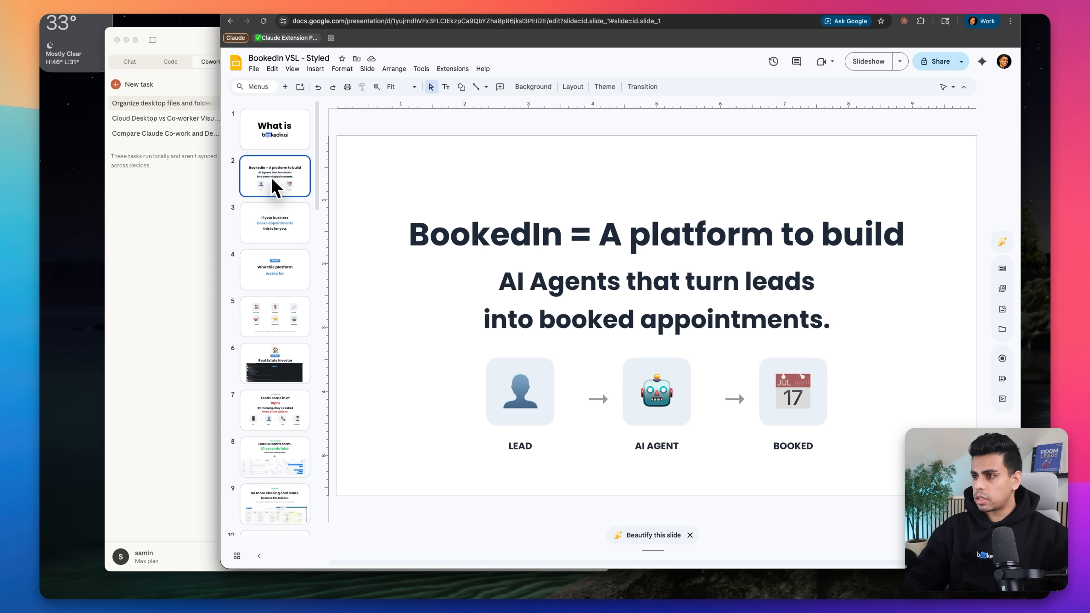
{"action": "left_click", "coordinate": [275, 223]}
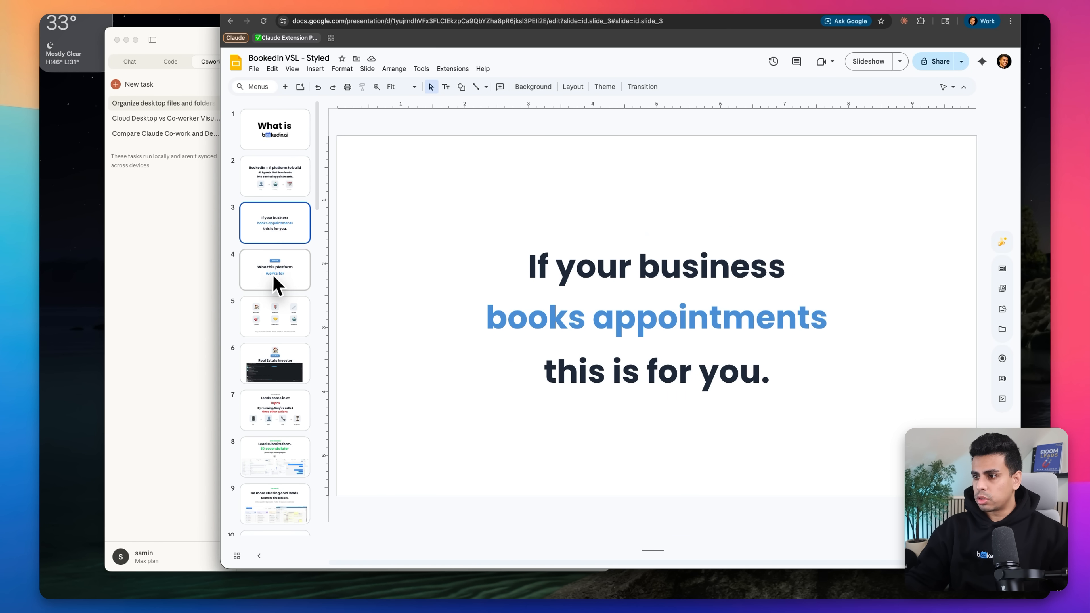
{"action": "mouse_move", "coordinate": [642, 170]}
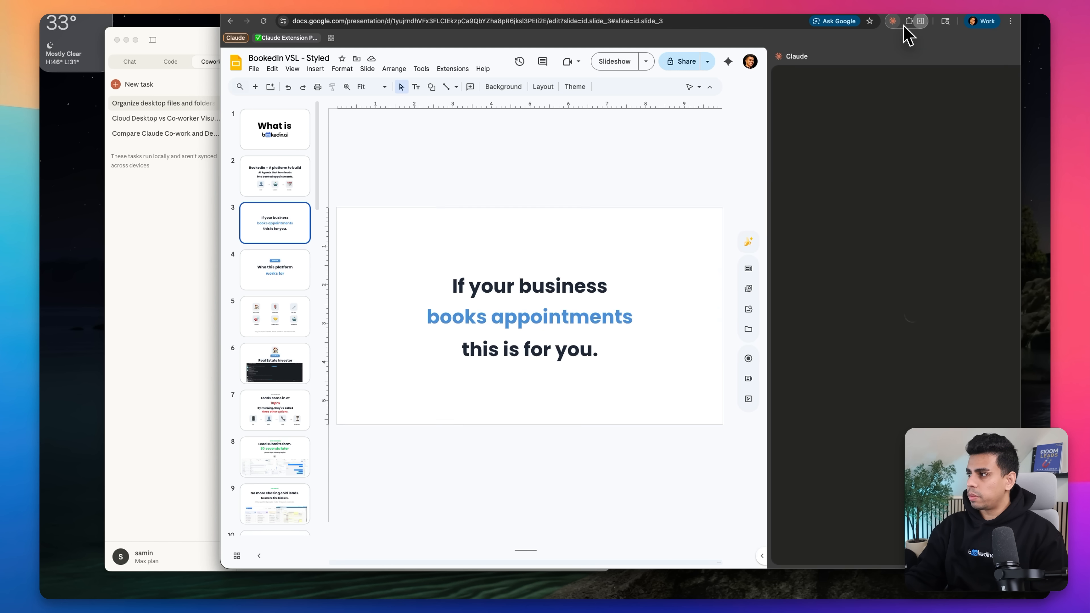
{"action": "left_click", "coordinate": [920, 21]}
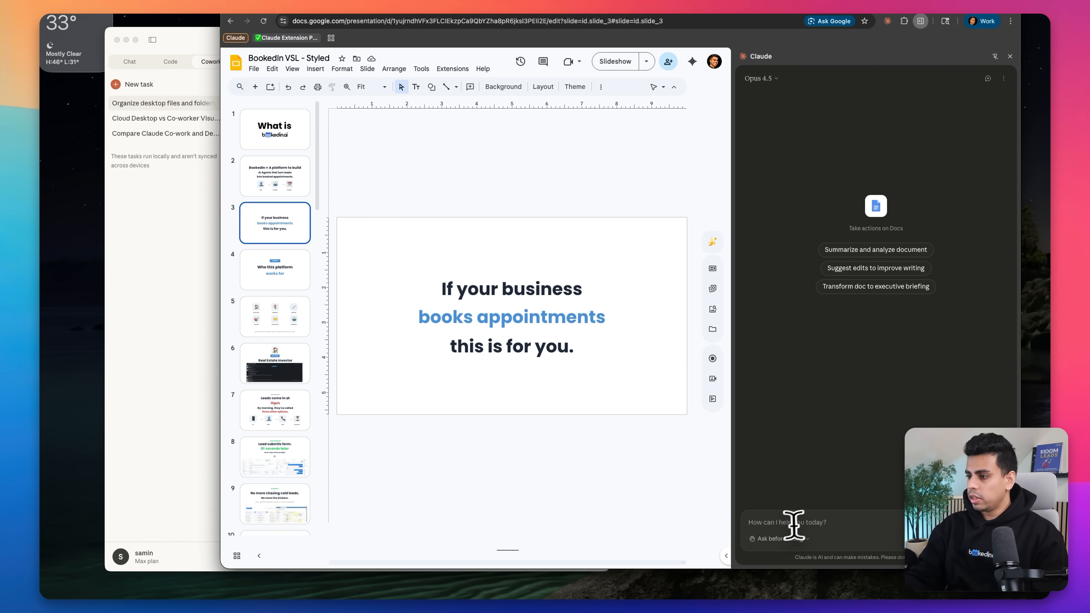
{"action": "left_click", "coordinate": [783, 522]}
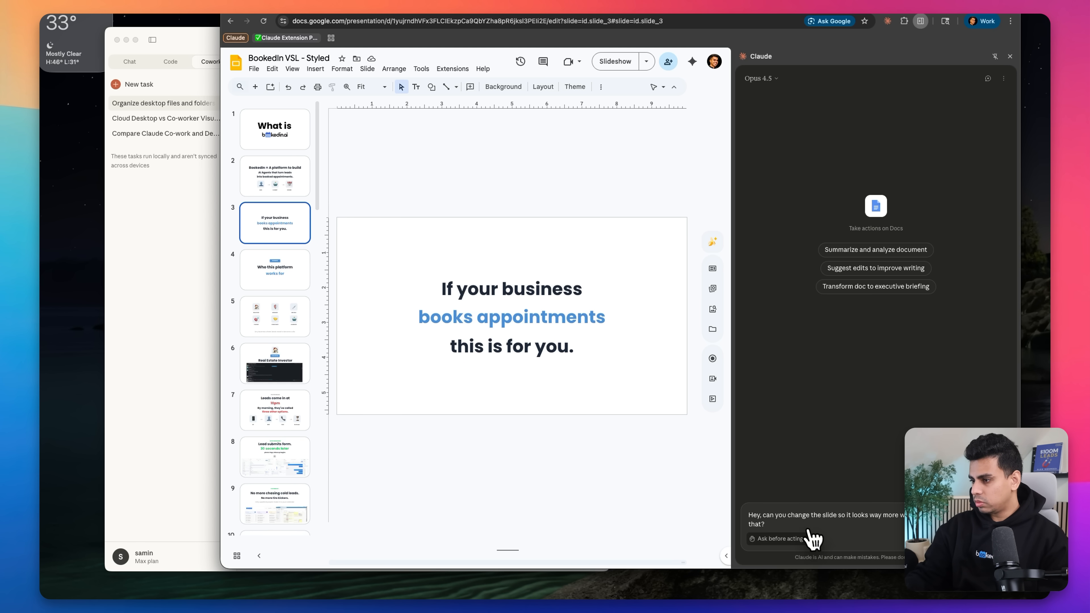
{"action": "left_click", "coordinate": [776, 539]}
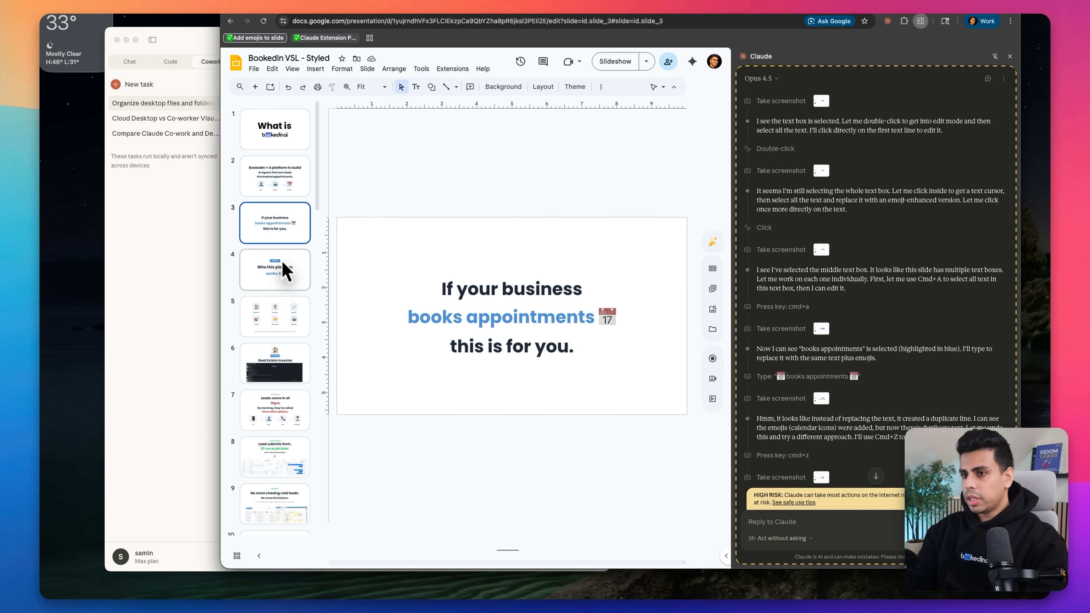
Step: Flip back through slides 2 and 1 while Claude adds the calendar emoji
{"action": "left_click", "coordinate": [275, 176]}
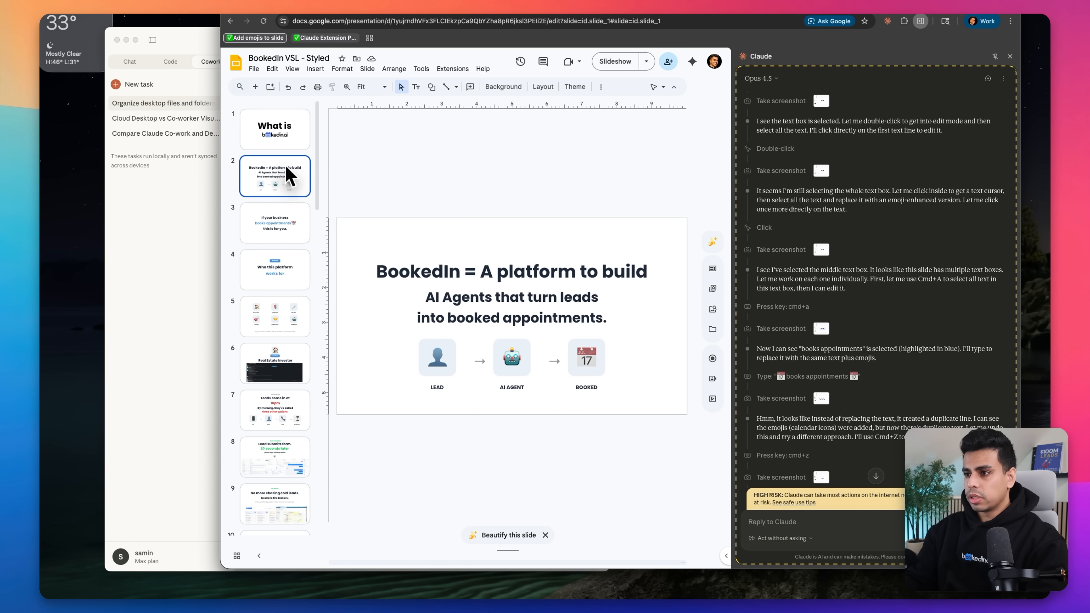
{"action": "left_click", "coordinate": [275, 130]}
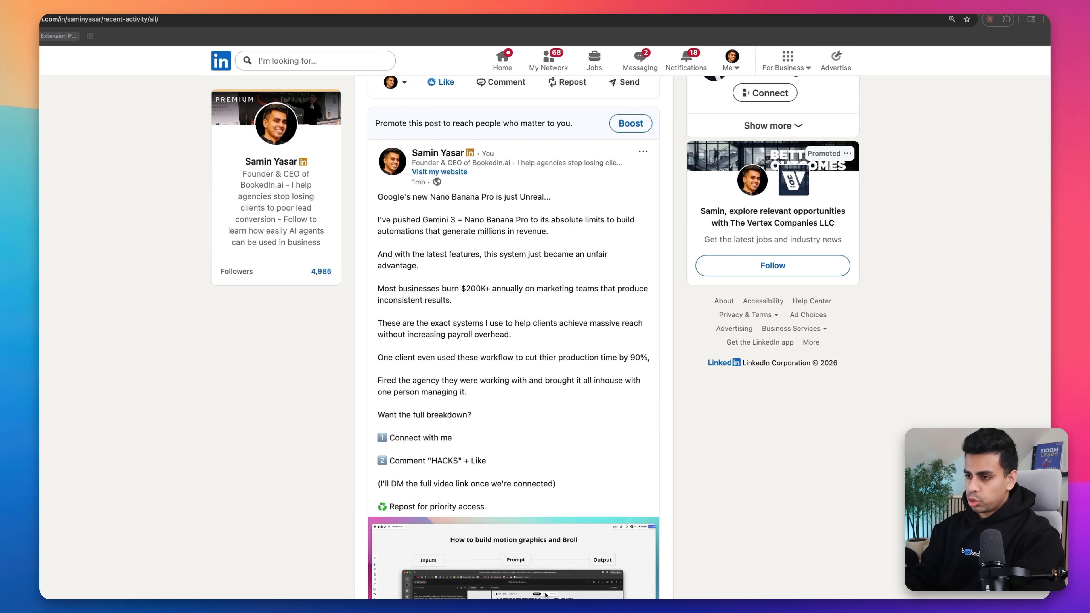
{"action": "scroll", "scroll_direction": "down", "scroll_amount": 3}
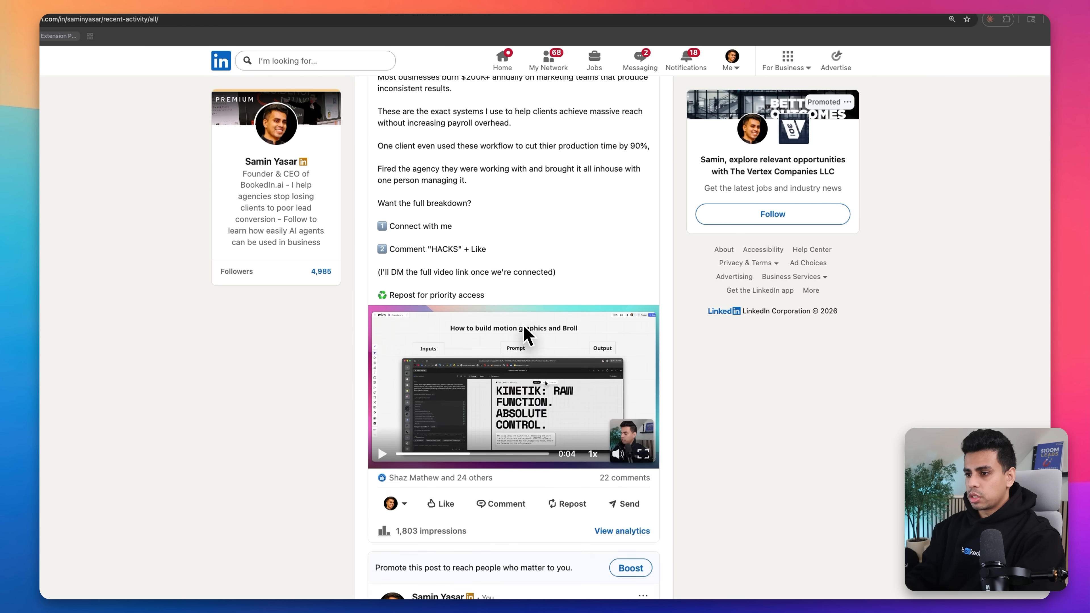
{"action": "scroll", "scroll_direction": "down", "scroll_amount": 3}
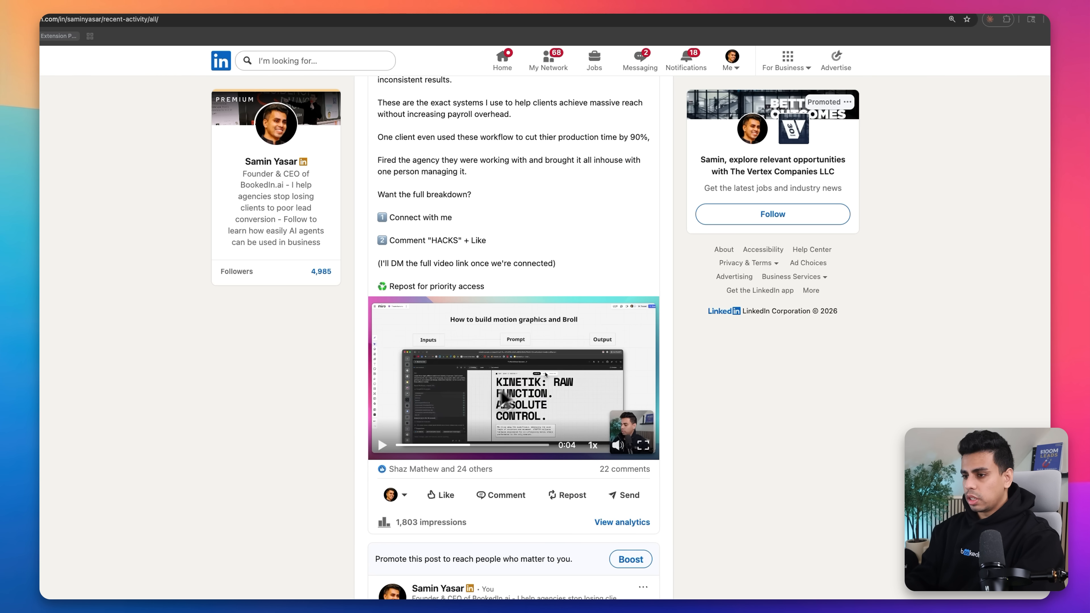
{"action": "mouse_move", "coordinate": [401, 453]}
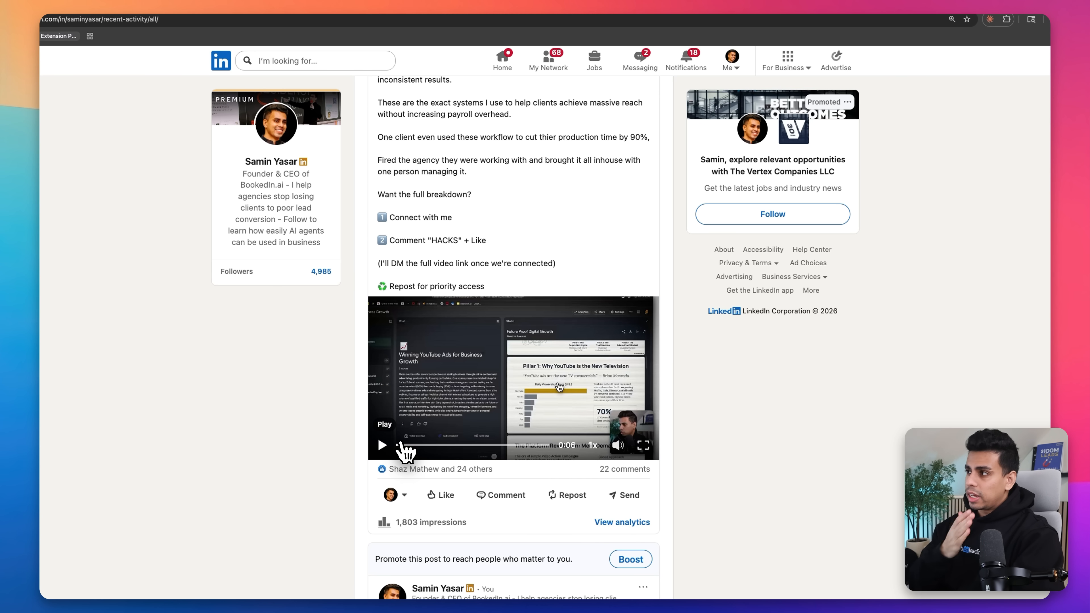
{"action": "mouse_move", "coordinate": [437, 394]}
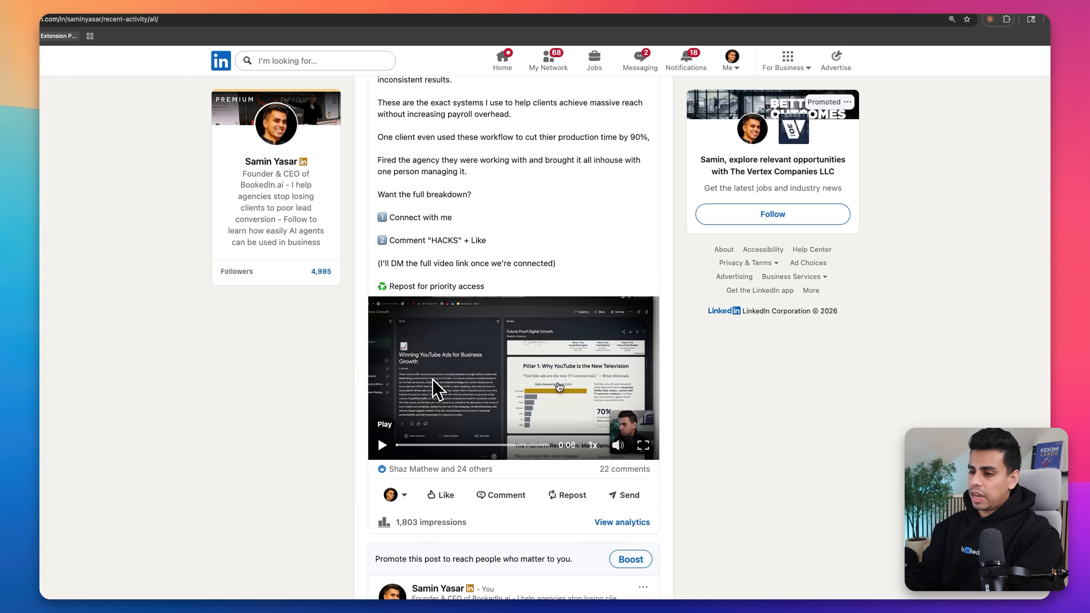
{"action": "mouse_move", "coordinate": [383, 460]}
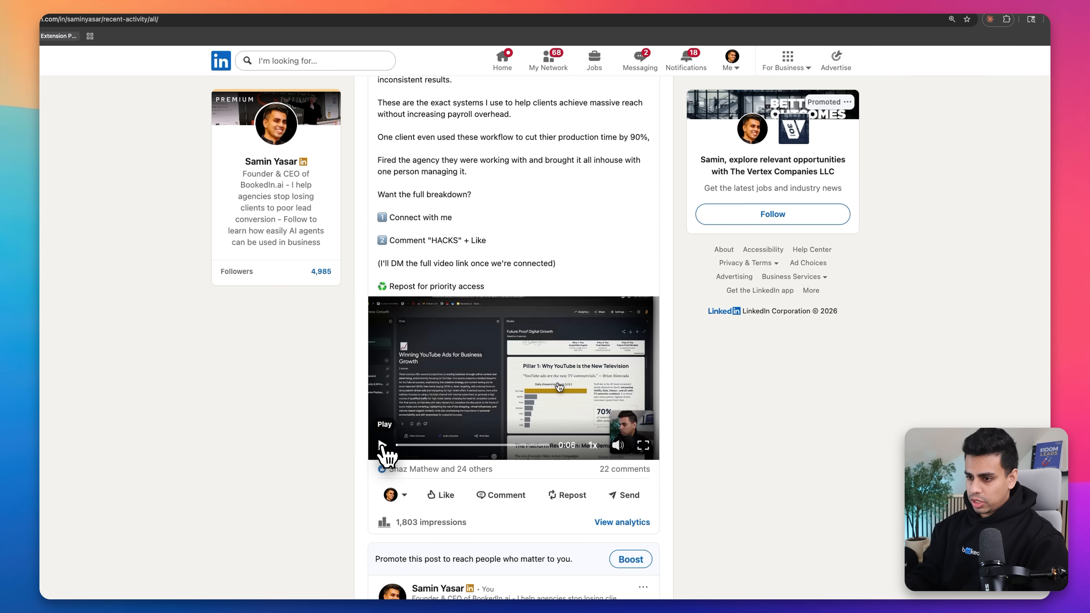
{"action": "left_click", "coordinate": [384, 443]}
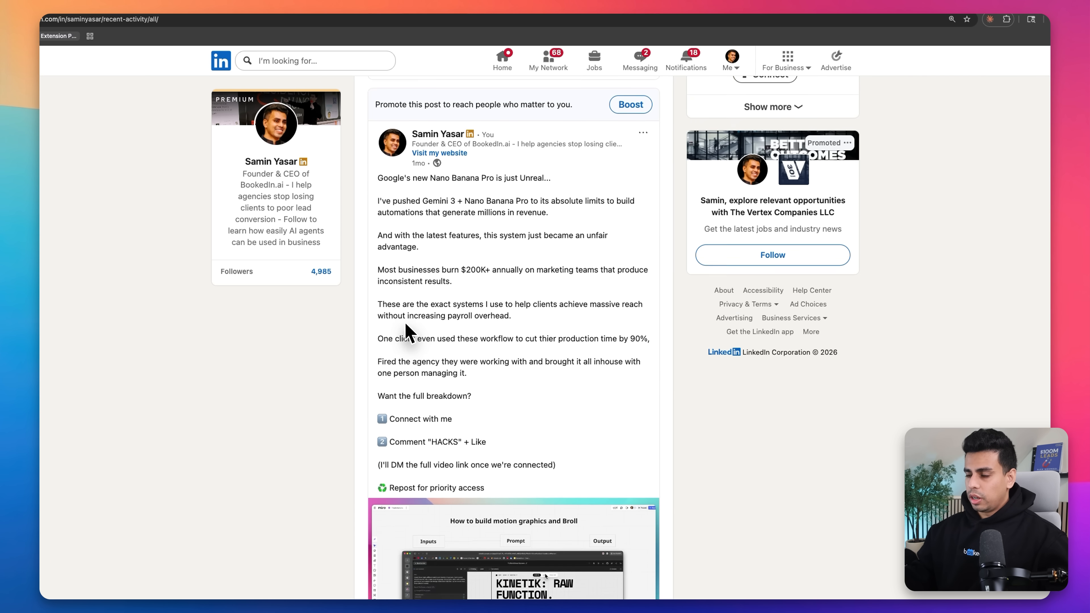
{"action": "scroll", "scroll_direction": "down", "scroll_amount": 3}
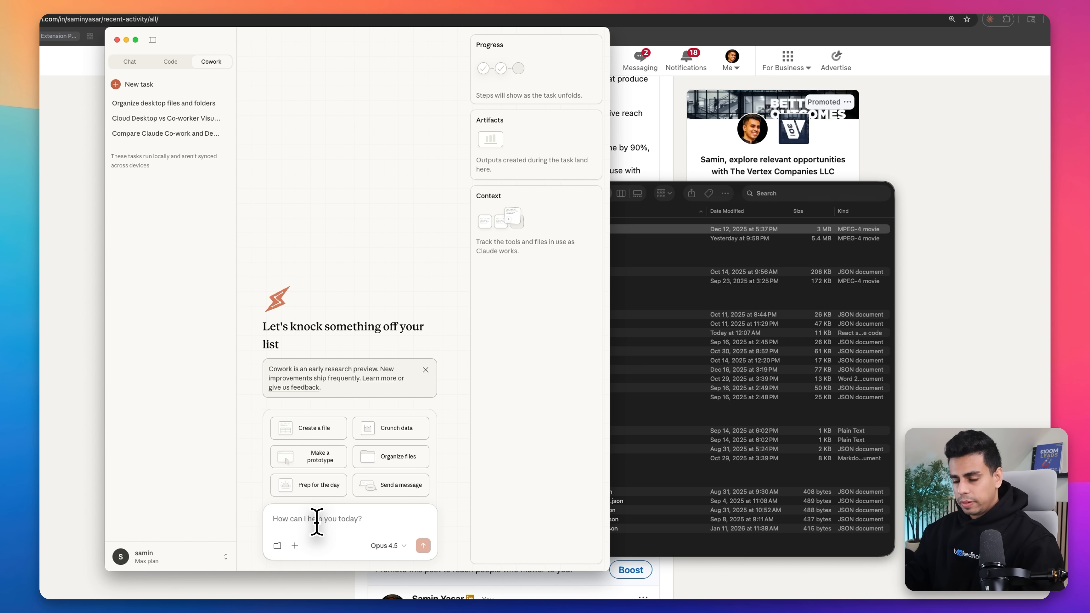
{"action": "mouse_move", "coordinate": [347, 535]}
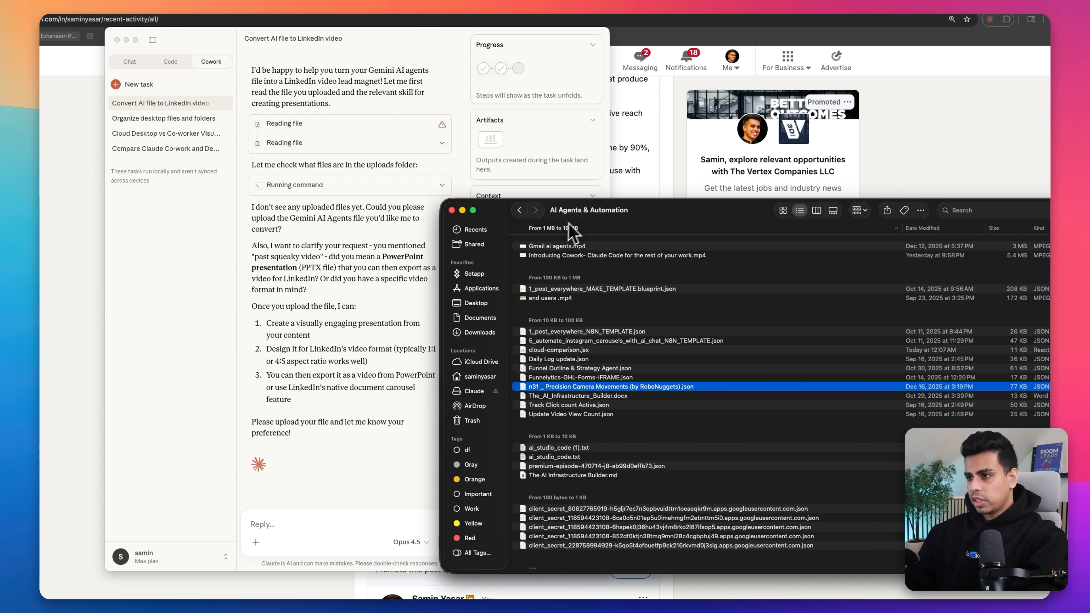
Step: Attach Gmail ai agents.mp4 with 'this one', then watch the resulting Gmail ai agents_linkedin.mp4
{"action": "left_click_drag", "start_coordinate": [554, 245], "coordinate": [341, 410]}
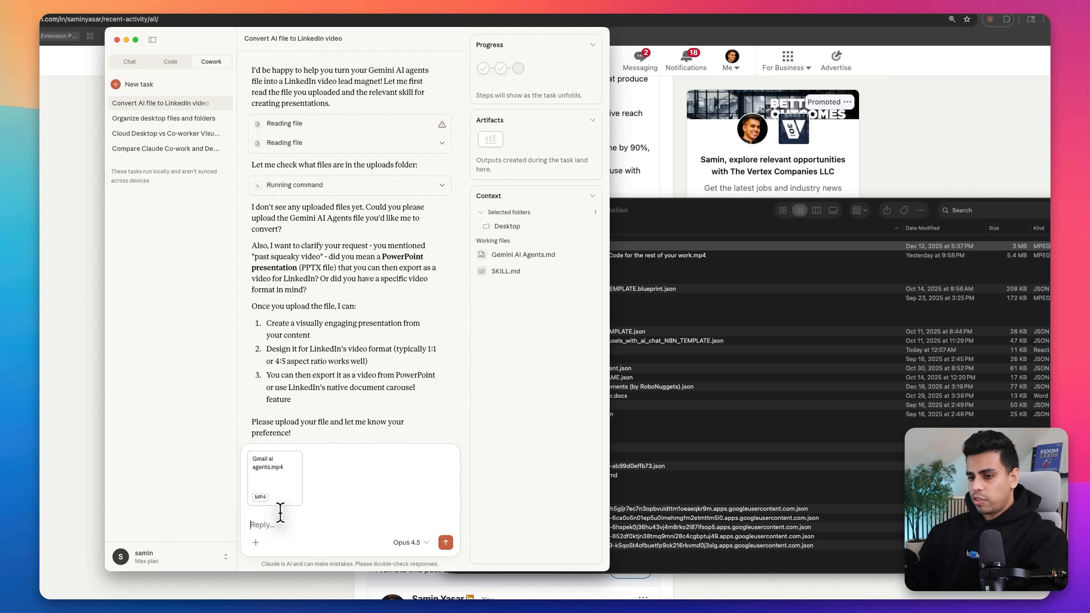
{"action": "type", "text": "this one"}
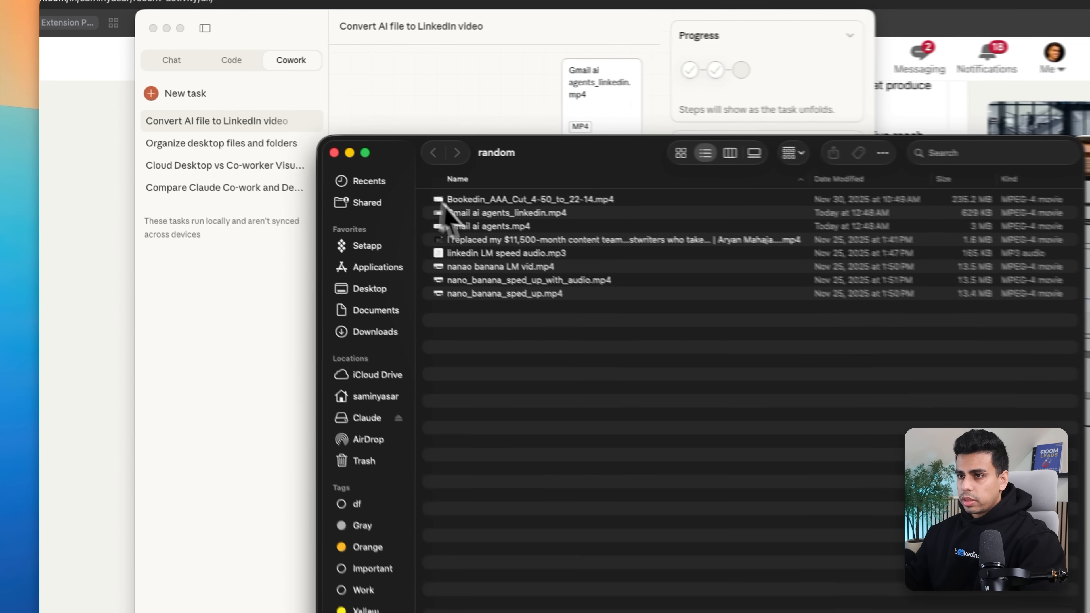
{"action": "left_click", "coordinate": [500, 216]}
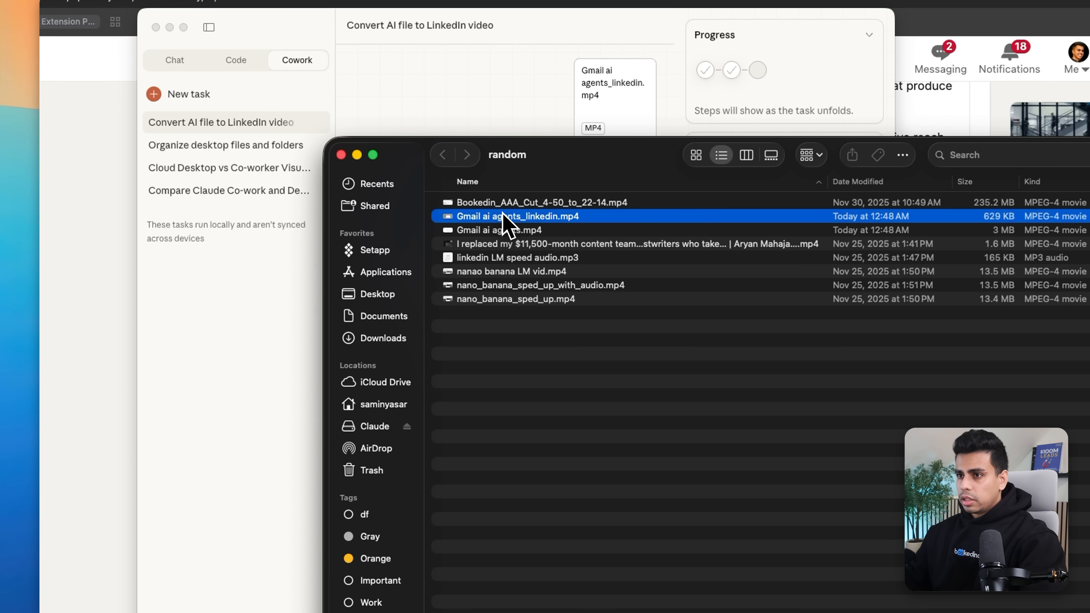
{"action": "double_click", "coordinate": [513, 217]}
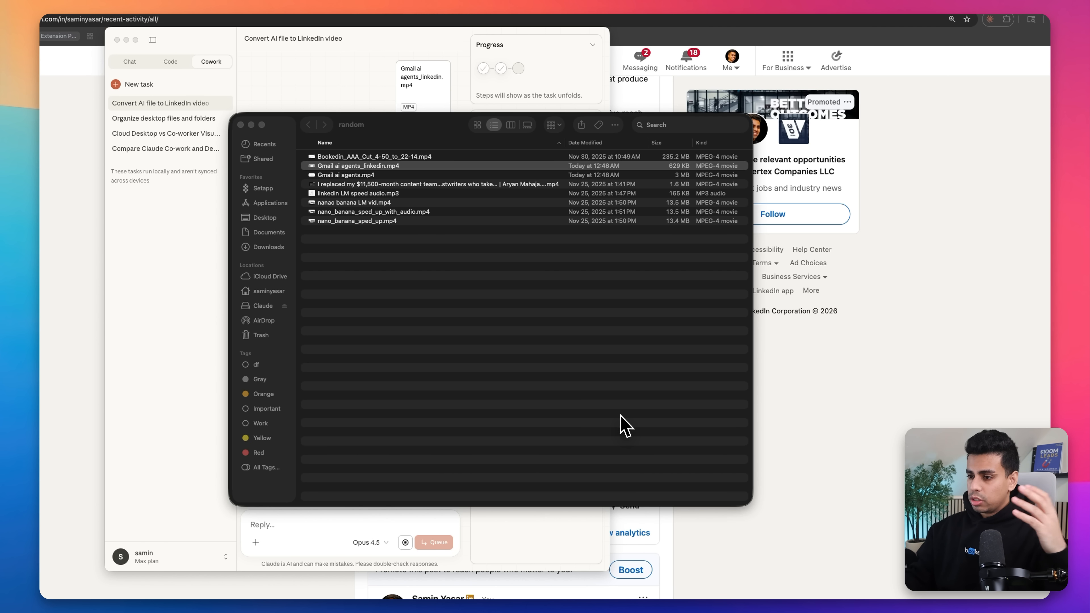
{"action": "mouse_move", "coordinate": [612, 418]}
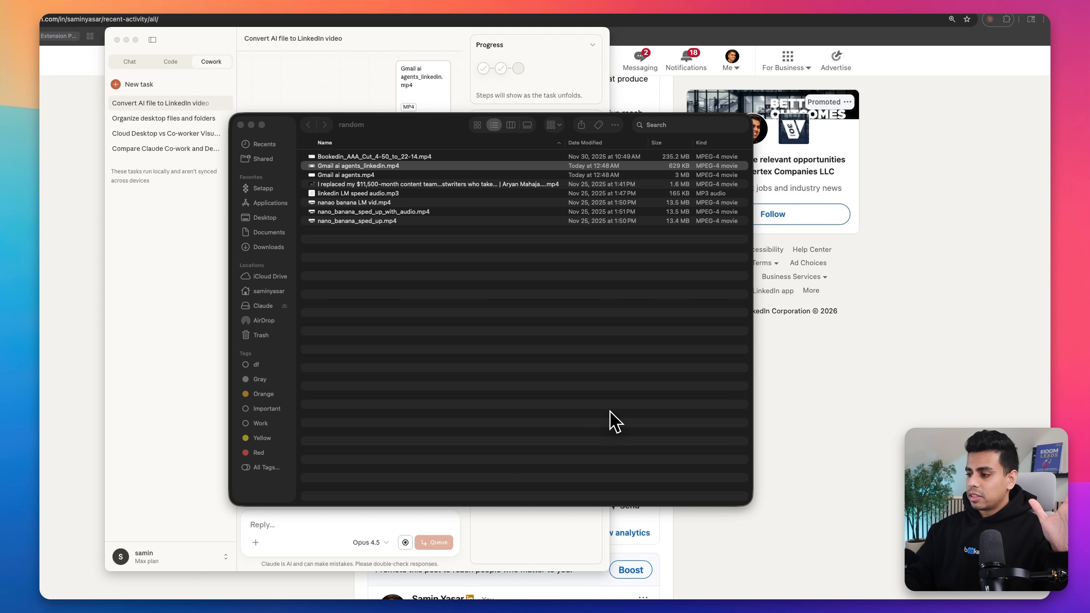
{"action": "mouse_move", "coordinate": [857, 403]}
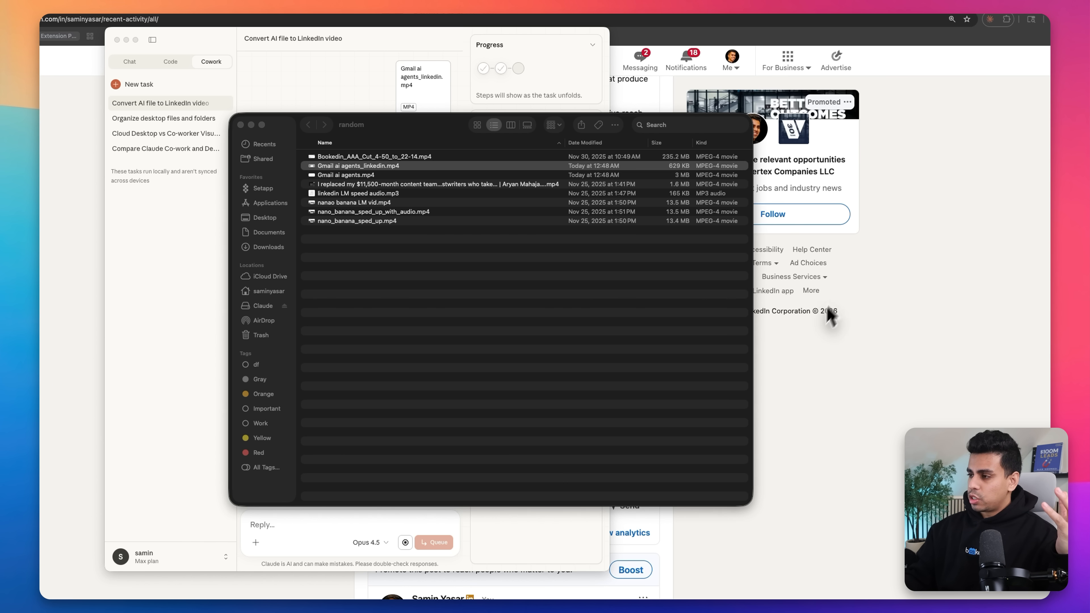
{"action": "mouse_move", "coordinate": [879, 219]}
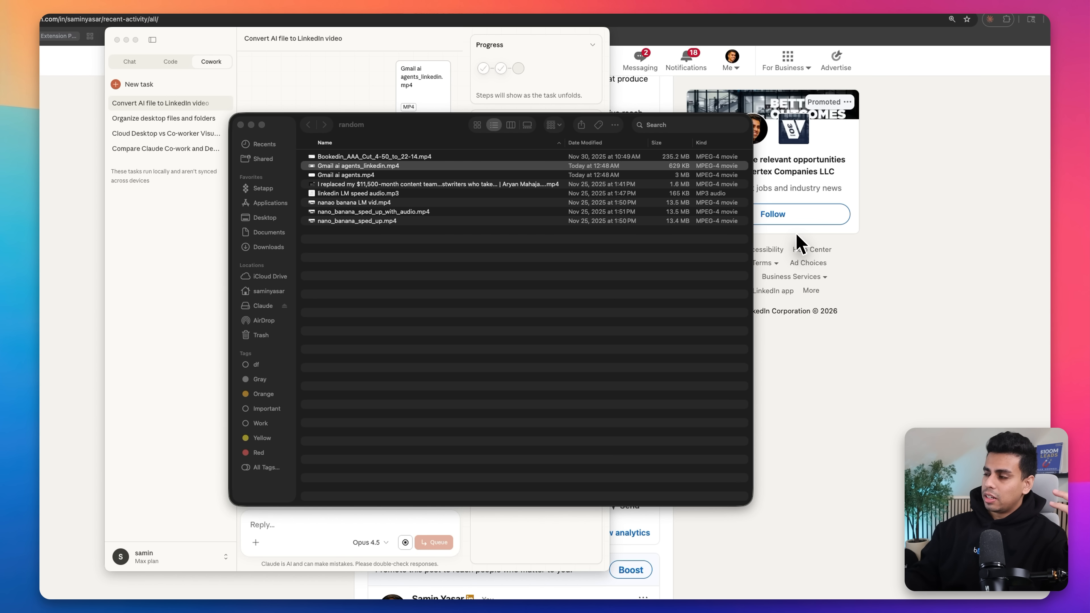
{"action": "mouse_move", "coordinate": [587, 208]}
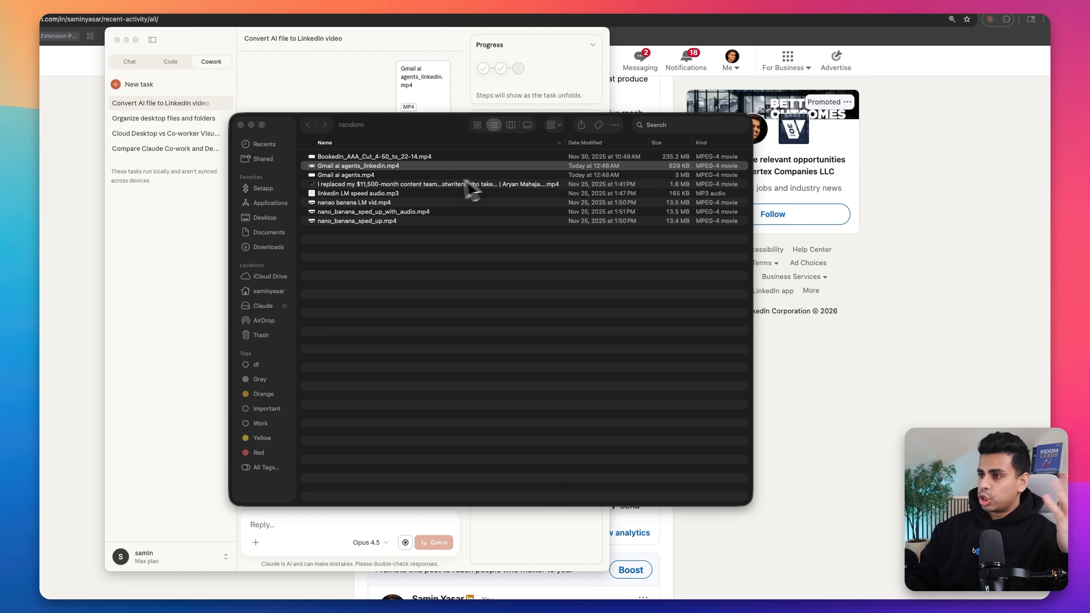
{"action": "mouse_move", "coordinate": [608, 187]}
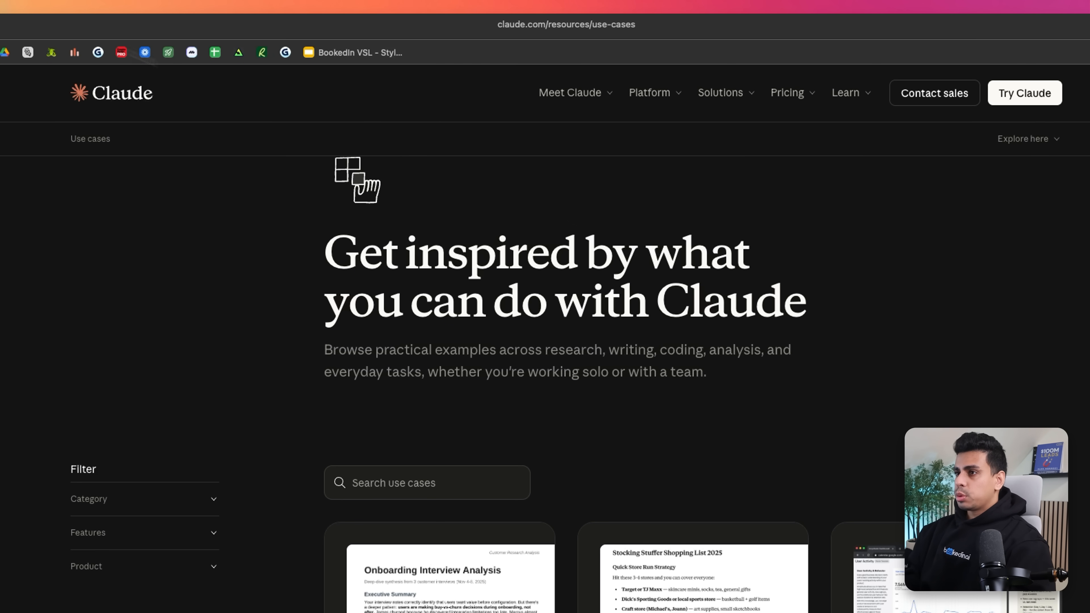
{"action": "mouse_move", "coordinate": [586, 44]}
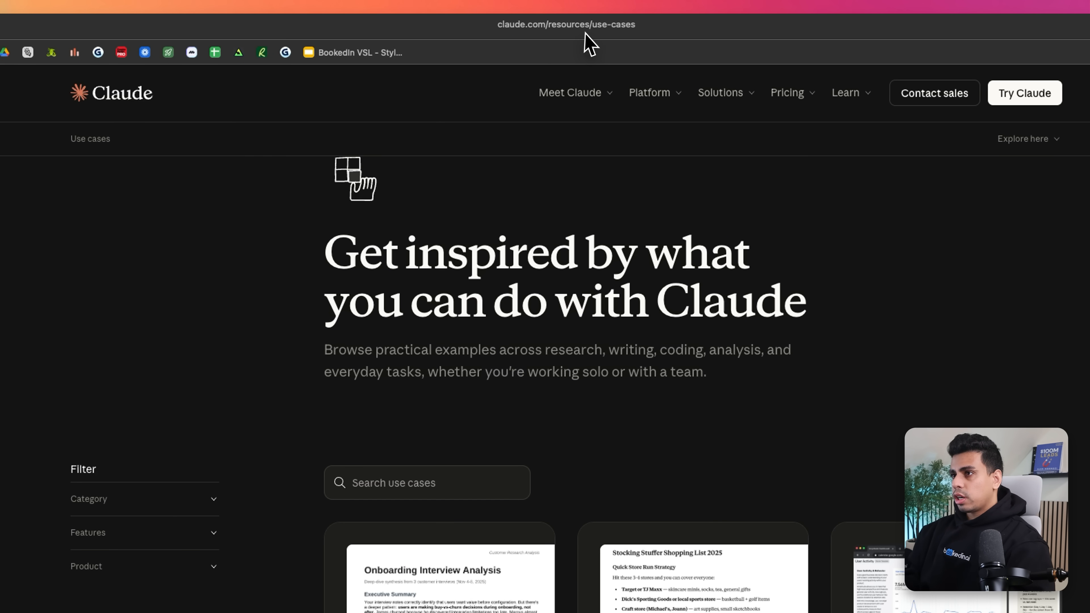
{"action": "left_click", "coordinate": [305, 74]}
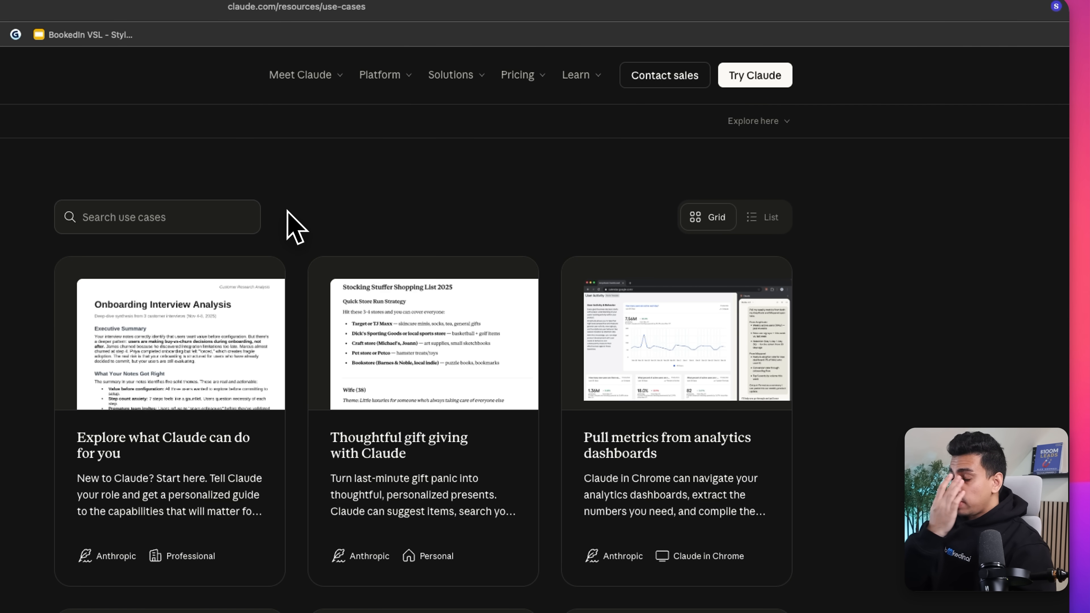
{"action": "scroll", "scroll_direction": "down", "scroll_amount": 3}
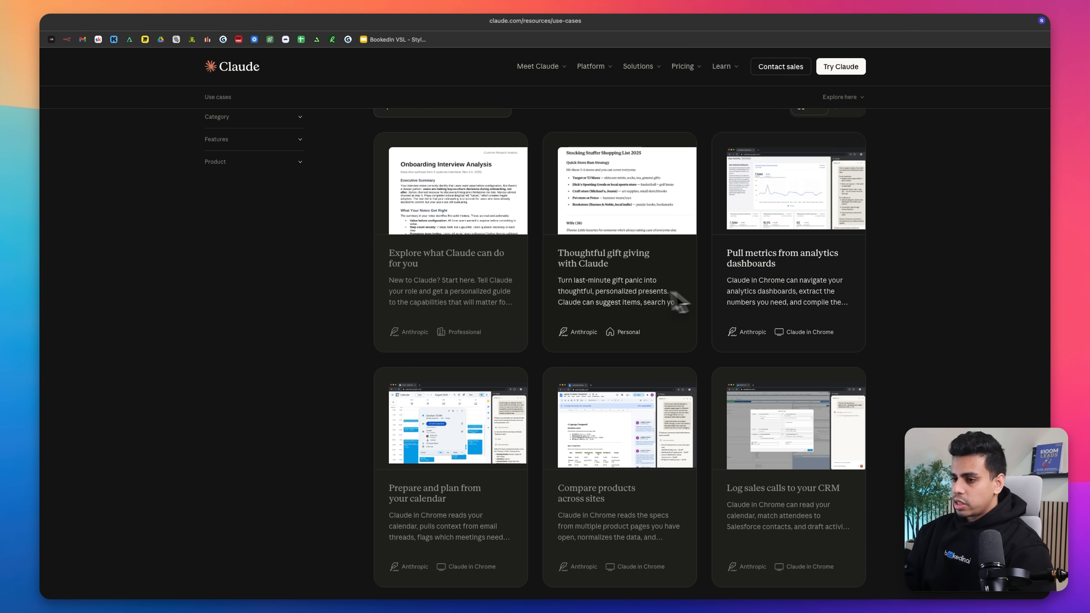
{"action": "scroll", "scroll_direction": "down", "scroll_amount": 3}
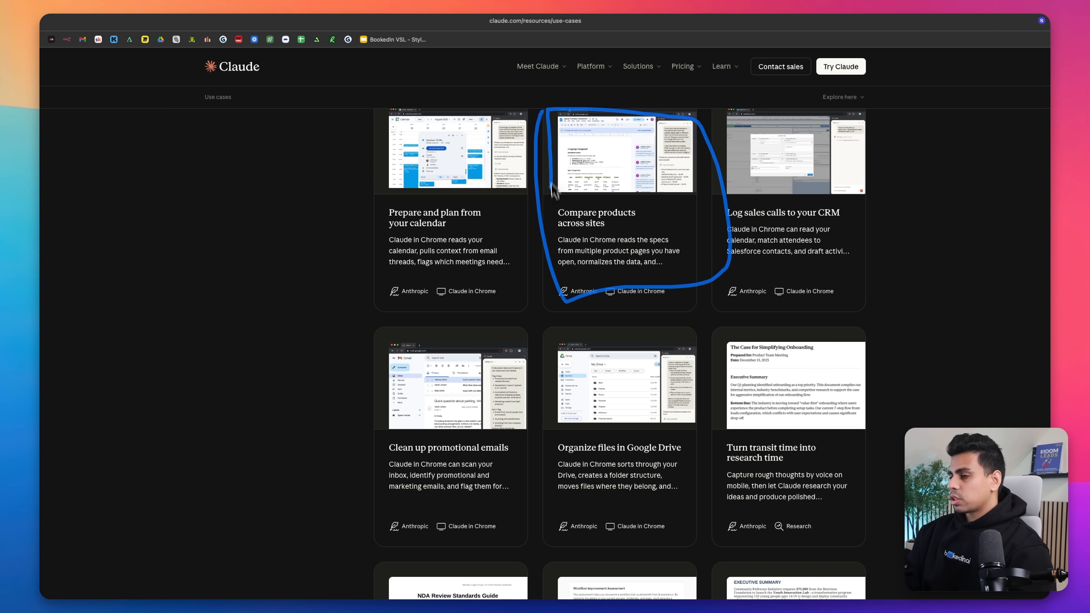
{"action": "mouse_move", "coordinate": [232, 171]}
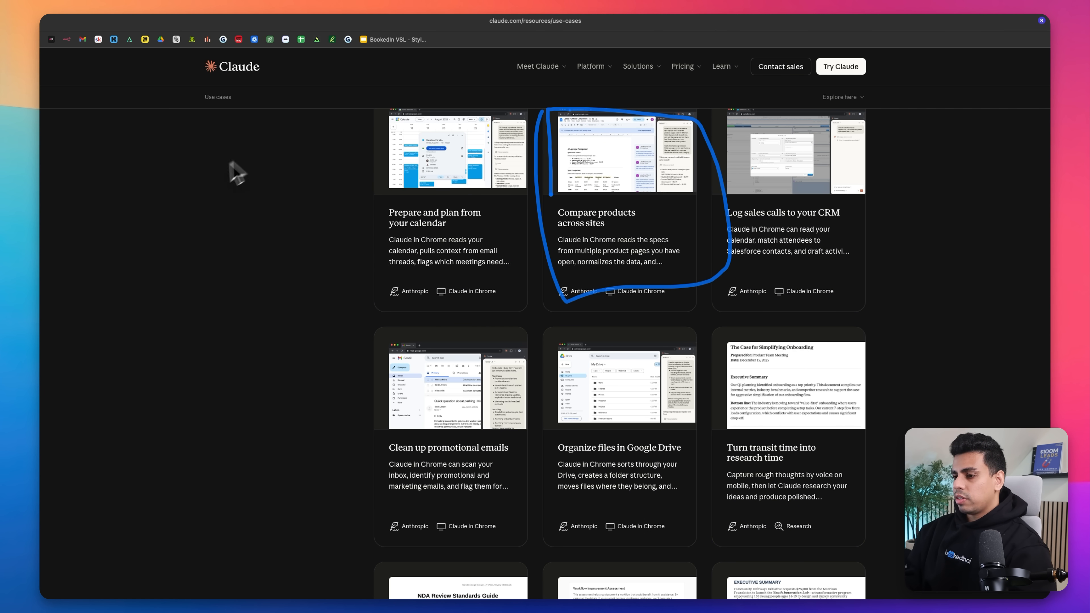
{"action": "mouse_move", "coordinate": [271, 189]}
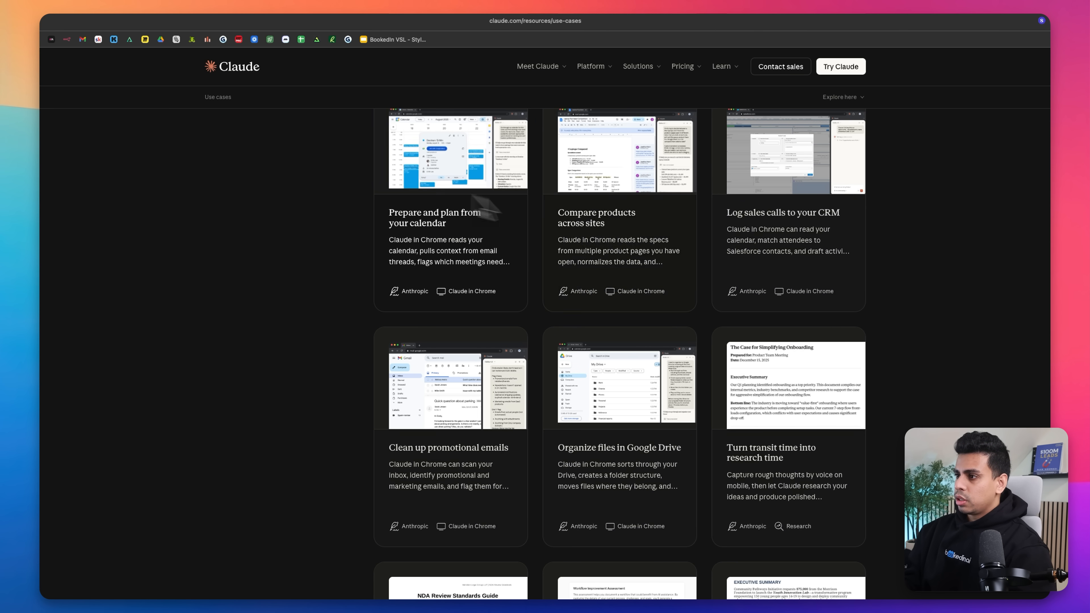
{"action": "mouse_move", "coordinate": [603, 207]}
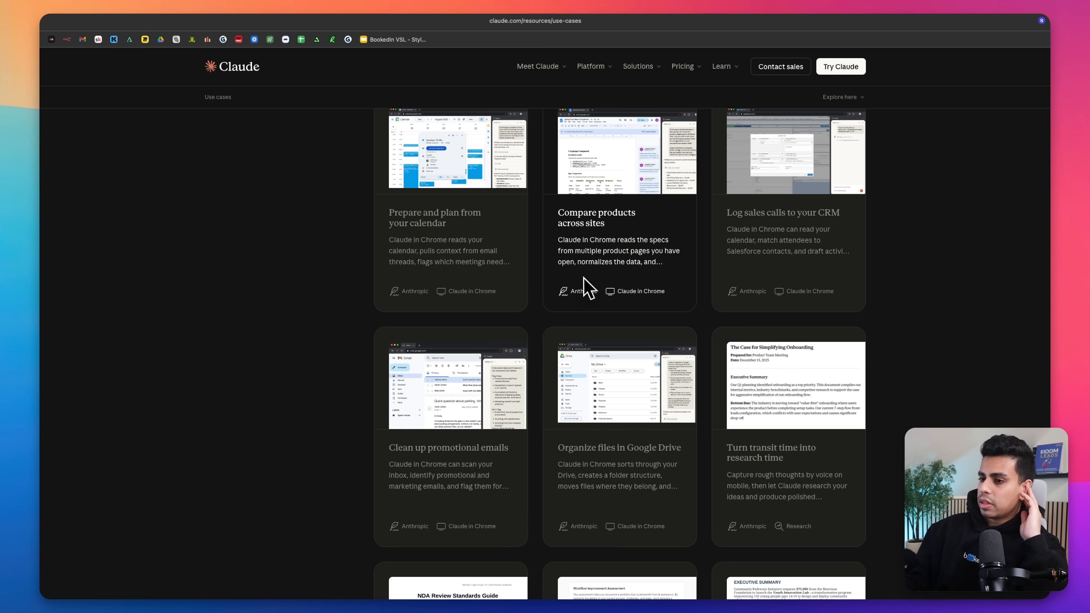
{"action": "scroll", "scroll_direction": "down", "scroll_amount": 3}
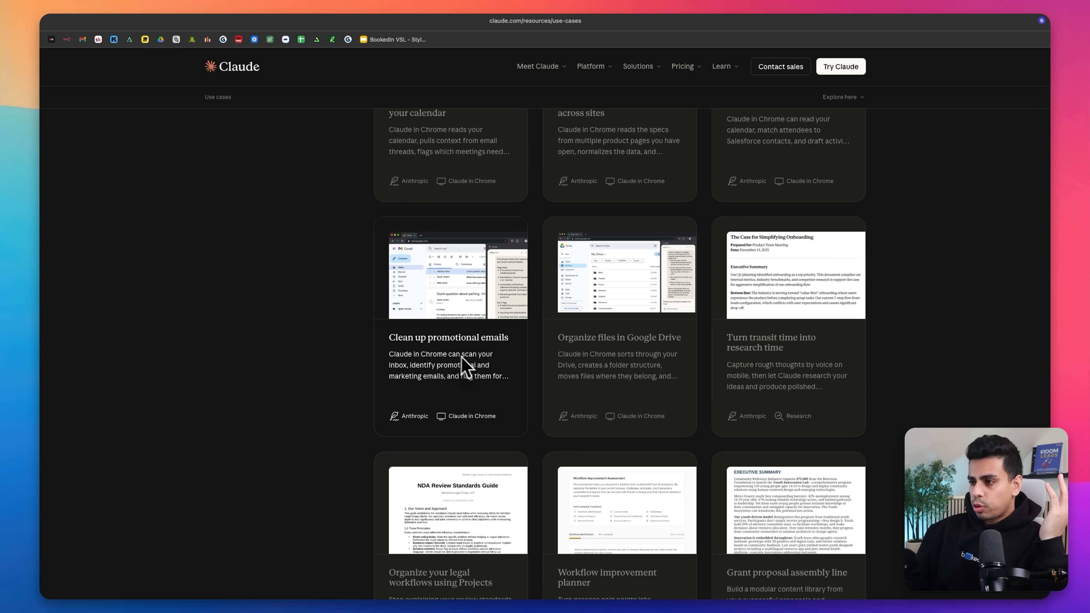
{"action": "mouse_move", "coordinate": [637, 390]}
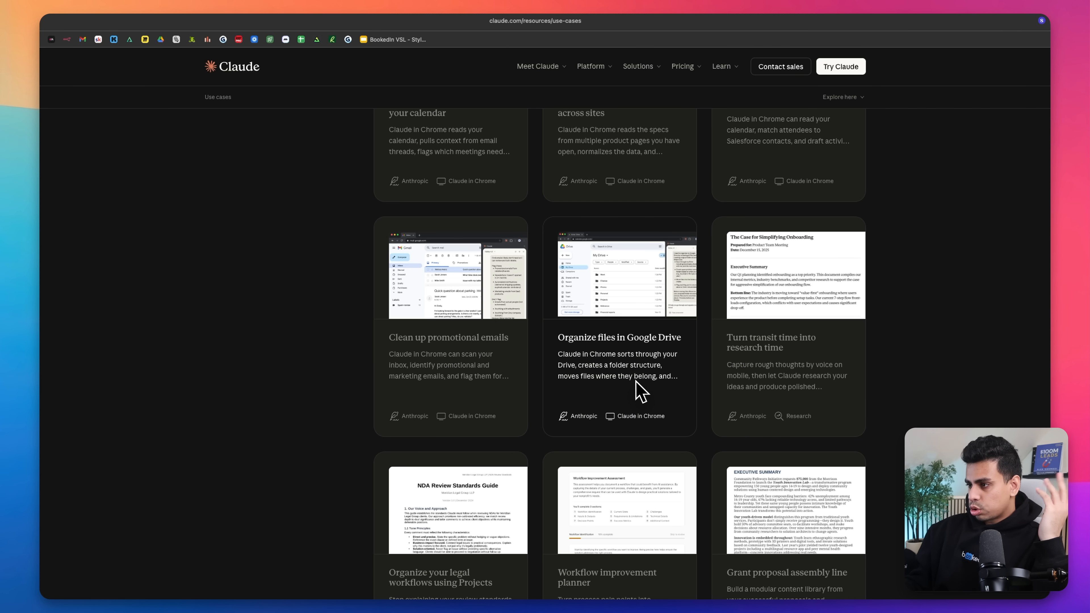
{"action": "scroll", "scroll_direction": "down", "scroll_amount": 3}
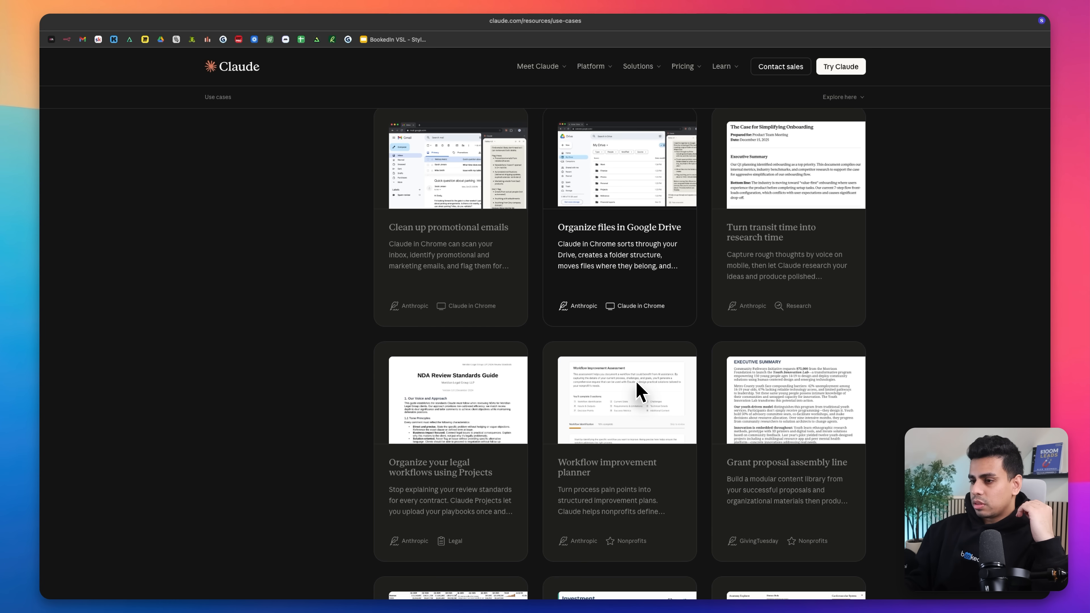
{"action": "scroll", "scroll_direction": "down", "scroll_amount": 3}
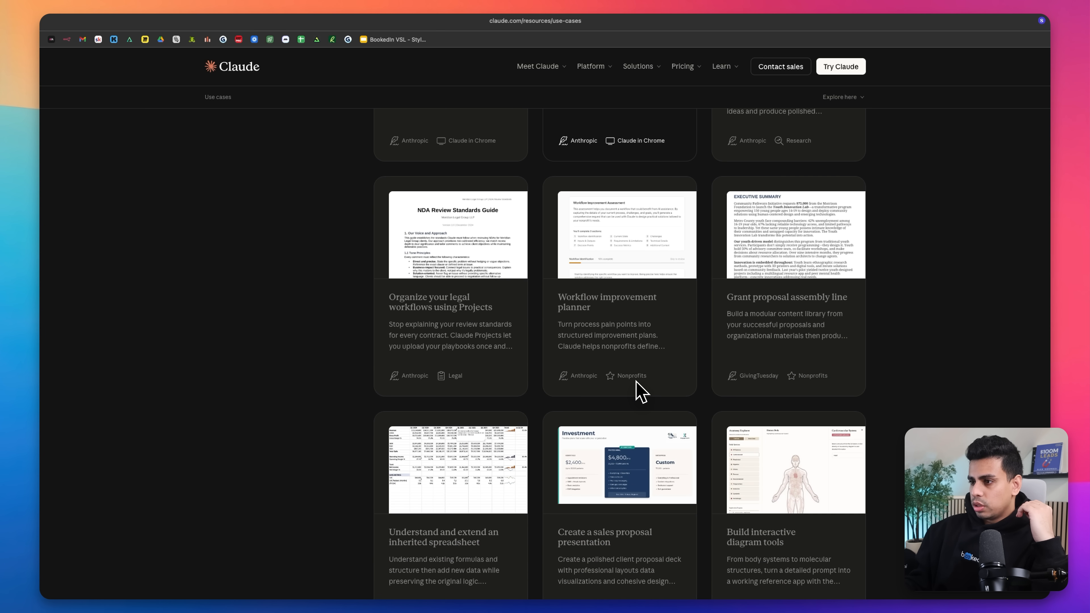
{"action": "scroll", "scroll_direction": "down", "scroll_amount": 3}
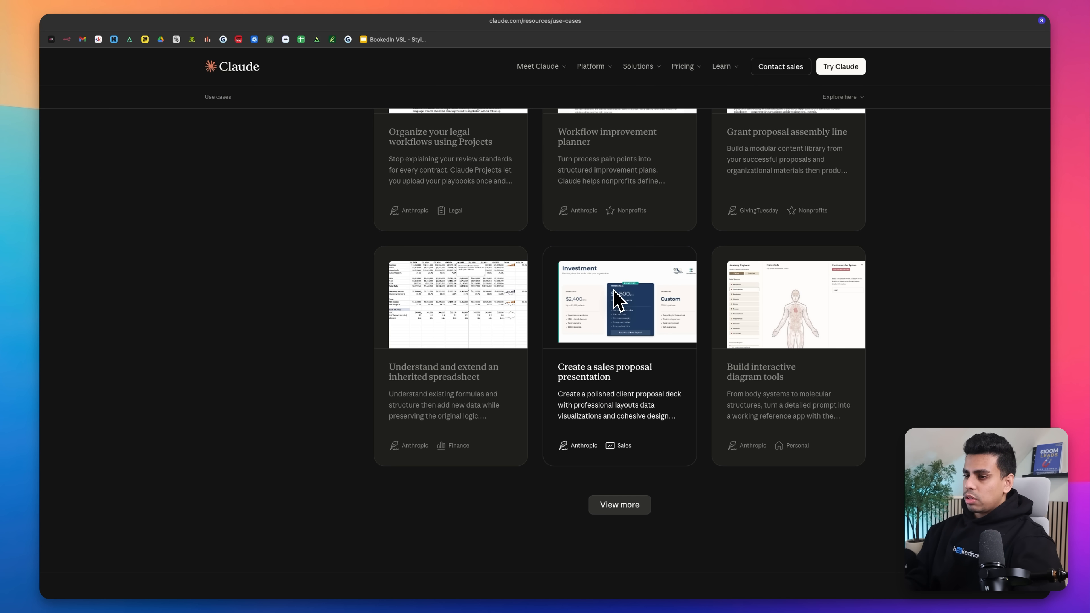
{"action": "scroll", "scroll_direction": "up", "scroll_amount": 3}
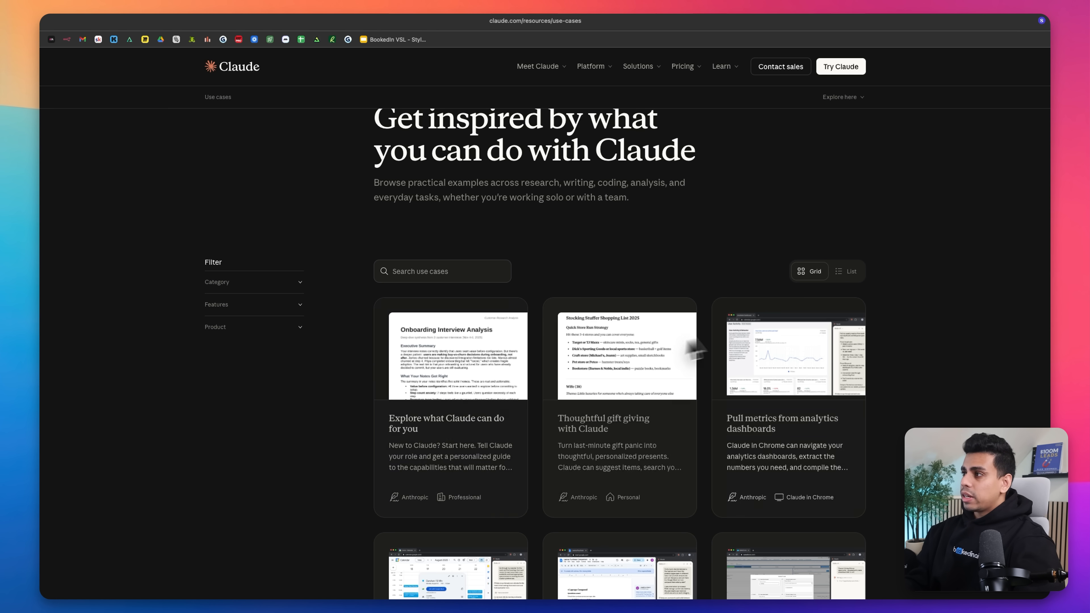
{"action": "mouse_move", "coordinate": [696, 240]}
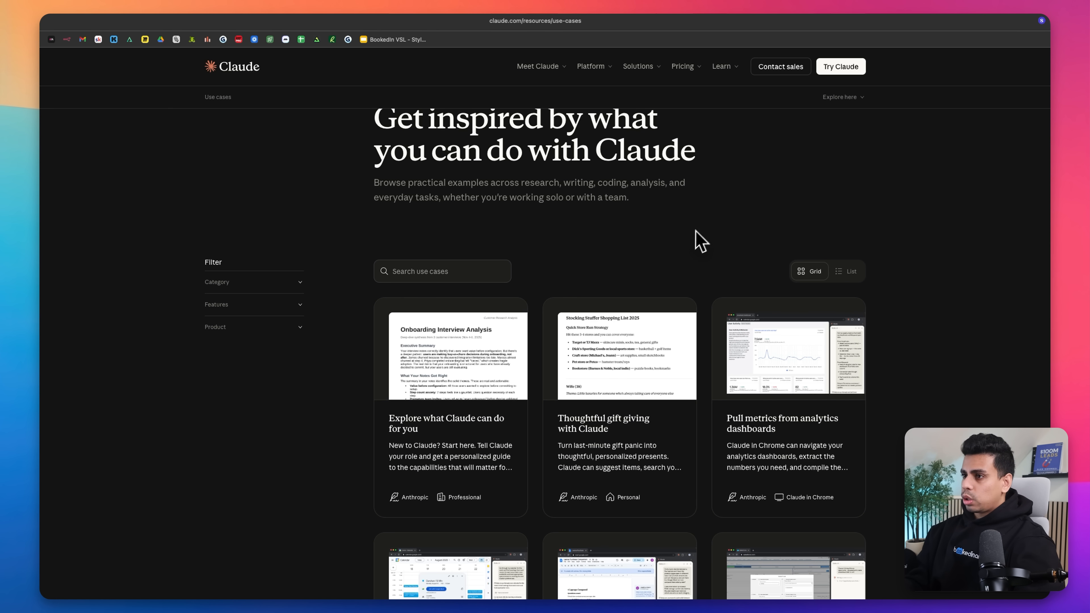
{"action": "mouse_move", "coordinate": [1035, 105]}
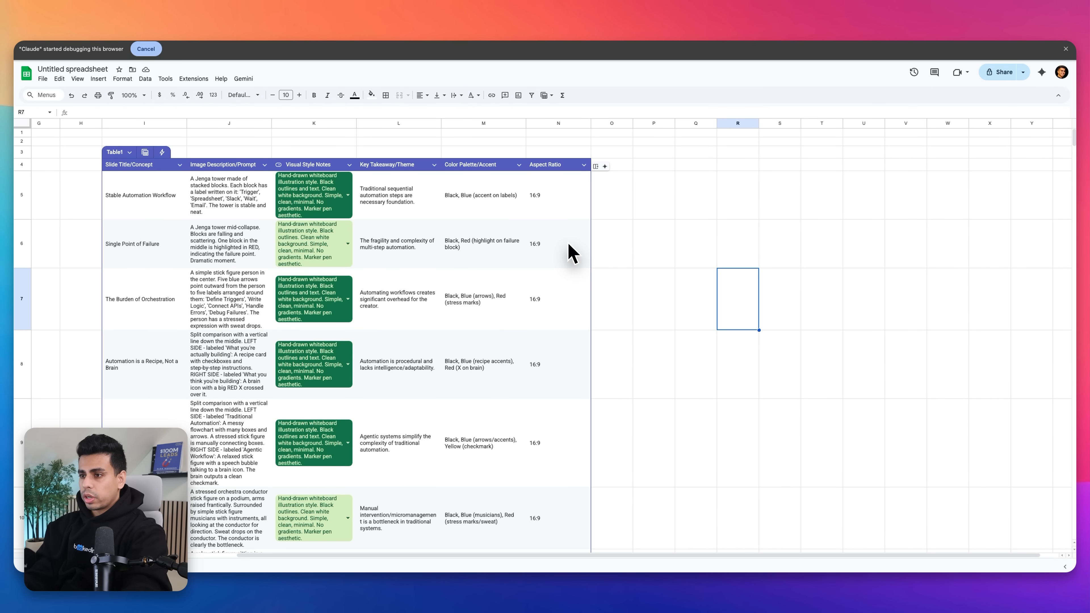
{"action": "mouse_move", "coordinate": [451, 270]}
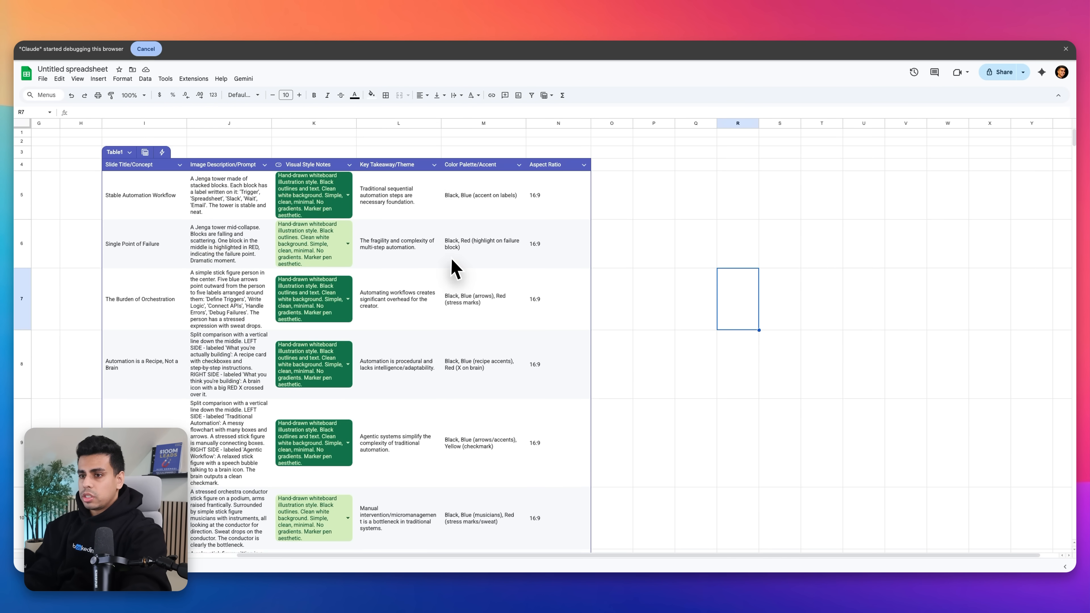
Step: Submit the Stable Automation Workflow Jenga tower prompt to Gemini for image generation
{"action": "scroll", "scroll_direction": "down", "scroll_amount": 3}
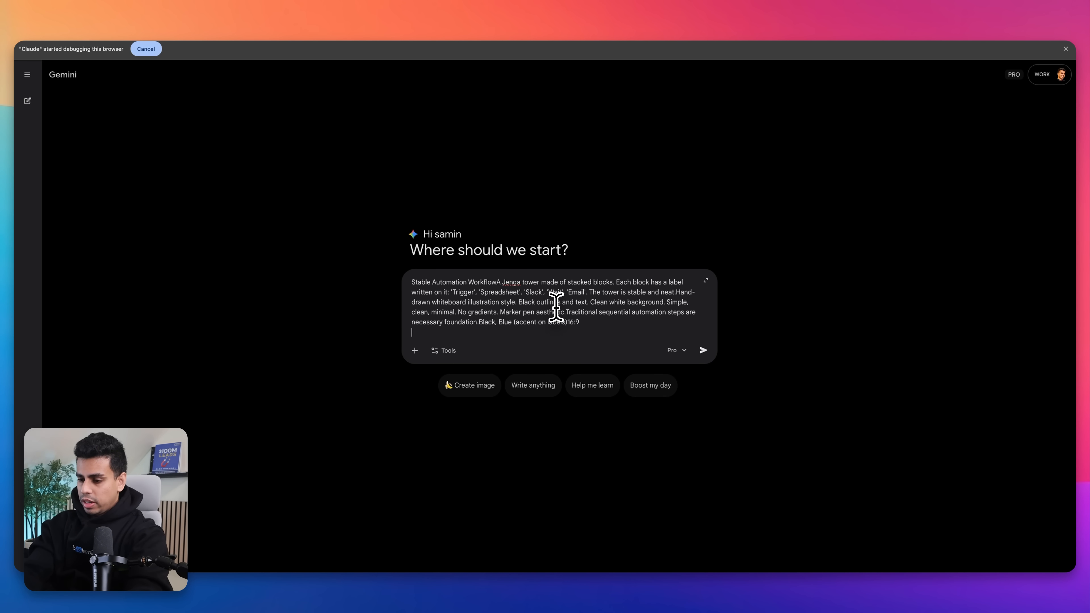
{"action": "left_click", "coordinate": [704, 350]}
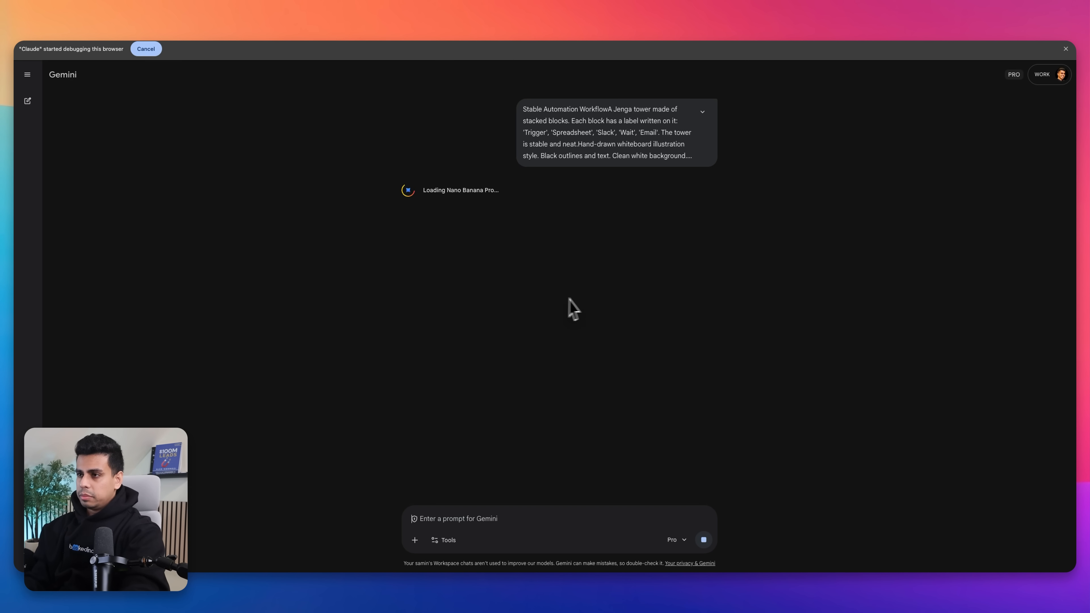
{"action": "mouse_move", "coordinate": [555, 223]}
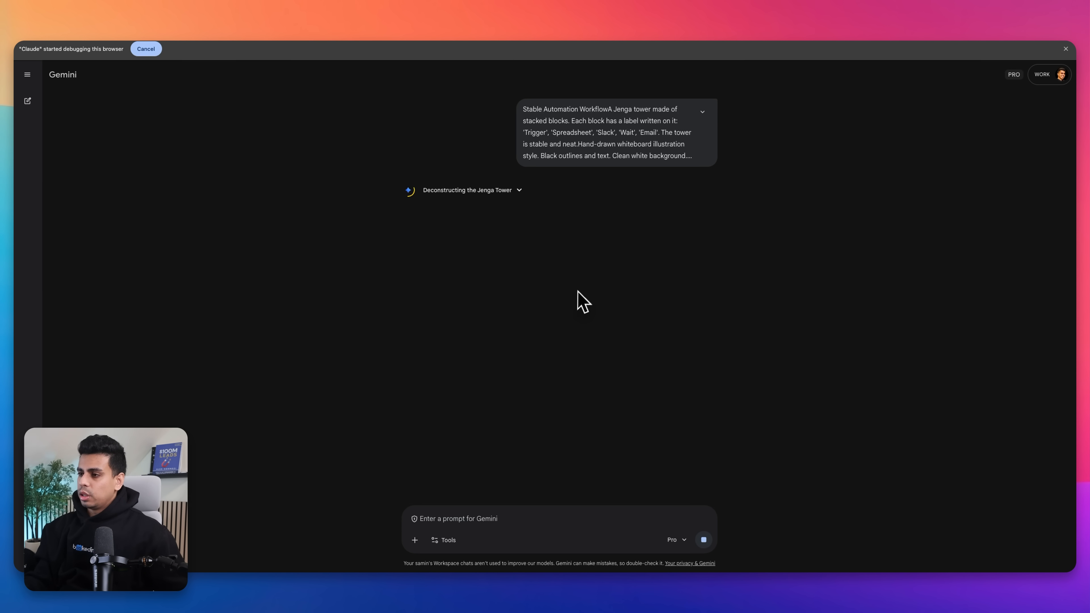
{"action": "mouse_move", "coordinate": [605, 237]}
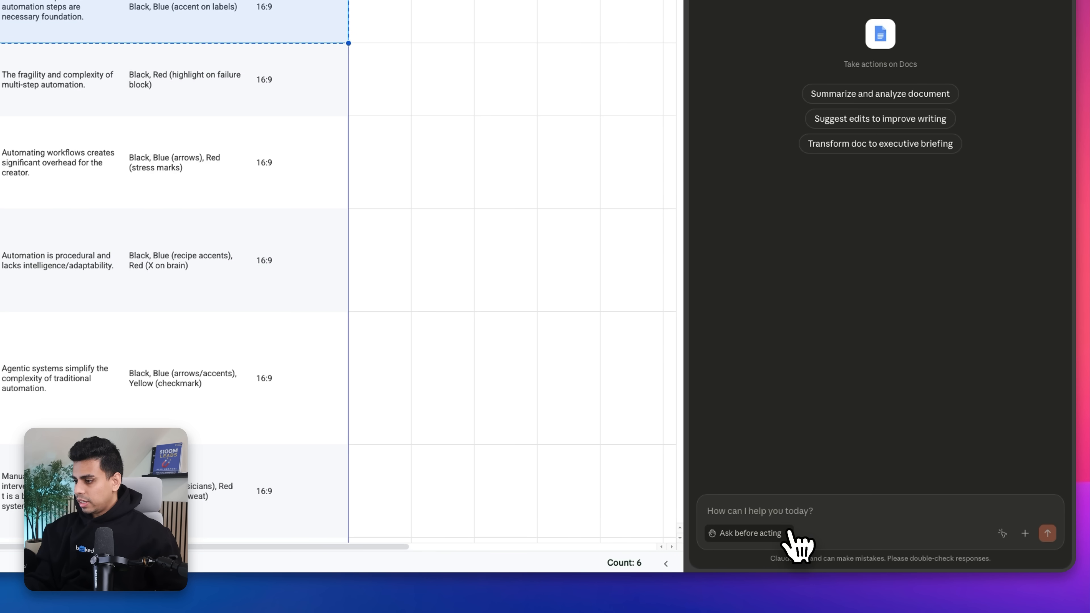
{"action": "mouse_move", "coordinate": [1002, 534]}
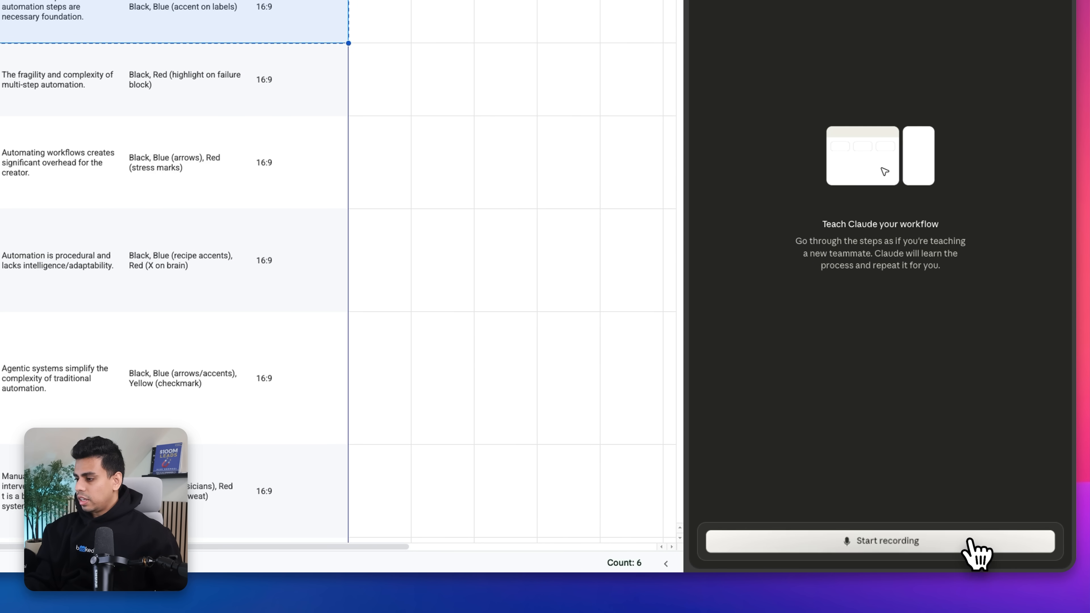
Step: Start recording a Claude workflow and send the Single Point of Failure prompt to Gemini
{"action": "left_click", "coordinate": [887, 541]}
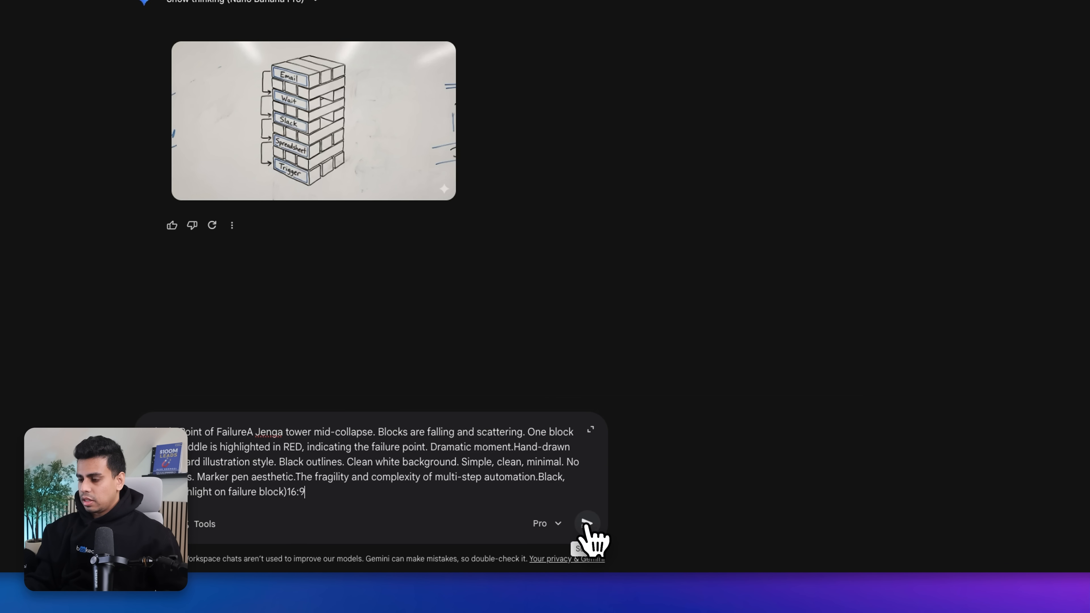
{"action": "left_click", "coordinate": [588, 524]}
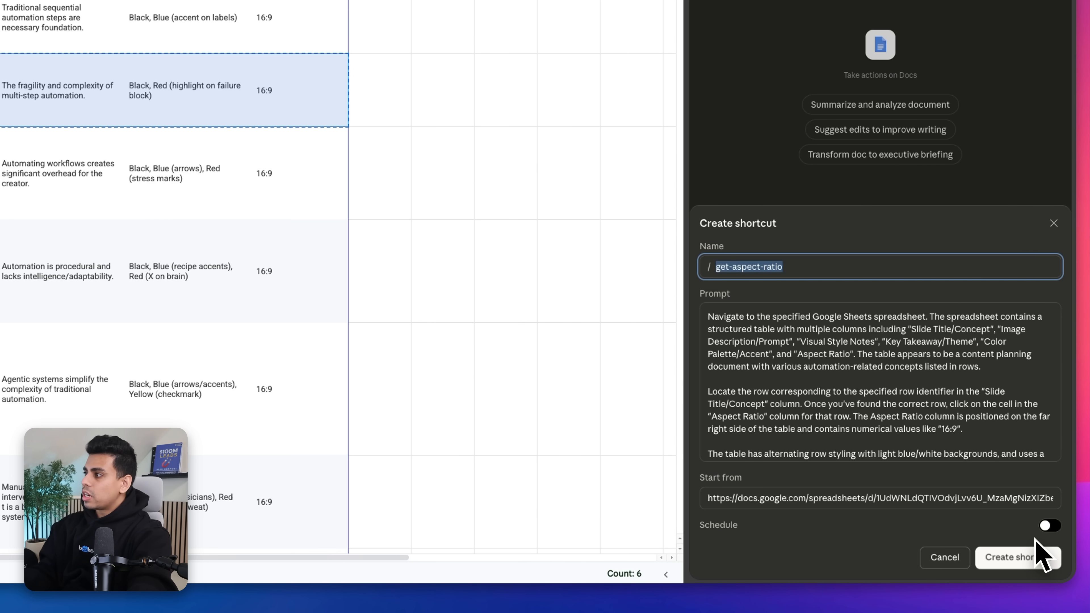
{"action": "mouse_move", "coordinate": [1020, 565]}
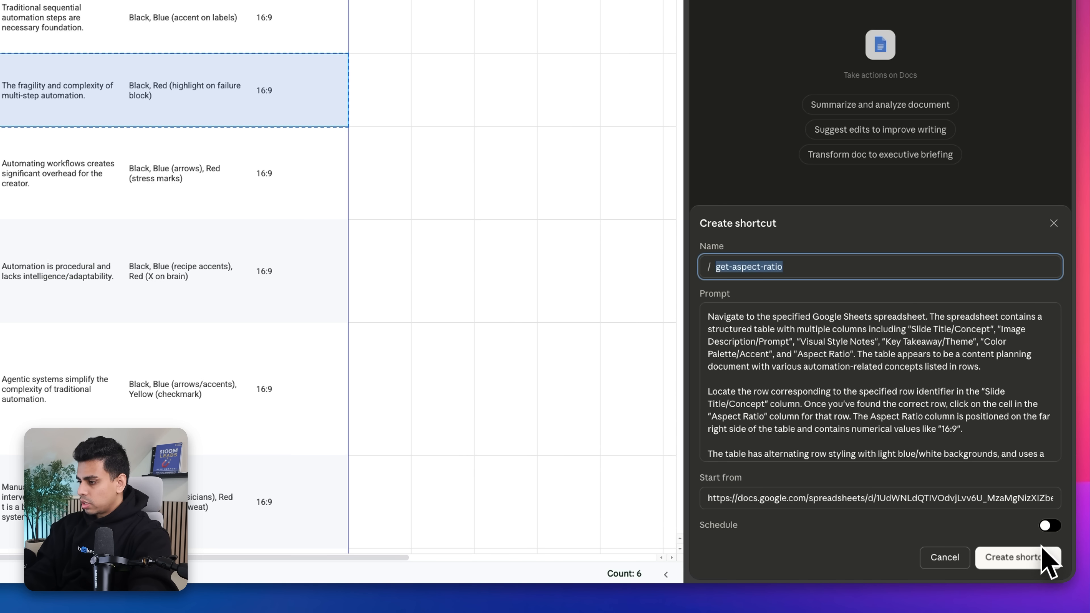
Step: Save the recorded workflow as the get-aspect-ratio shortcut
{"action": "left_click", "coordinate": [1022, 557]}
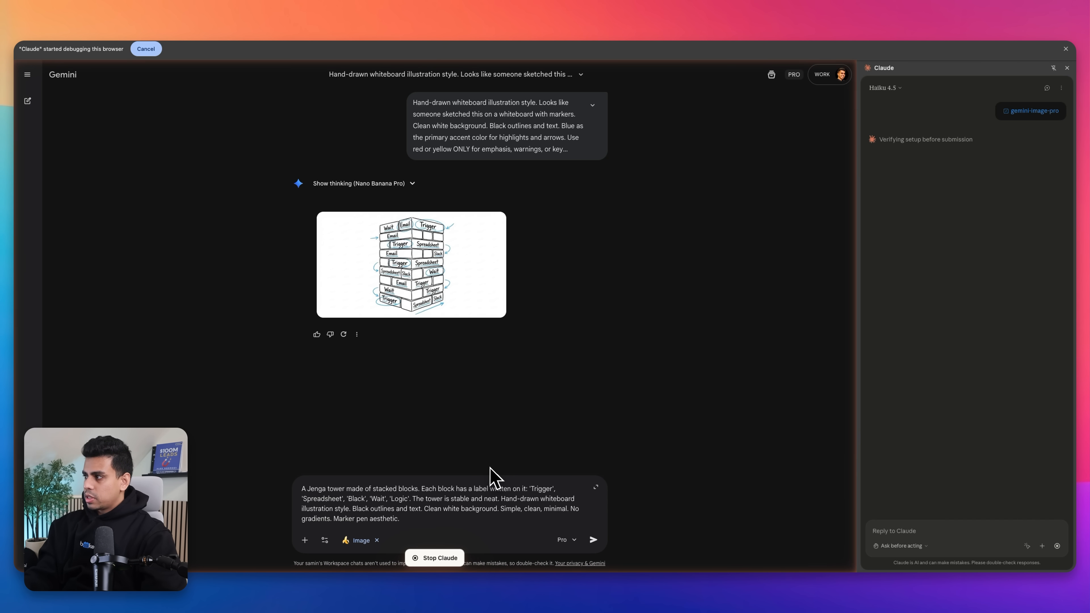
Step: Run the gemini-image-pro shortcut to generate the whiteboard-style labelled Jenga tower image
{"action": "left_click", "coordinate": [594, 540]}
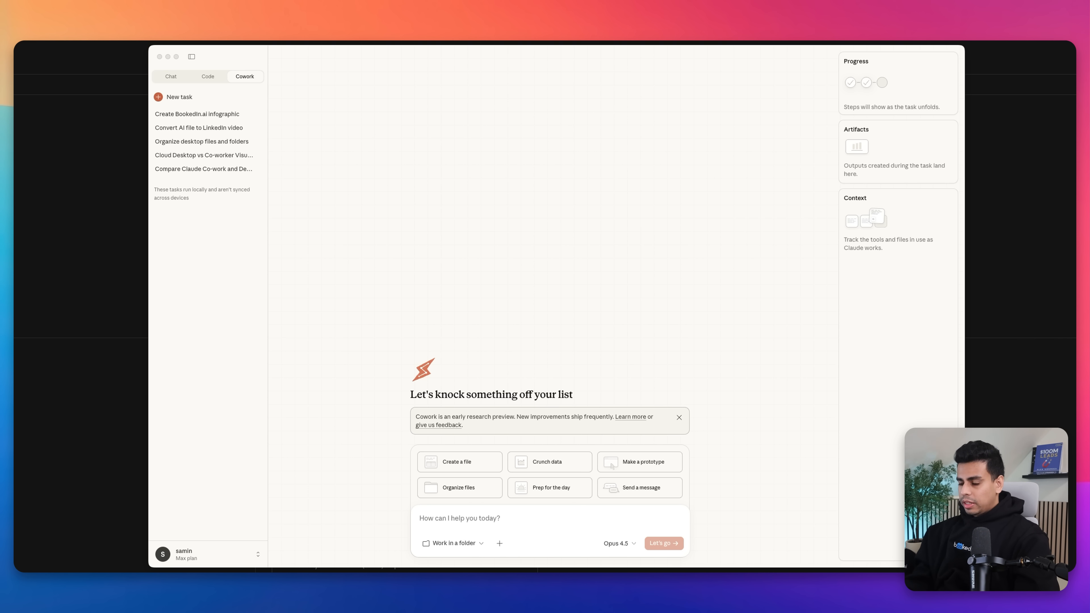
{"action": "mouse_move", "coordinate": [716, 308]}
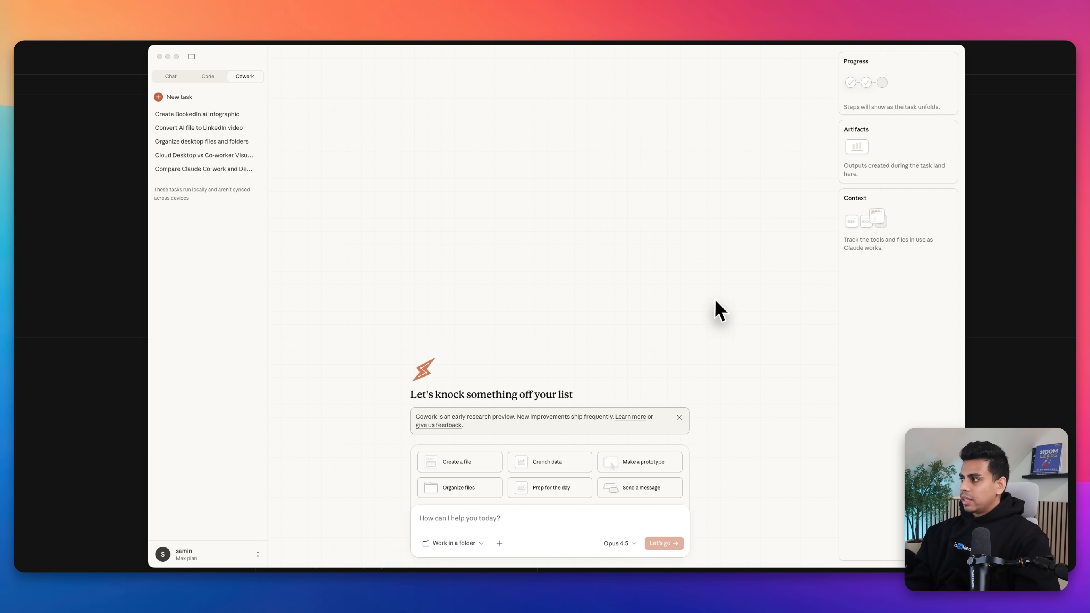
{"action": "mouse_move", "coordinate": [512, 531]}
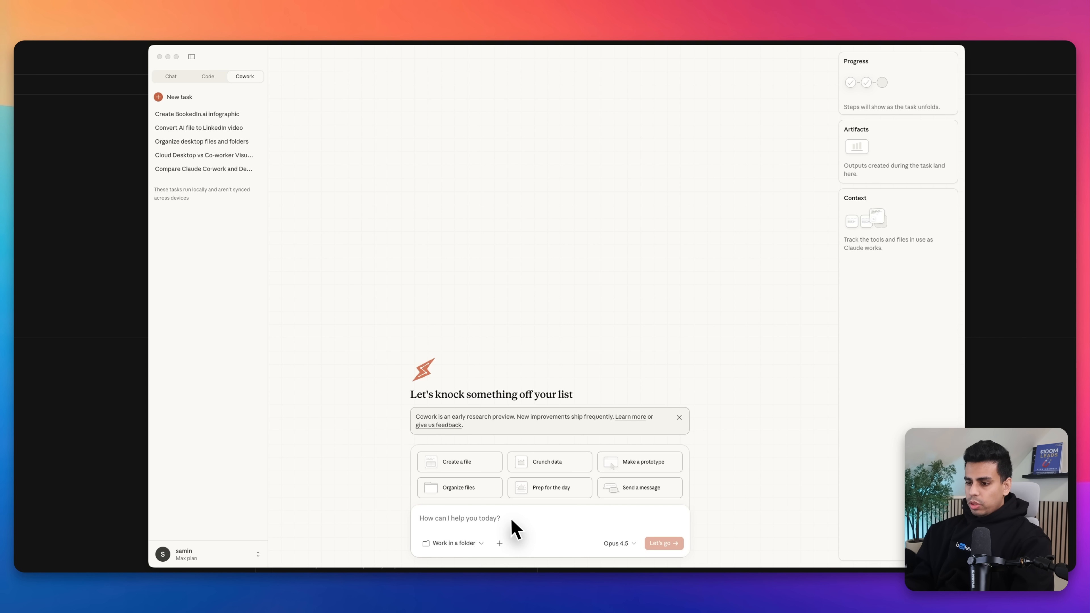
Step: Focus the new Cowork task prompt box so it is ready for a new request
{"action": "left_click", "coordinate": [458, 518]}
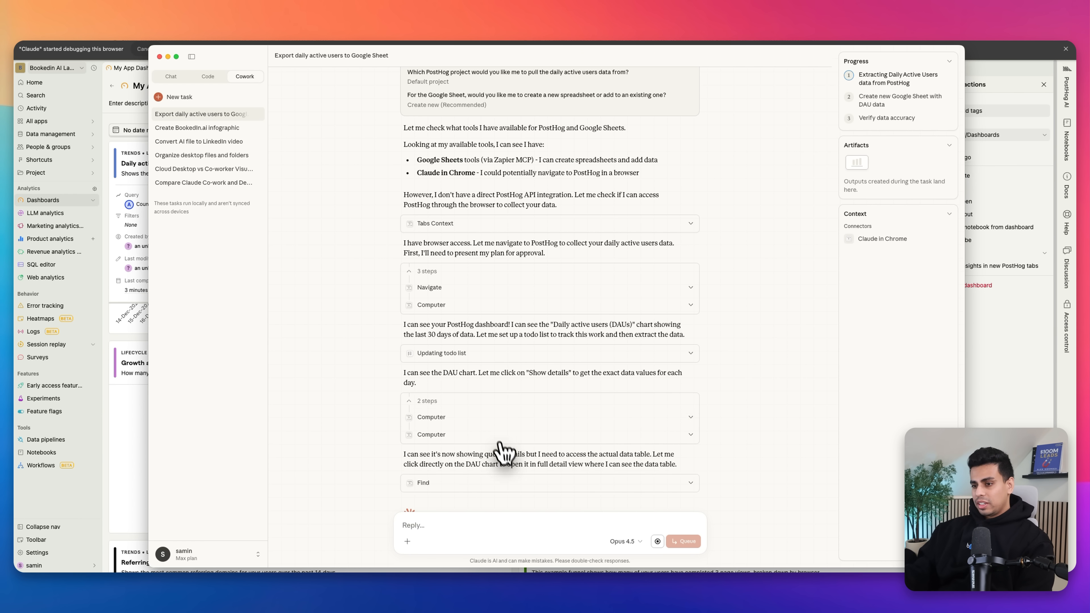
{"action": "mouse_move", "coordinate": [505, 476]}
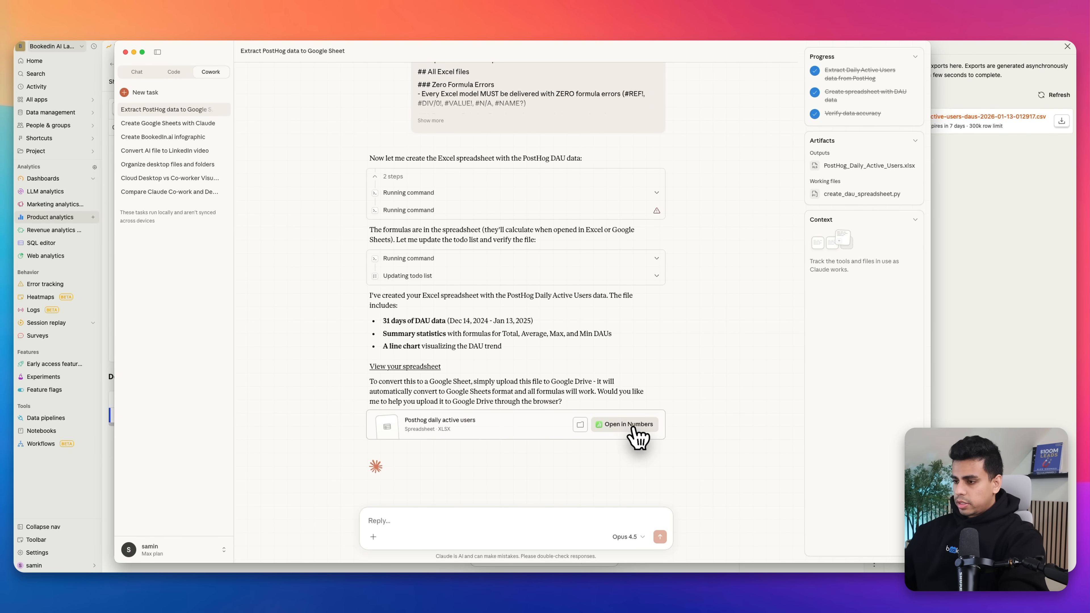
Step: Open PostHog_Daily_Active_Users.xlsx in Numbers, allowing access, and start asking Claude to explain the general trends
{"action": "left_click", "coordinate": [628, 425]}
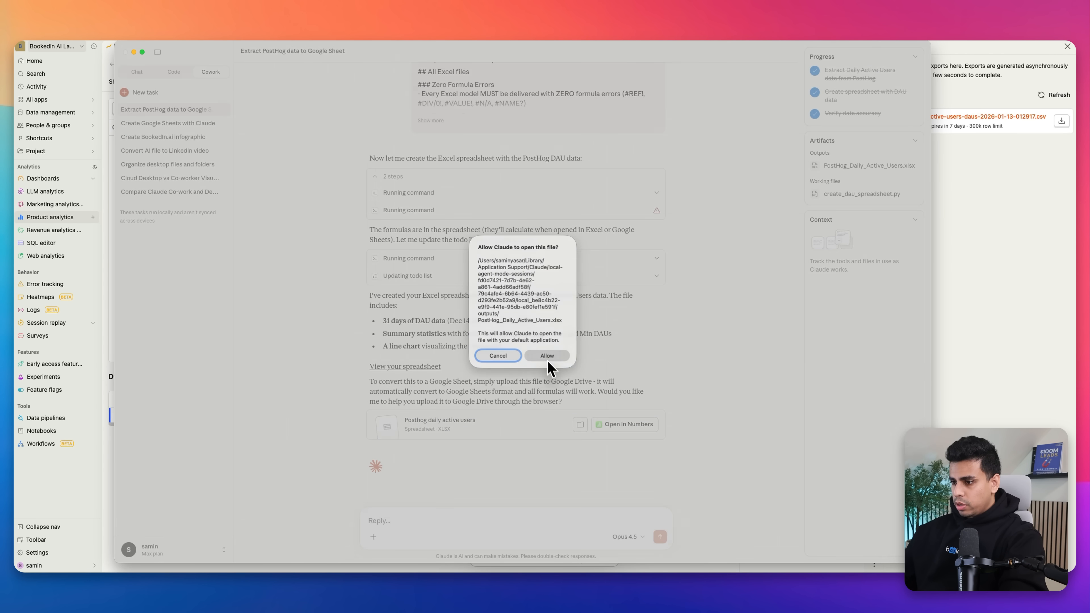
{"action": "left_click", "coordinate": [548, 355]}
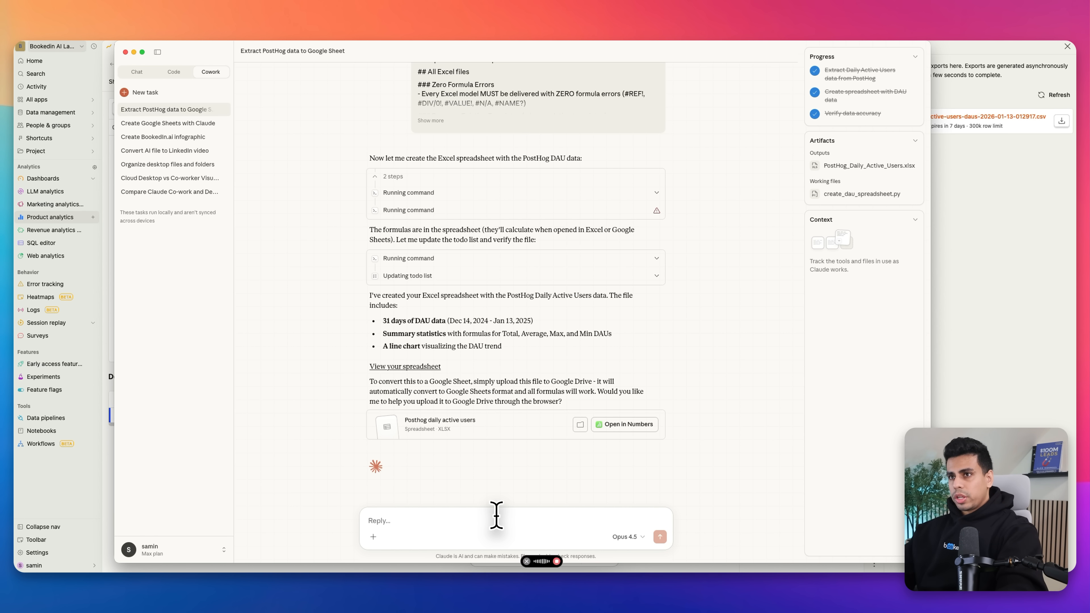
{"action": "type", "text": "Hey I don't understand this. Can you just tell me the general trends and what I should look out for?"}
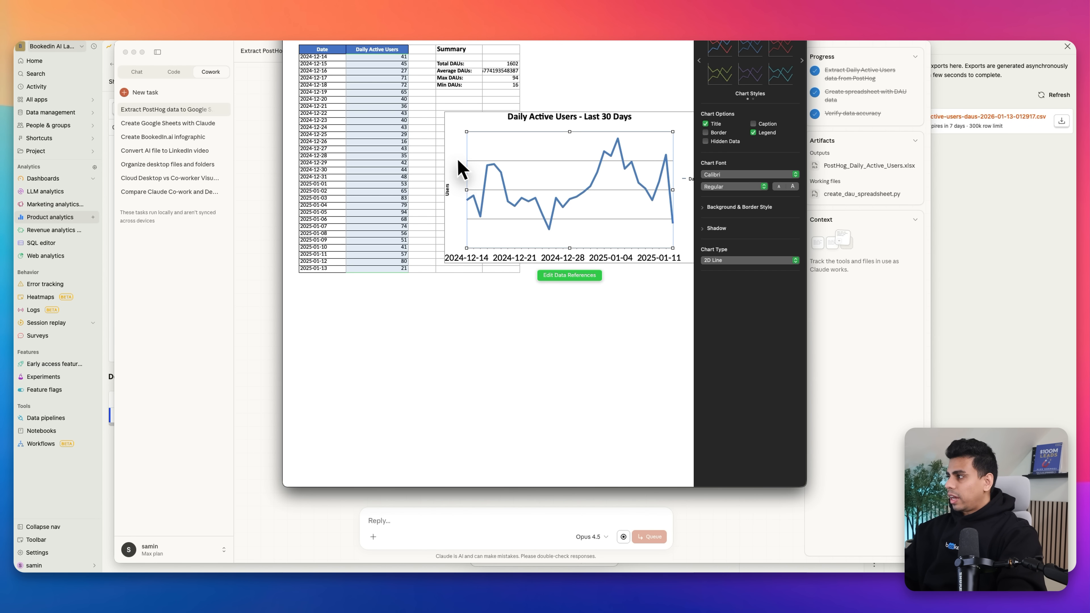
{"action": "mouse_move", "coordinate": [524, 221]}
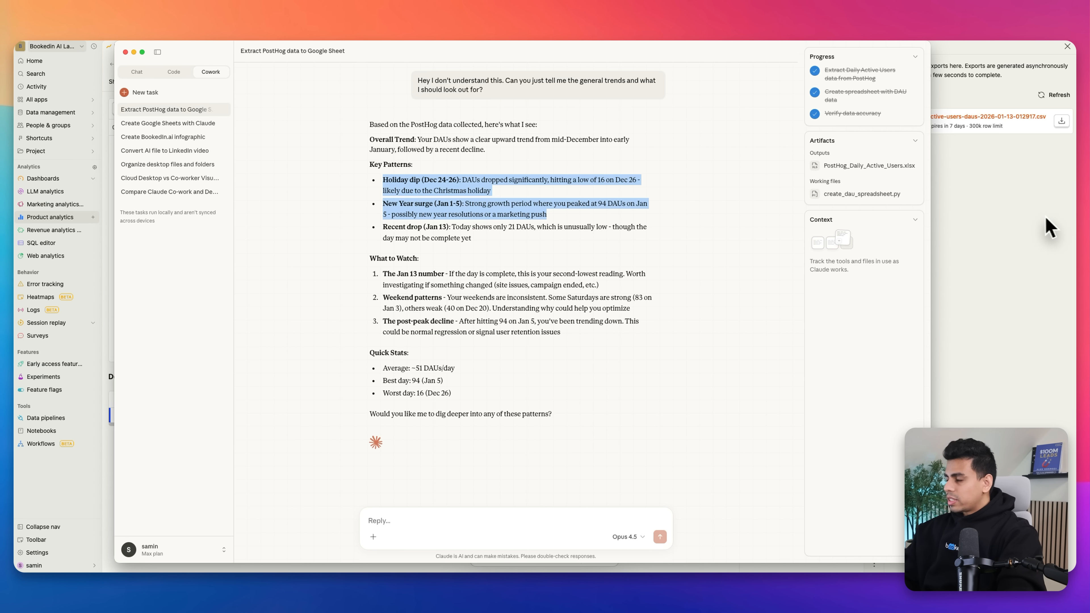
{"action": "mouse_move", "coordinate": [376, 146]}
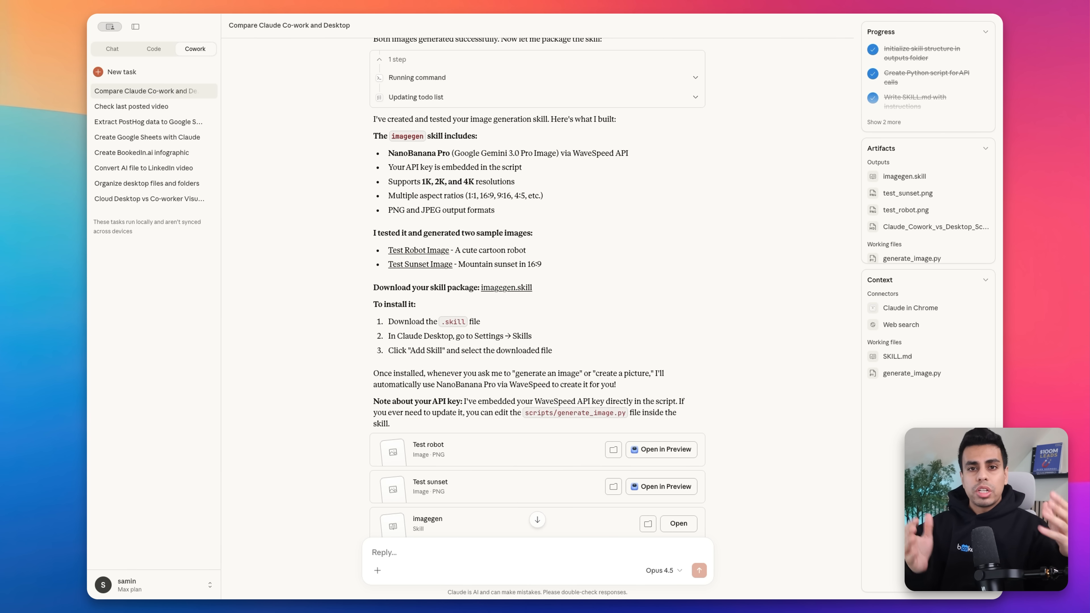
{"action": "mouse_move", "coordinate": [656, 219]}
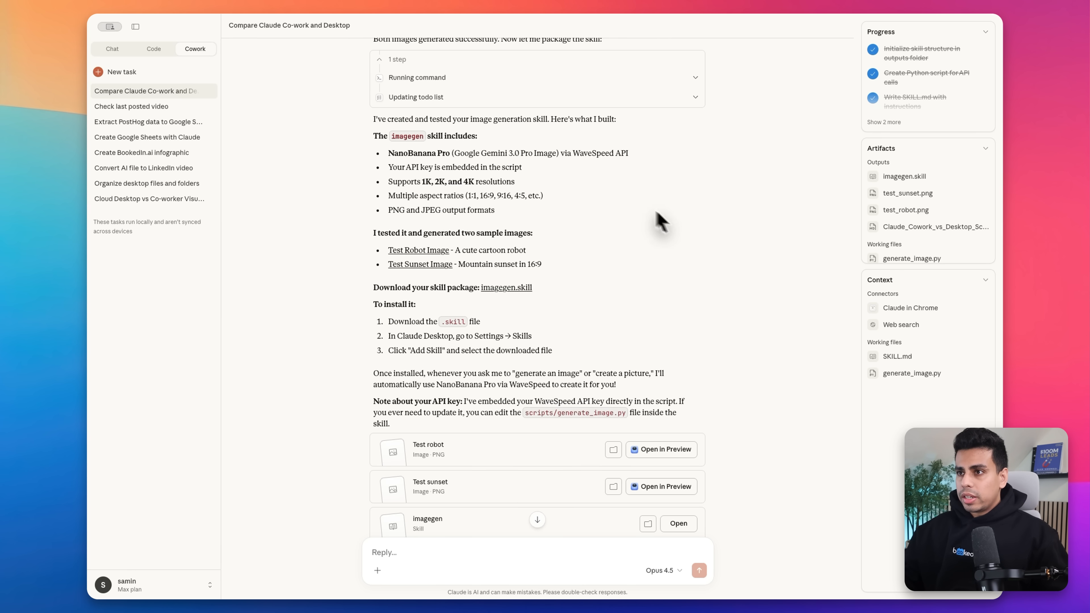
Step: Scroll through the finished imagegen skill summary with its two test images
{"action": "scroll", "scroll_direction": "up", "scroll_amount": 3}
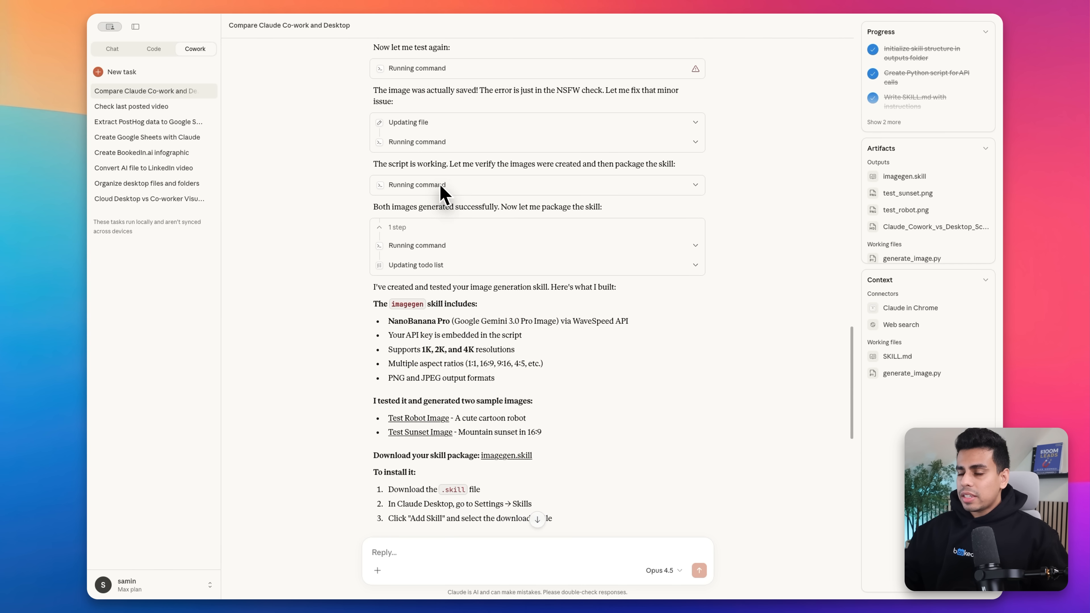
{"action": "scroll", "scroll_direction": "down", "scroll_amount": 3}
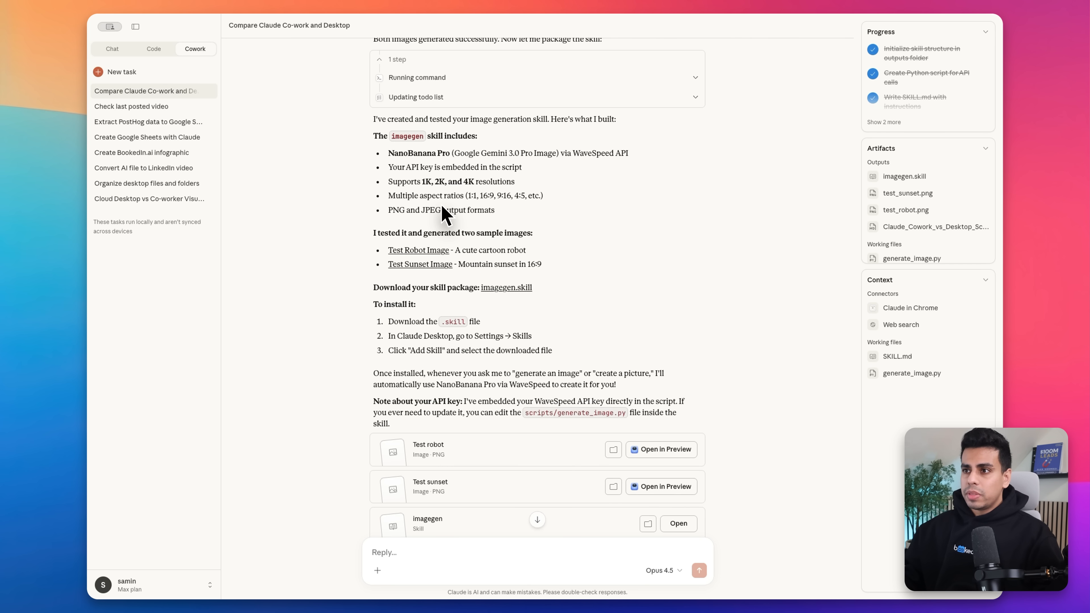
{"action": "mouse_move", "coordinate": [392, 157]}
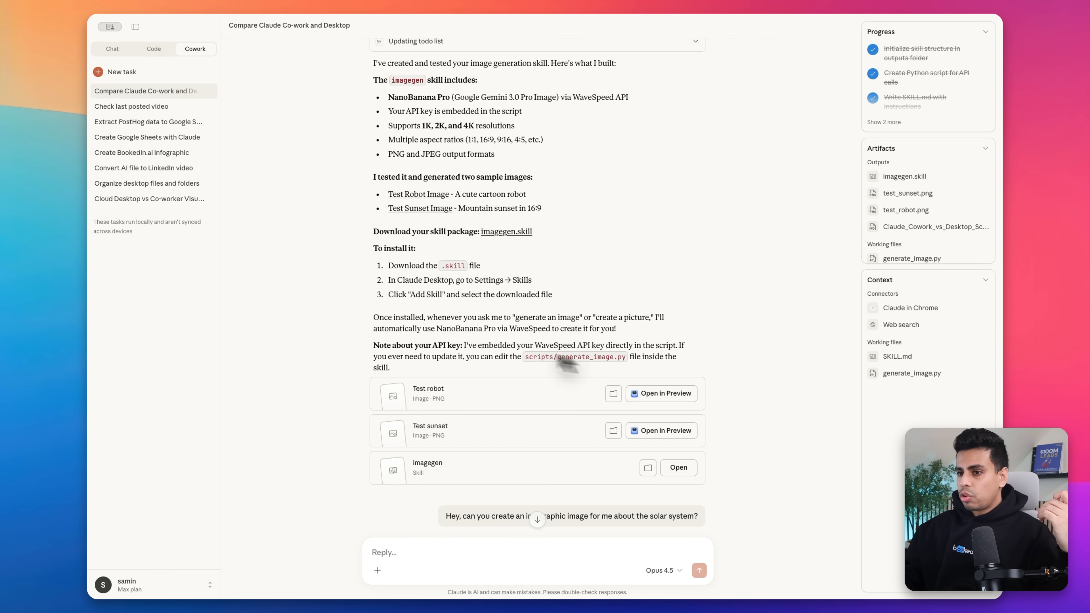
{"action": "mouse_move", "coordinate": [393, 122]}
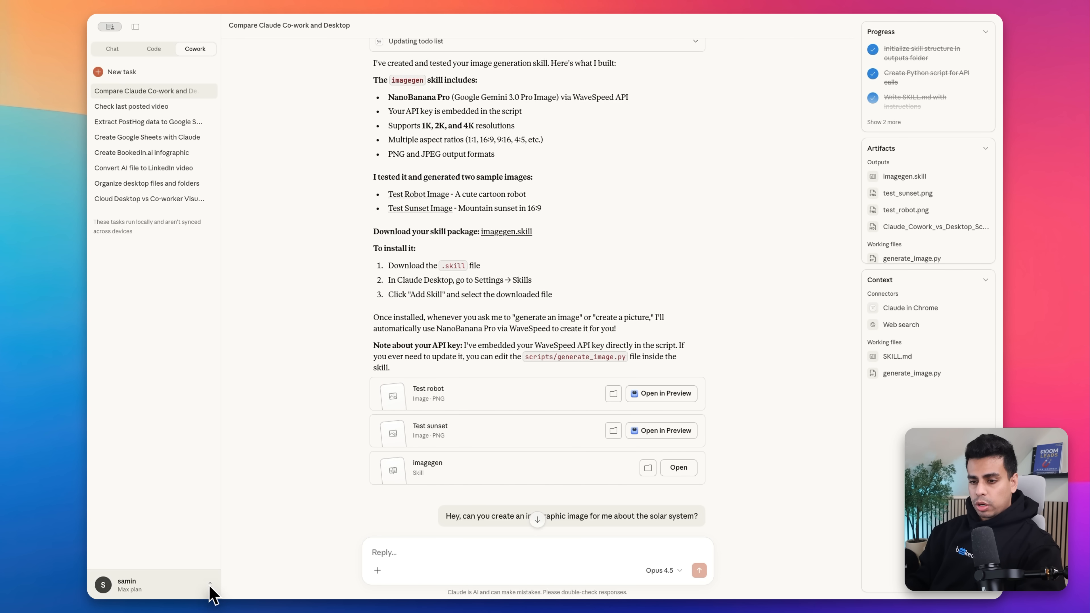
Step: Reach the Capabilities section of Claude desktop's Settings from the account menu
{"action": "left_click", "coordinate": [131, 585]}
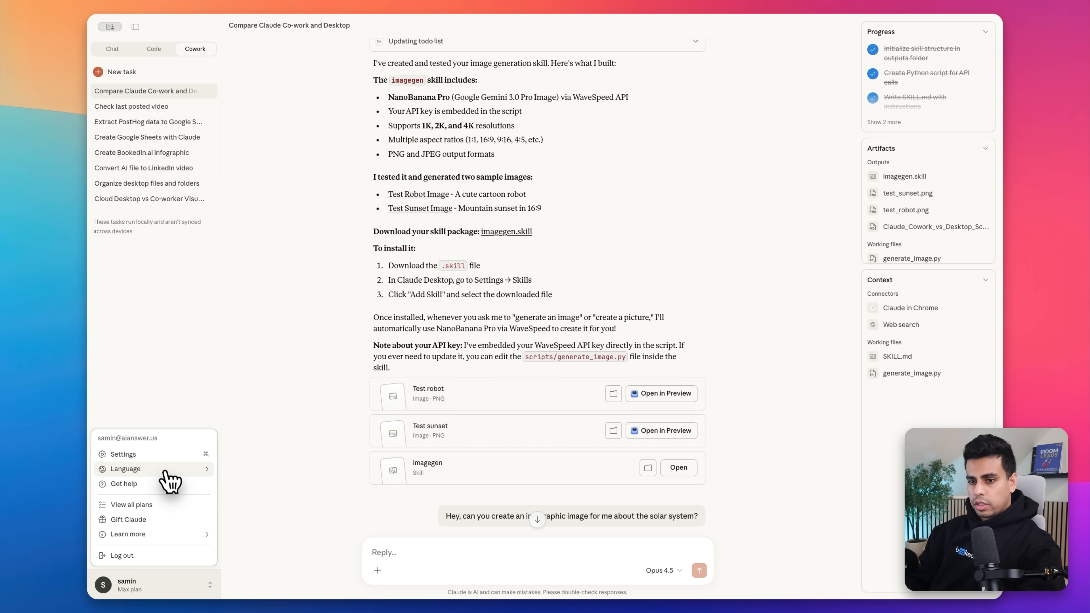
{"action": "left_click", "coordinate": [123, 455]}
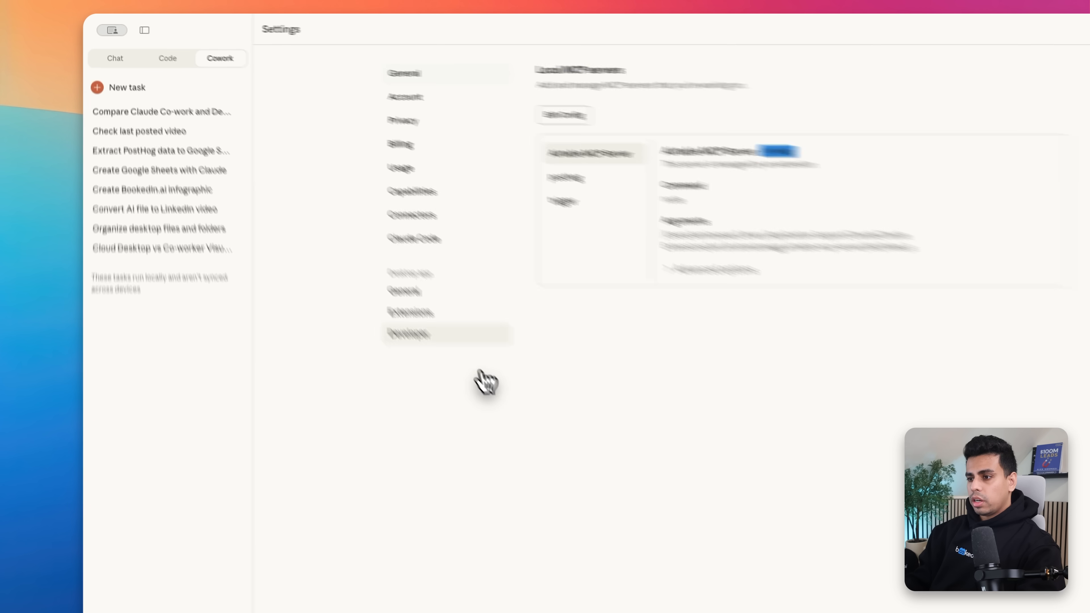
{"action": "left_click", "coordinate": [347, 153]}
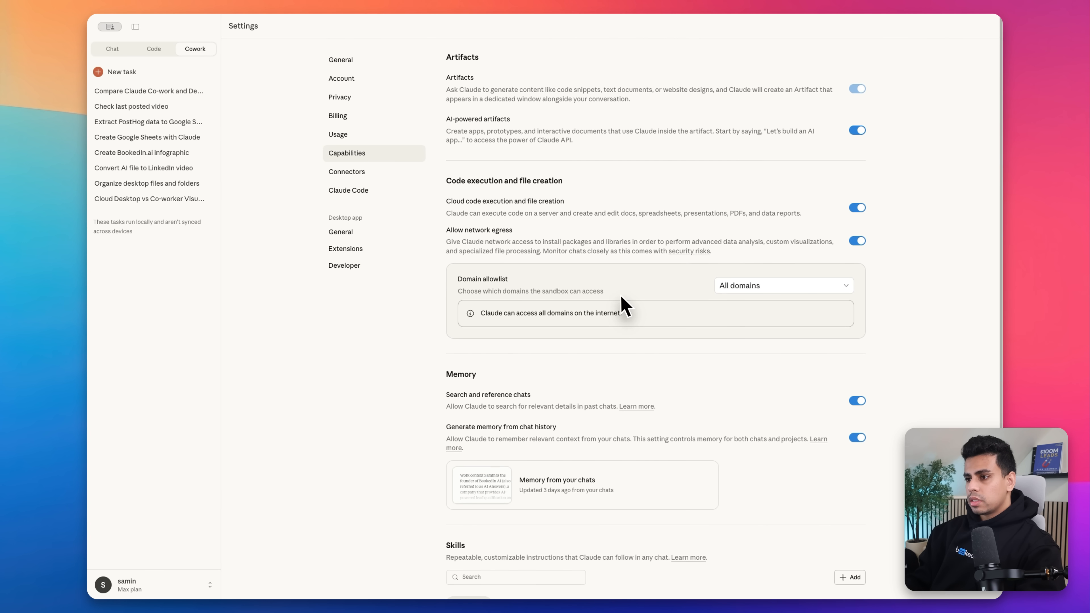
{"action": "scroll", "scroll_direction": "down", "scroll_amount": 3}
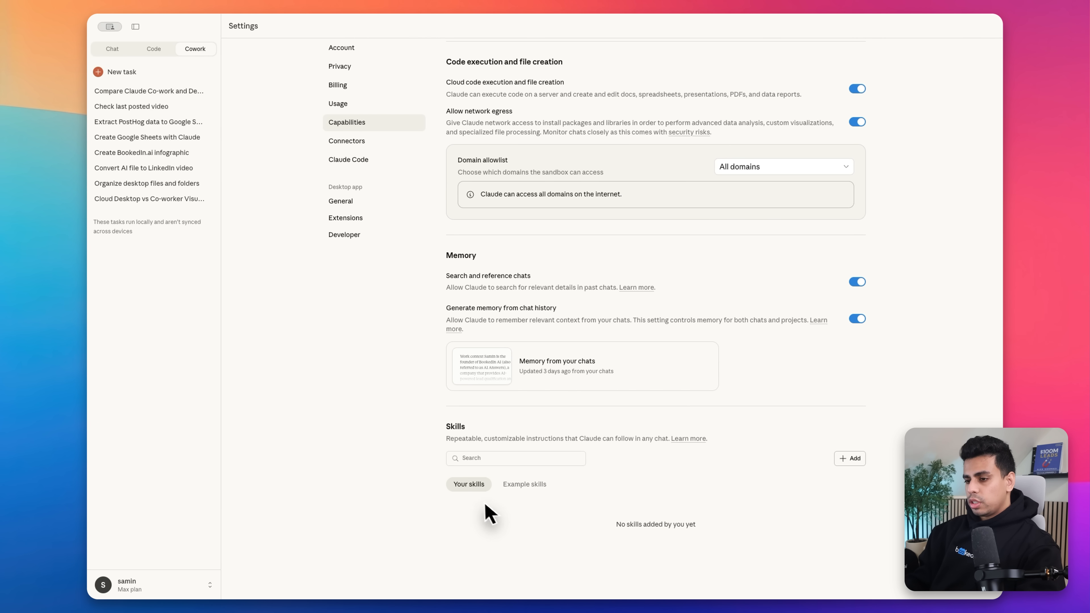
Step: Browse the Anthropic example skills, start adding a new skill and dismiss the New skill dialog
{"action": "left_click", "coordinate": [525, 484]}
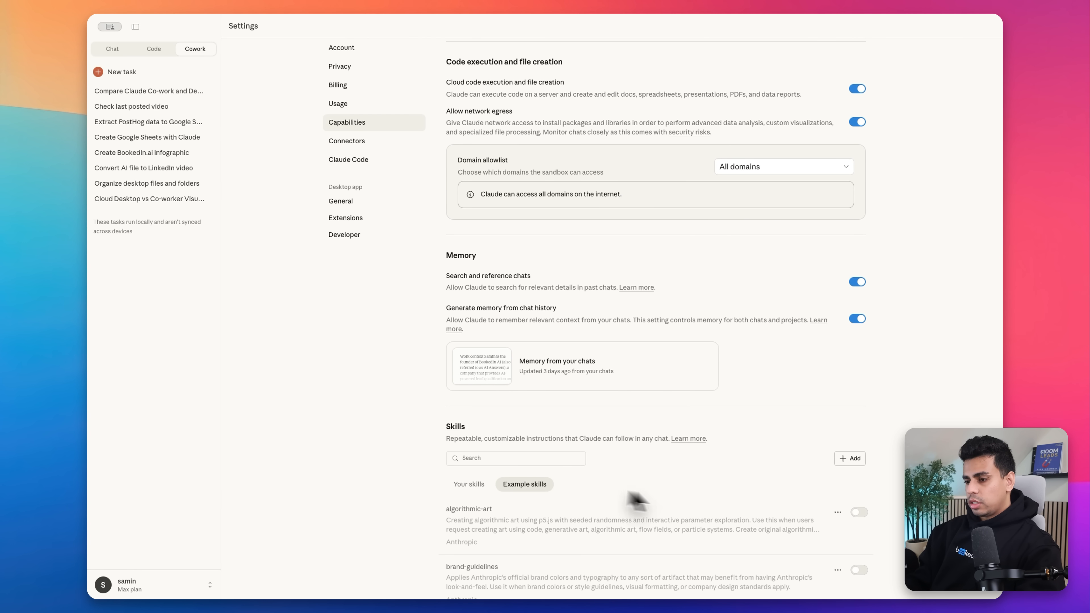
{"action": "scroll", "scroll_direction": "down", "scroll_amount": 3}
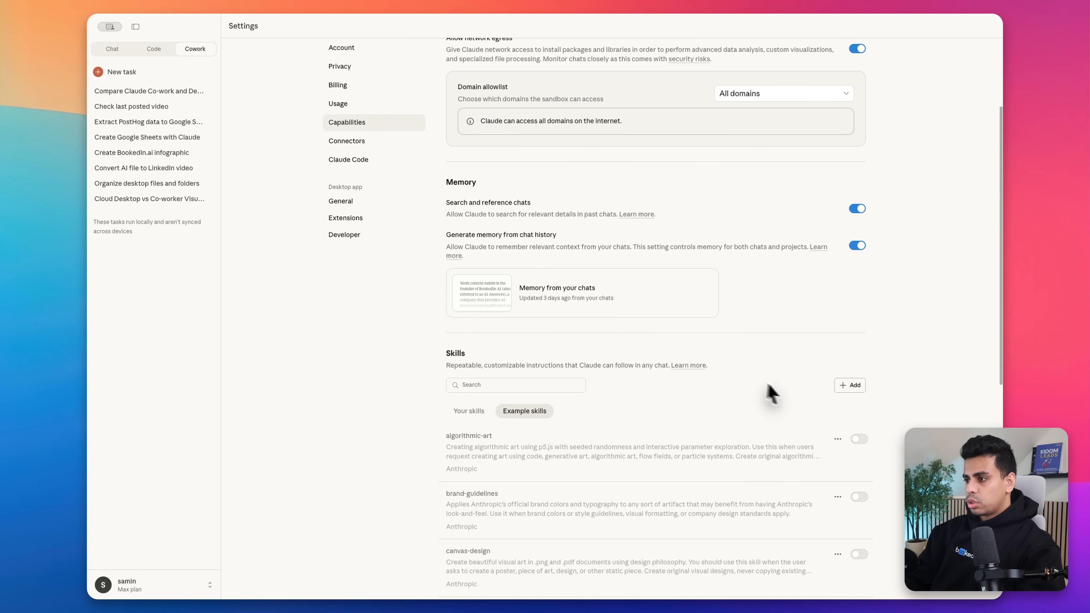
{"action": "left_click", "coordinate": [849, 385]}
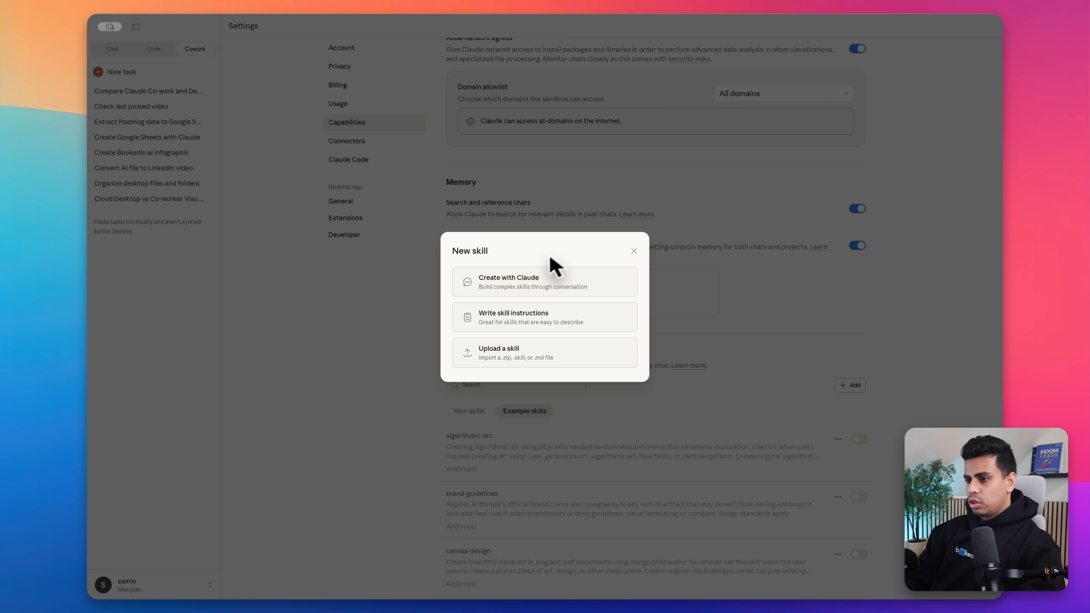
{"action": "left_click", "coordinate": [633, 251]}
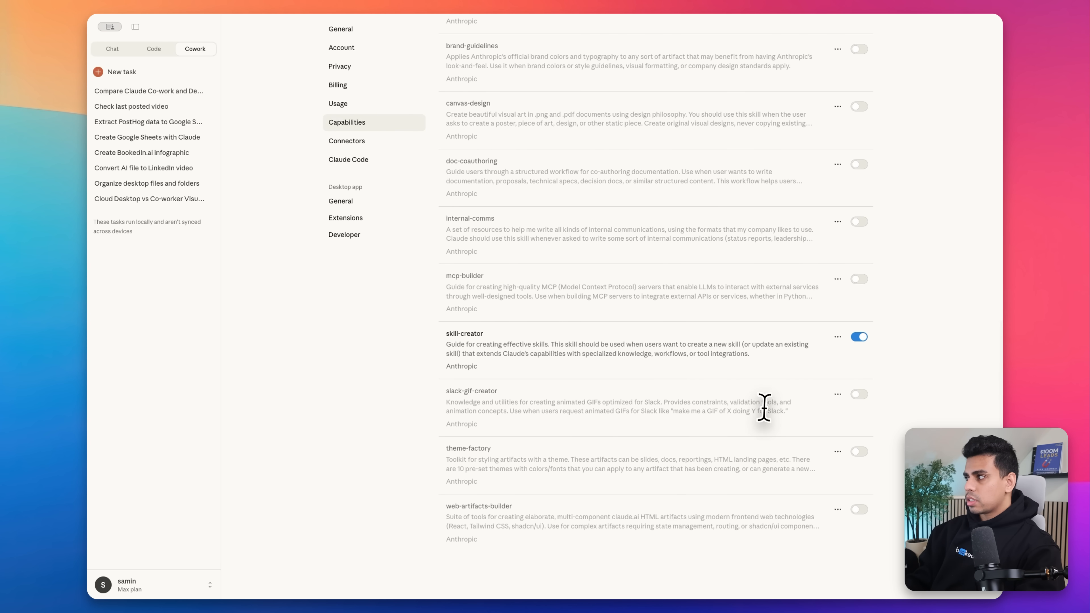
{"action": "mouse_move", "coordinate": [757, 363]}
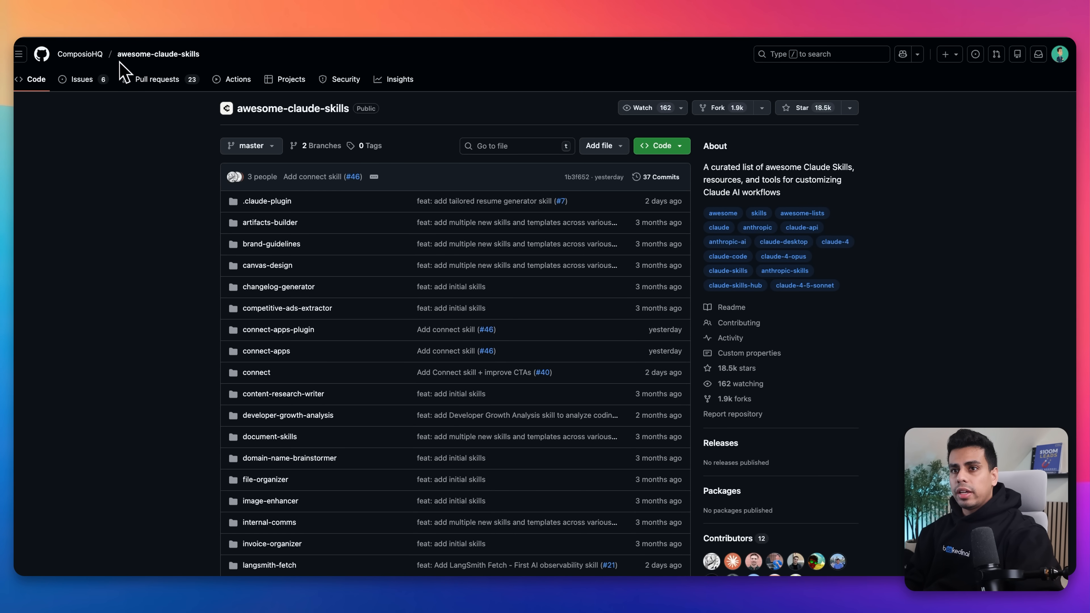
{"action": "mouse_move", "coordinate": [206, 70]}
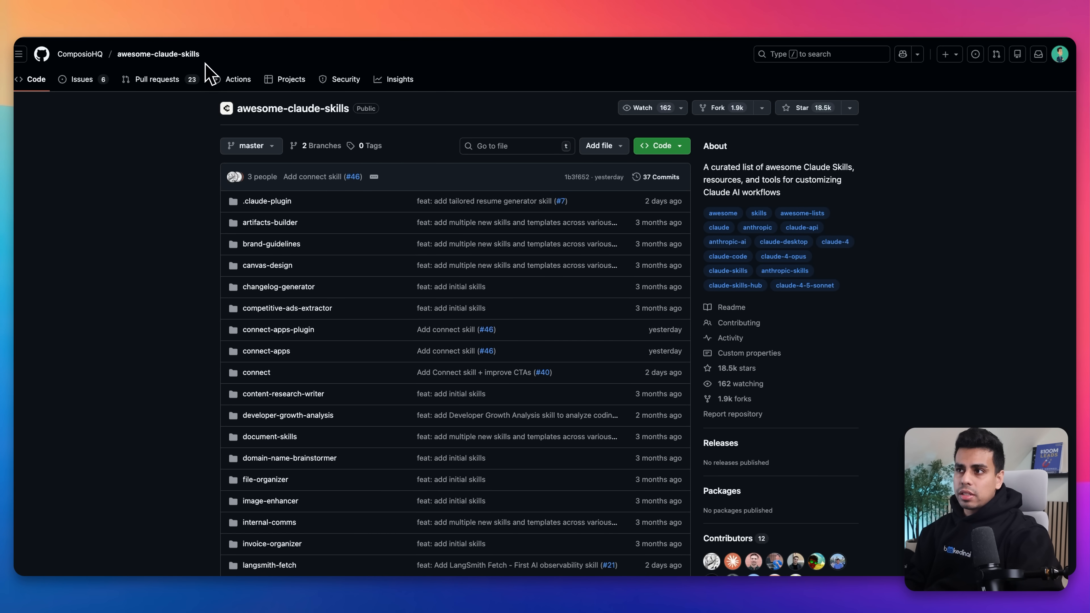
Step: Scroll through the awesome-claude-skills repository's list of skill folders
{"action": "scroll", "scroll_direction": "down", "scroll_amount": 3}
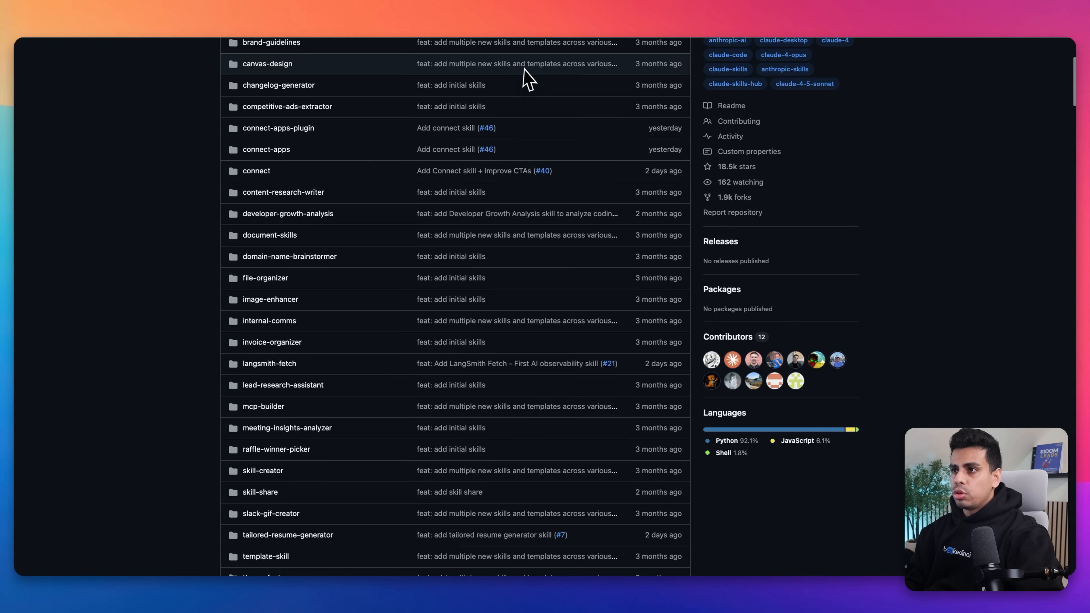
{"action": "mouse_move", "coordinate": [507, 91]}
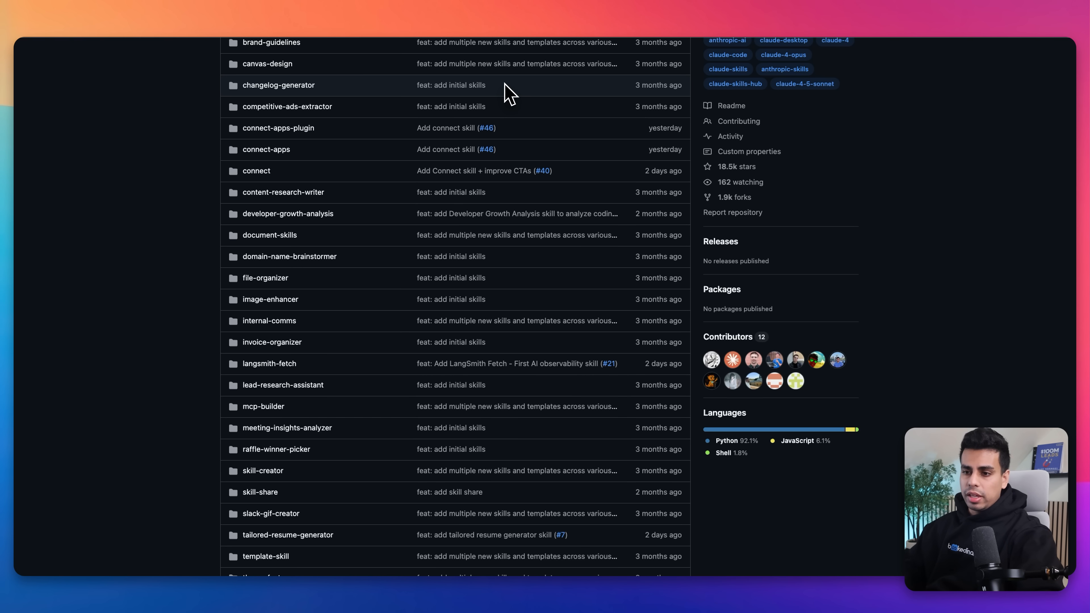
{"action": "scroll", "scroll_direction": "down", "scroll_amount": 3}
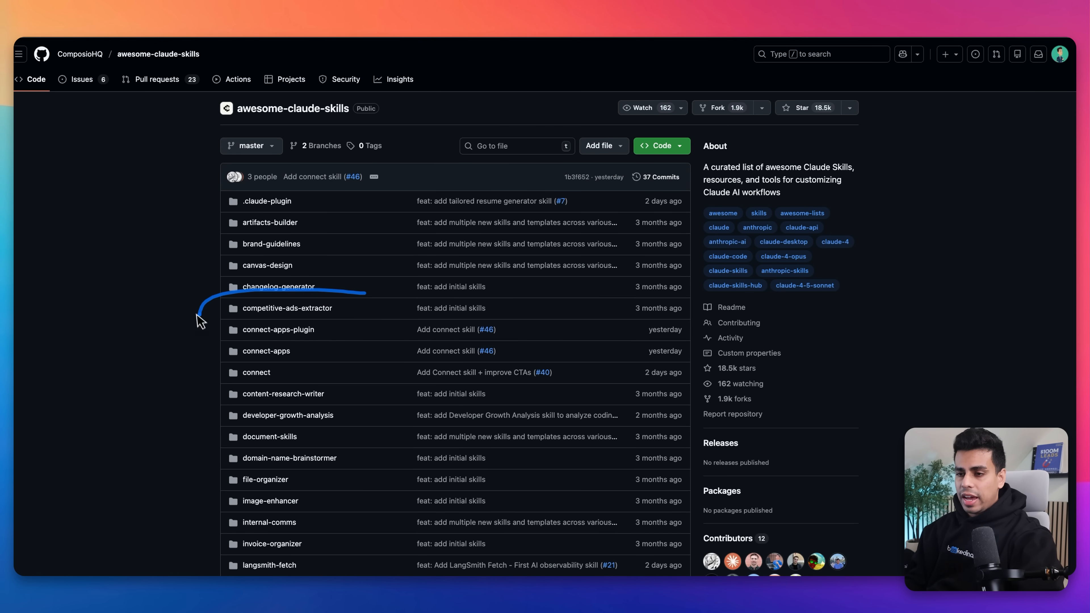
{"action": "scroll", "scroll_direction": "down", "scroll_amount": 3}
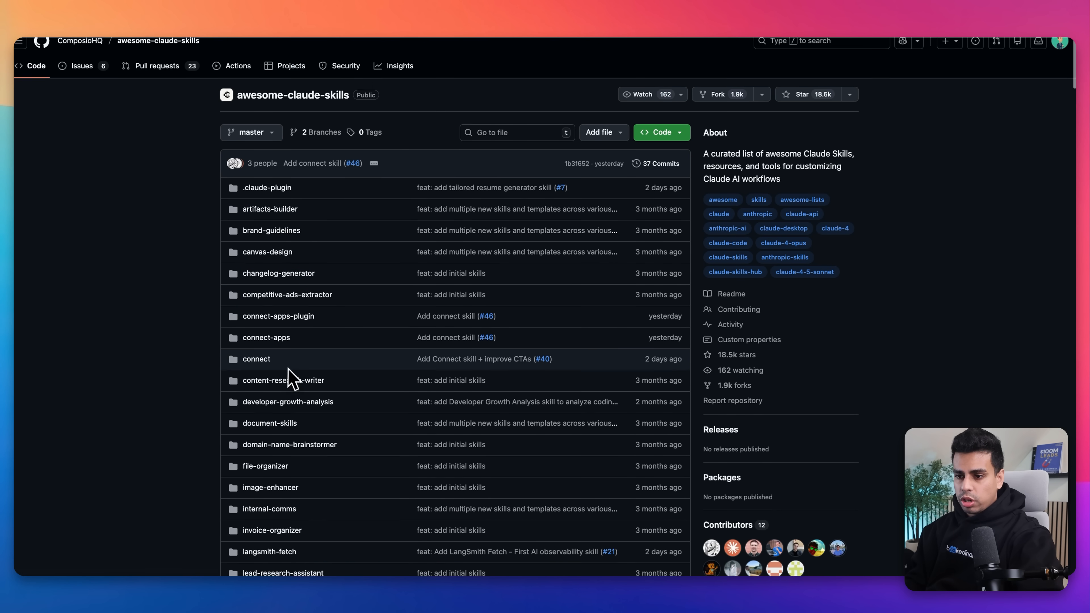
{"action": "scroll", "scroll_direction": "down", "scroll_amount": 3}
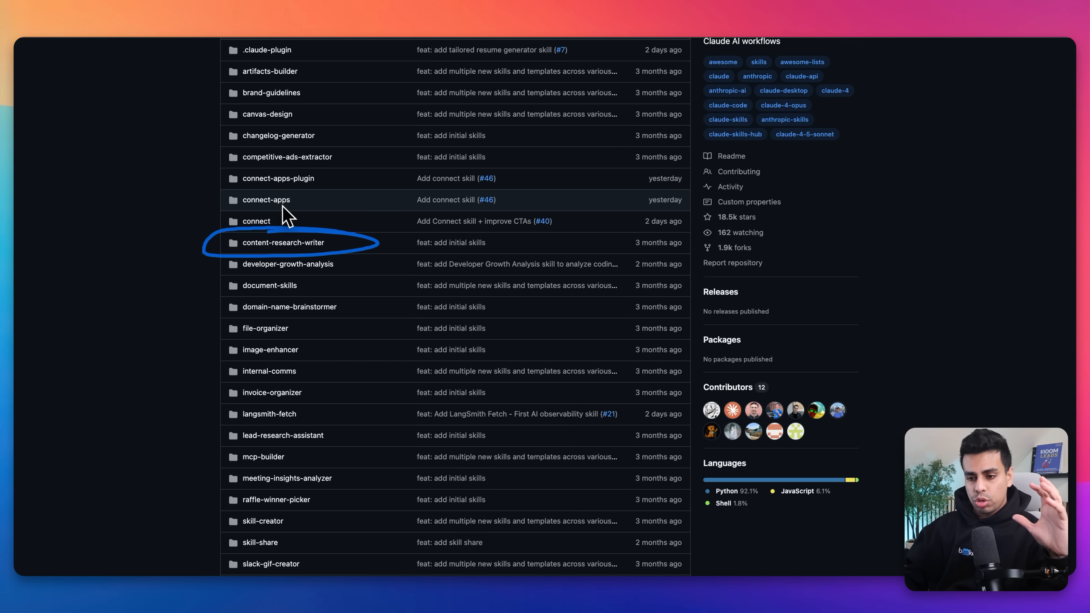
{"action": "mouse_move", "coordinate": [771, 188]}
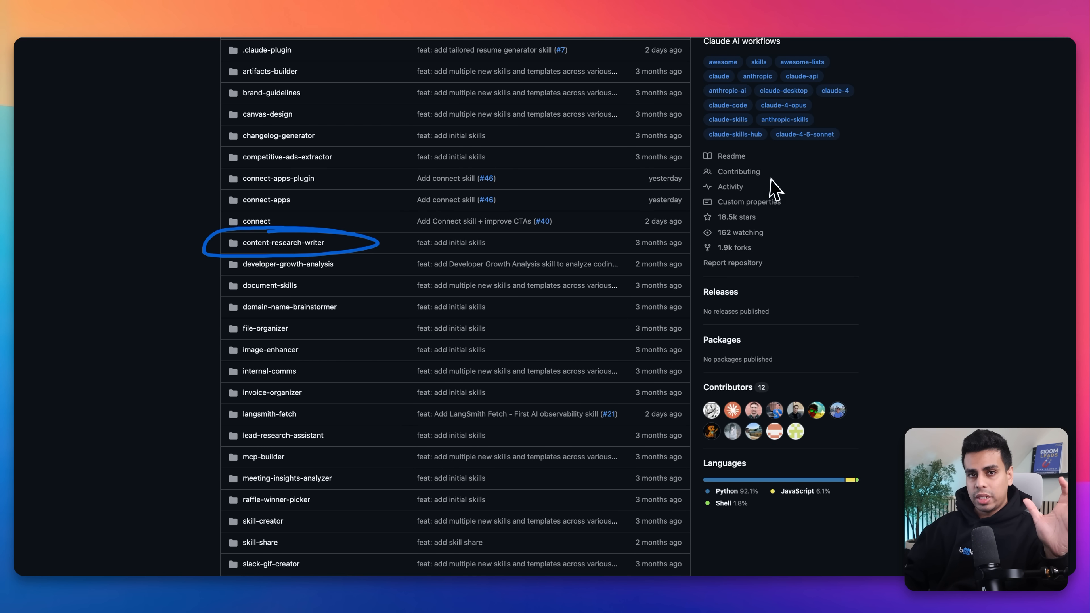